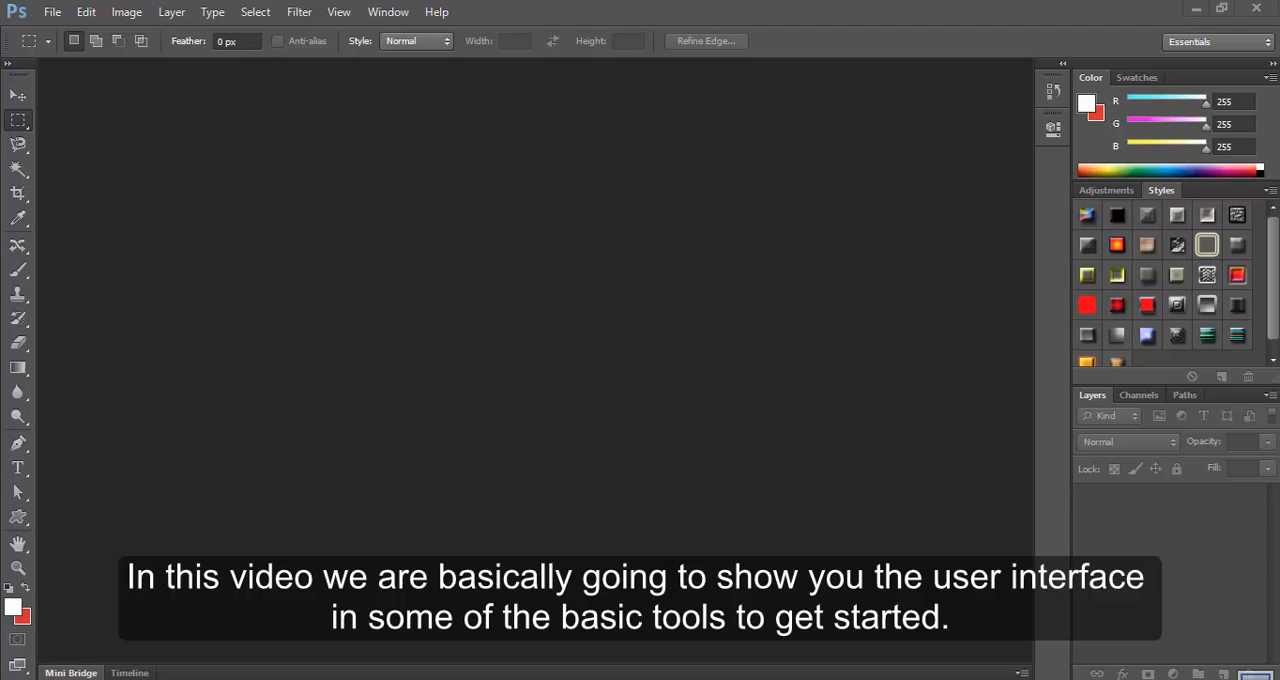
pyautogui.moveTo(562, 371)
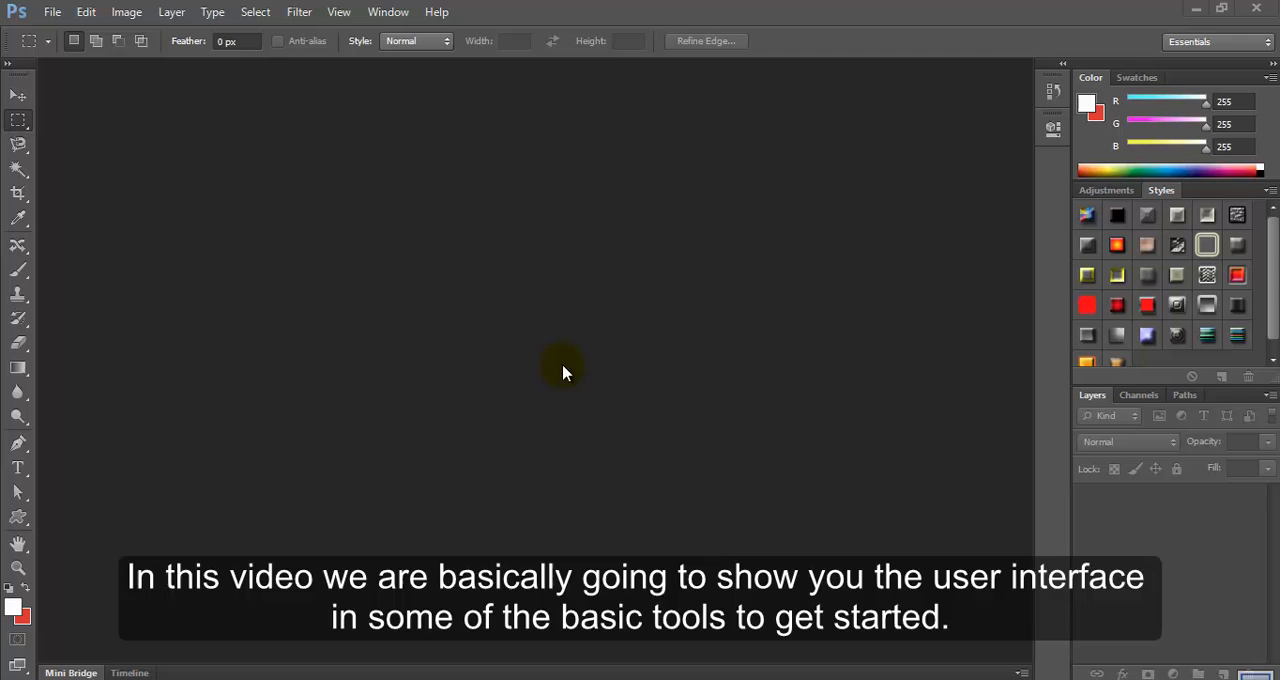
pyautogui.moveTo(460, 247)
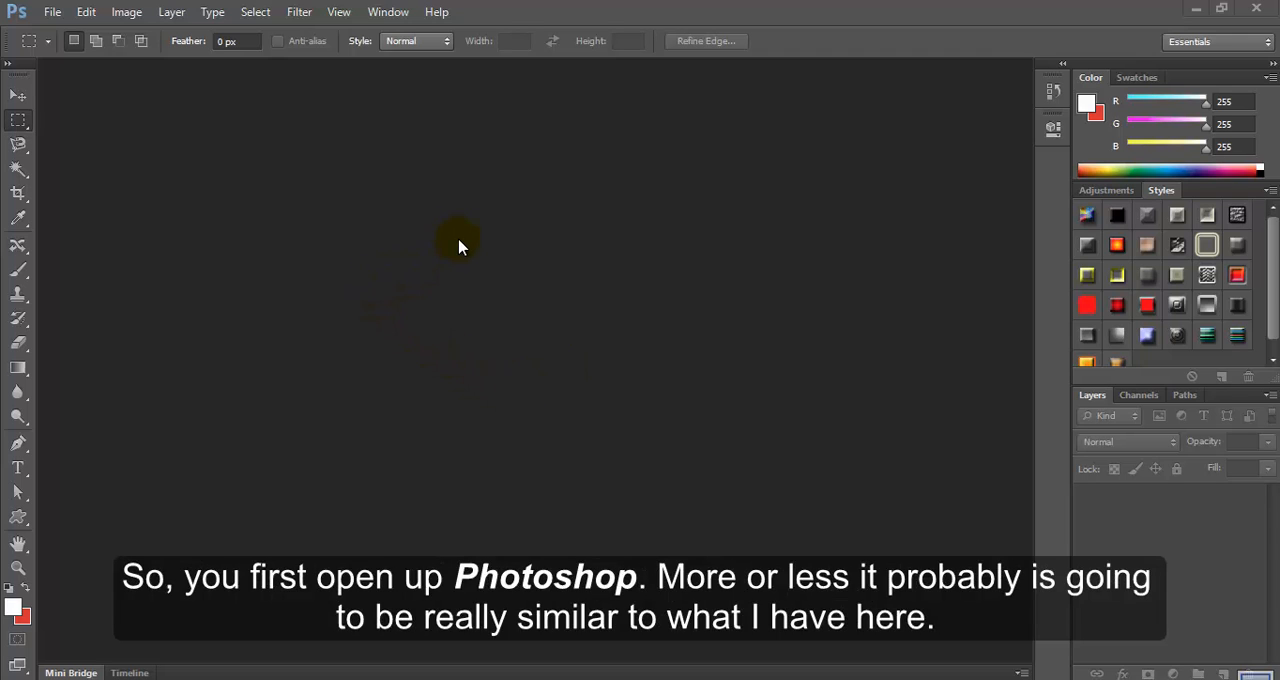
pyautogui.moveTo(465, 220)
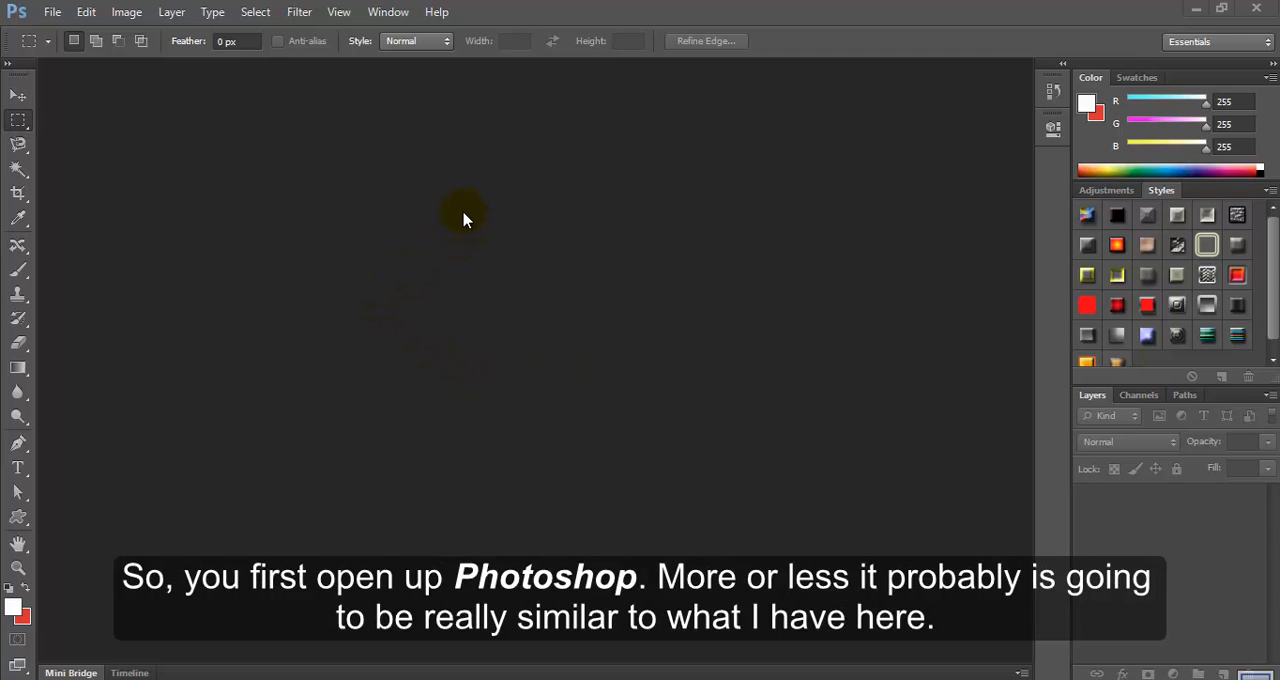
pyautogui.moveTo(390, 197)
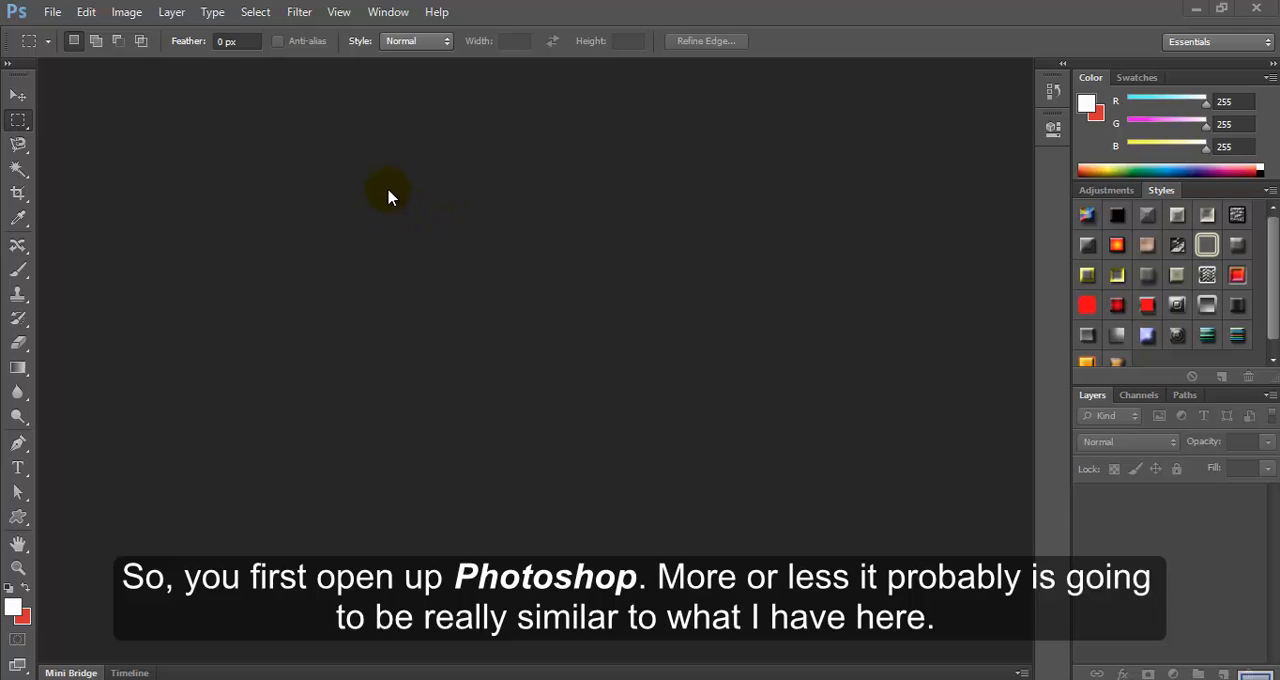
pyautogui.moveTo(313, 221)
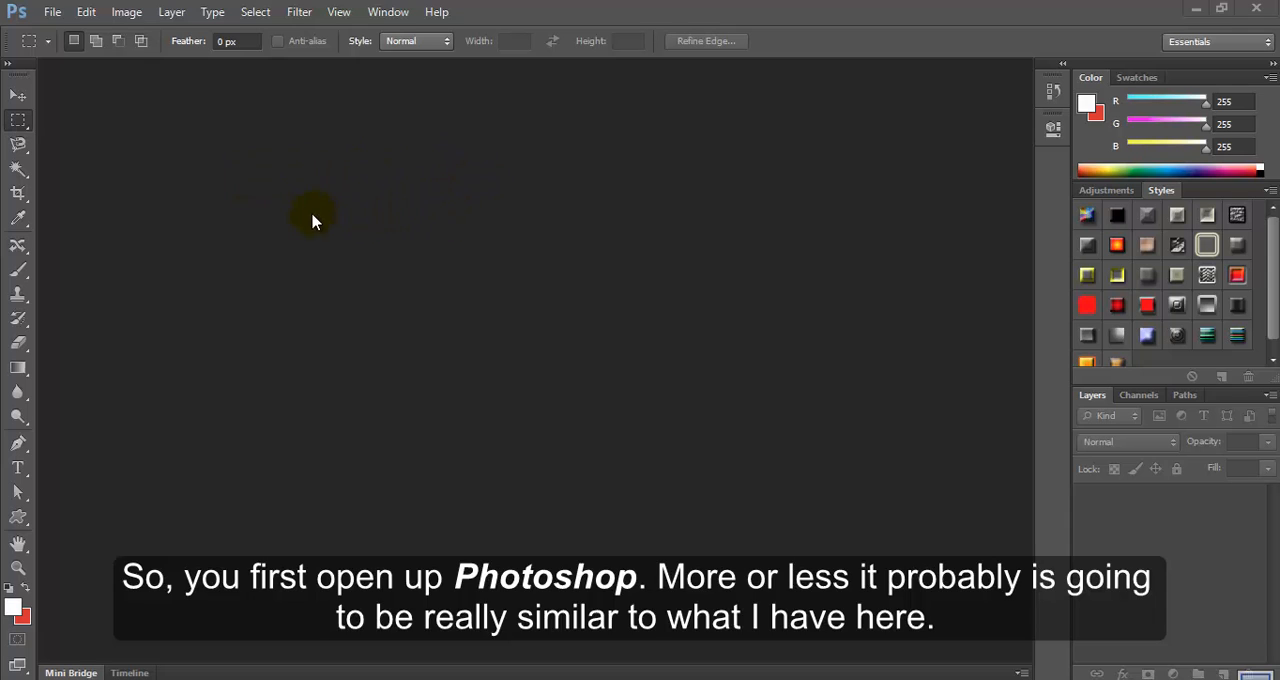
pyautogui.moveTo(436, 190)
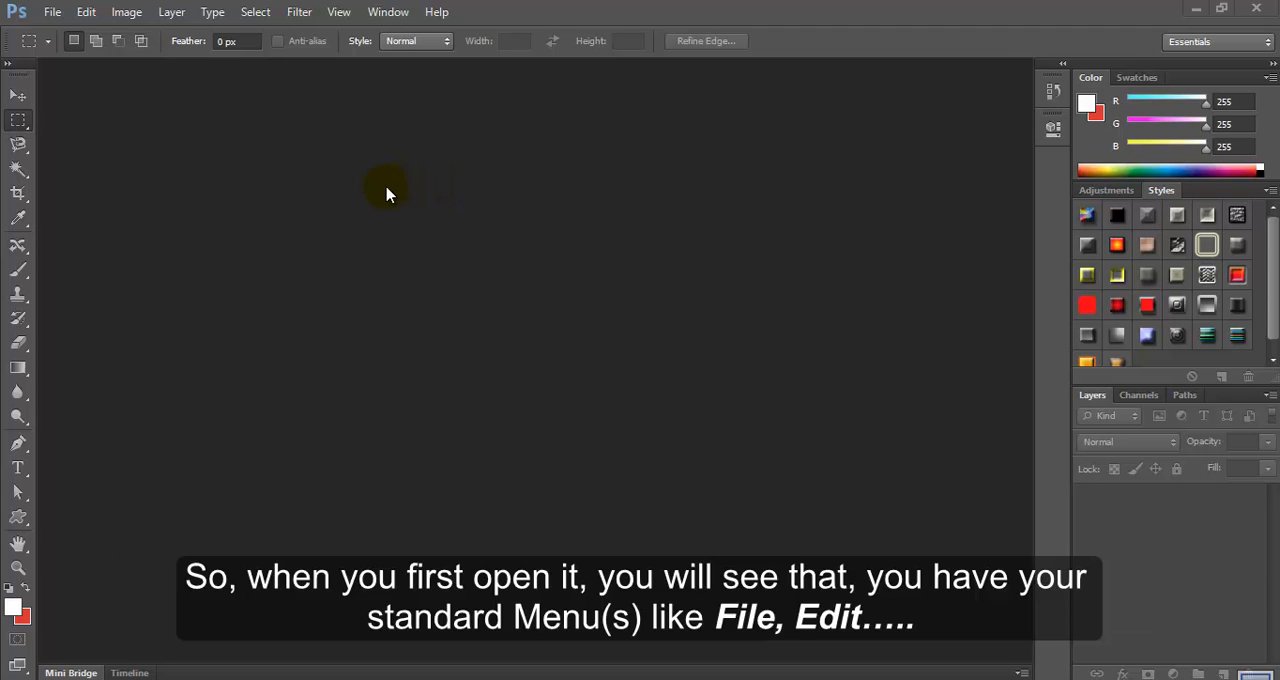
pyautogui.moveTo(422, 205)
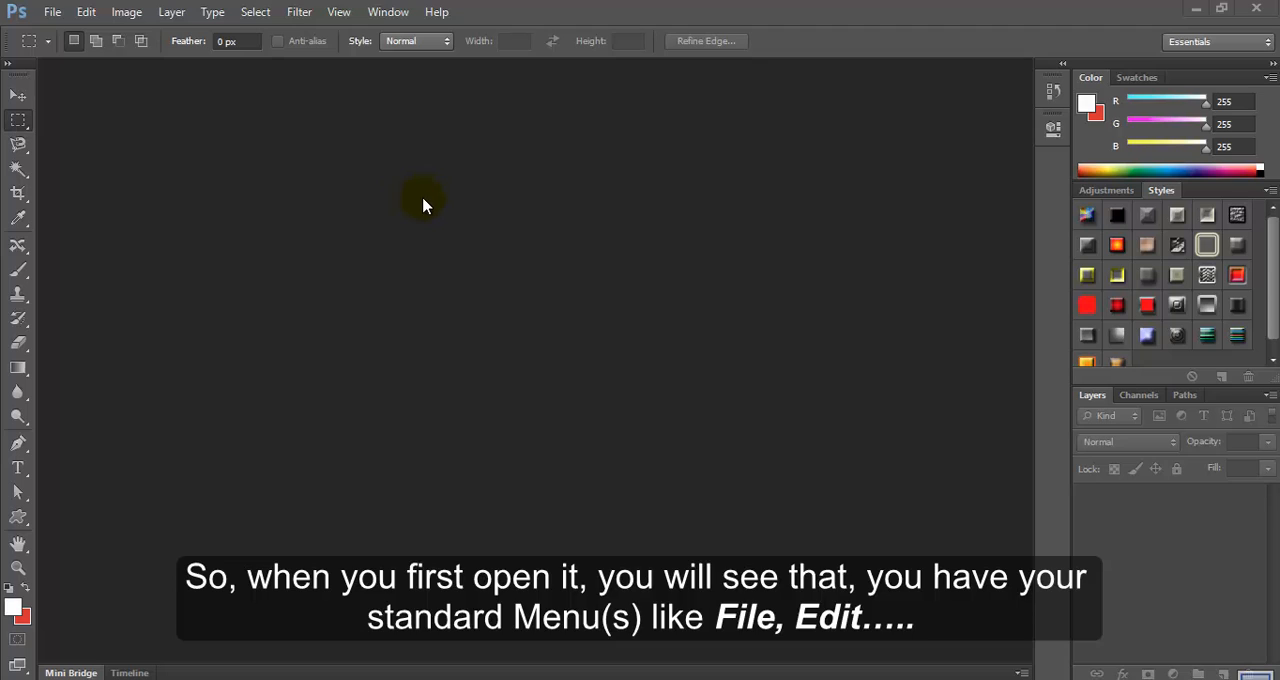
pyautogui.moveTo(448, 190)
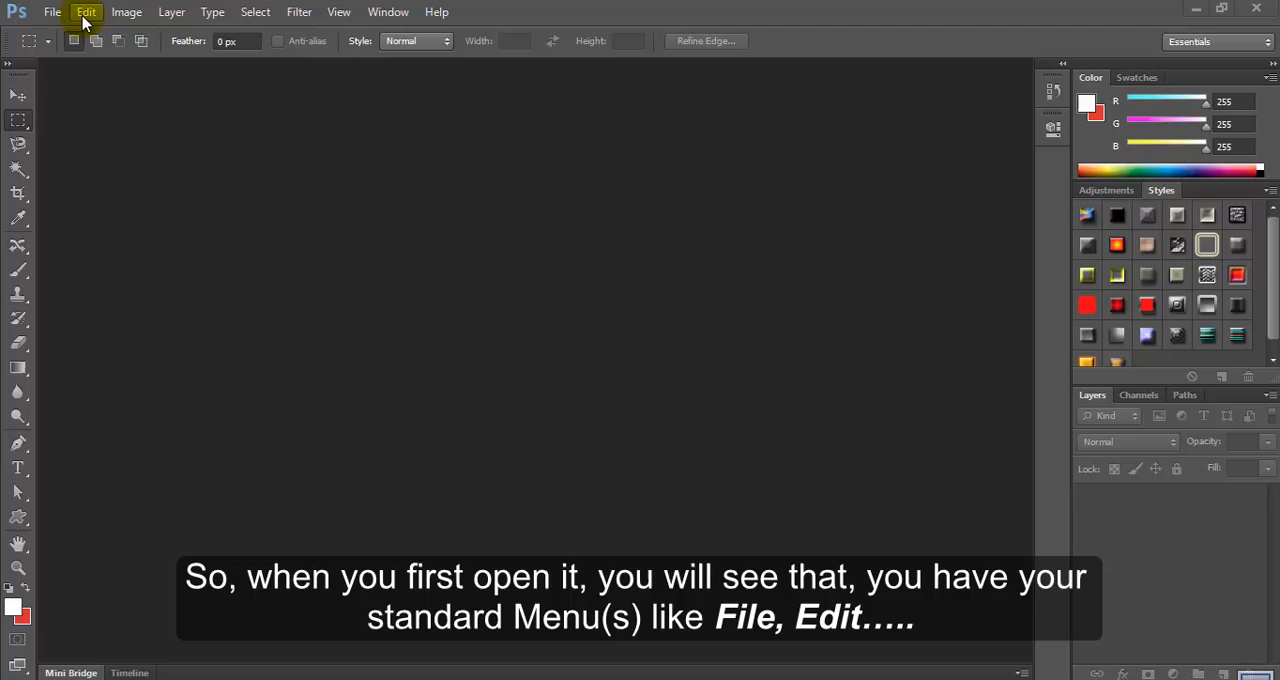
pyautogui.moveTo(52, 12)
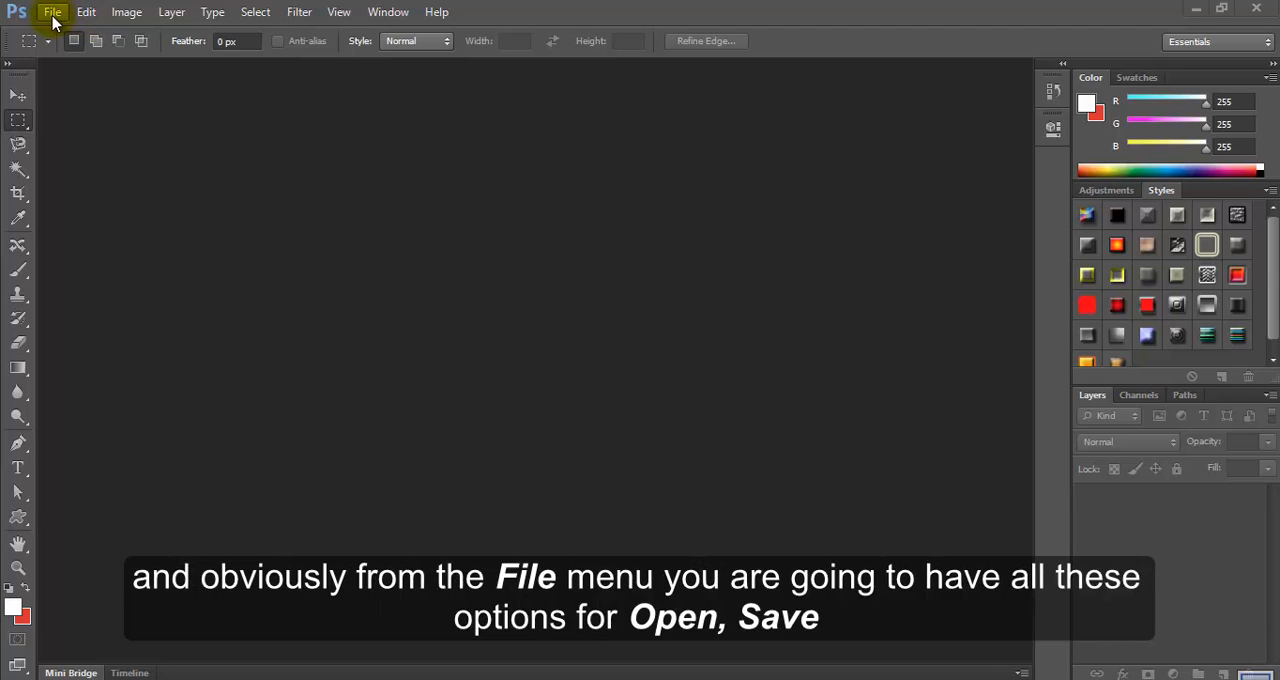
# Browse the File, Edit and Help menus without choosing a command
pyautogui.click(52, 12)
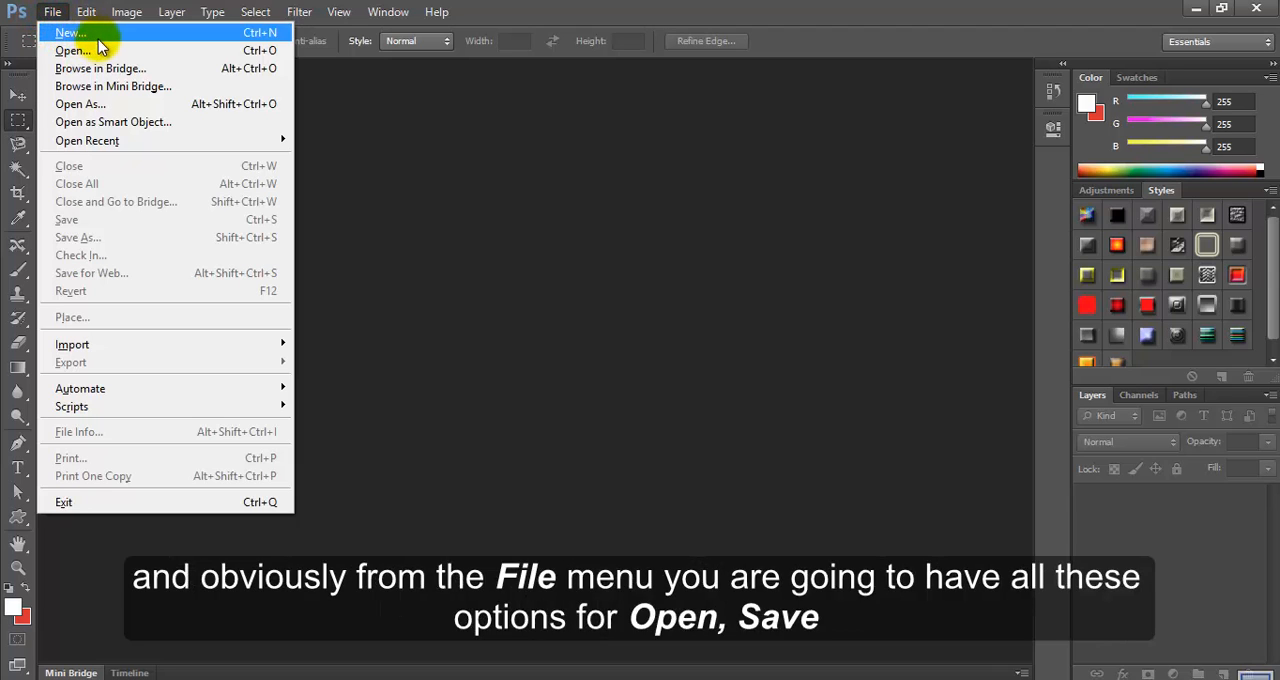
pyautogui.moveTo(140, 122)
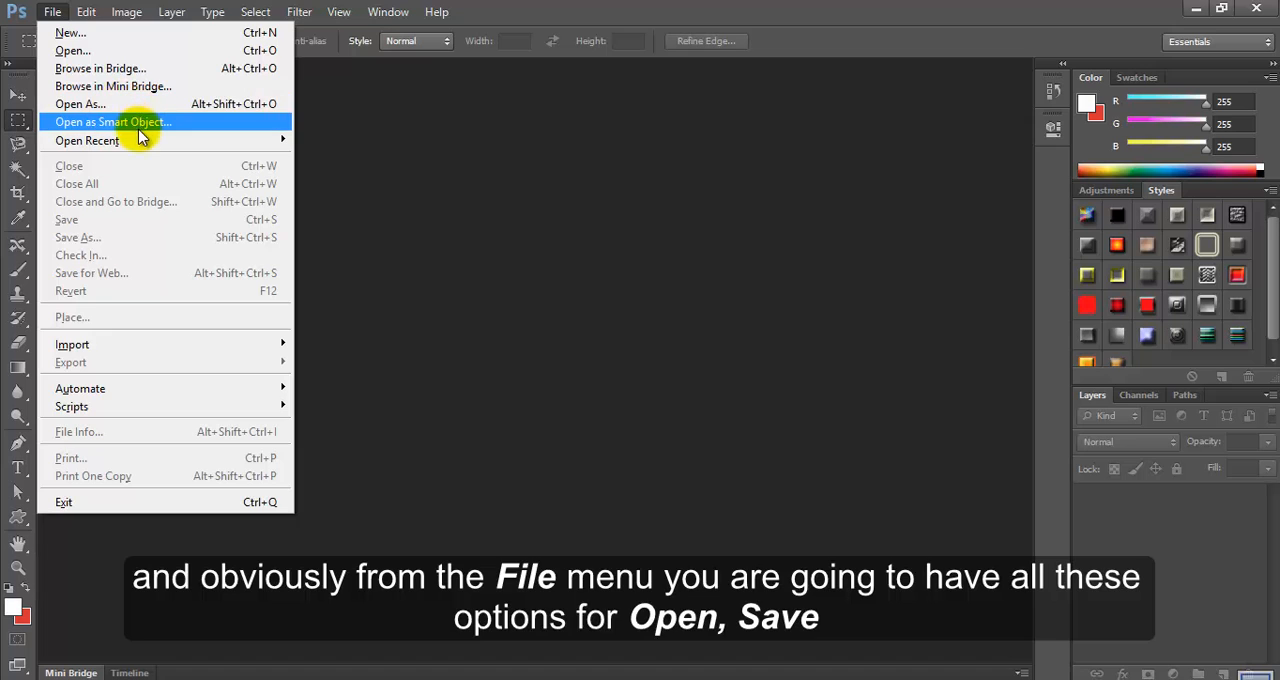
pyautogui.moveTo(127, 145)
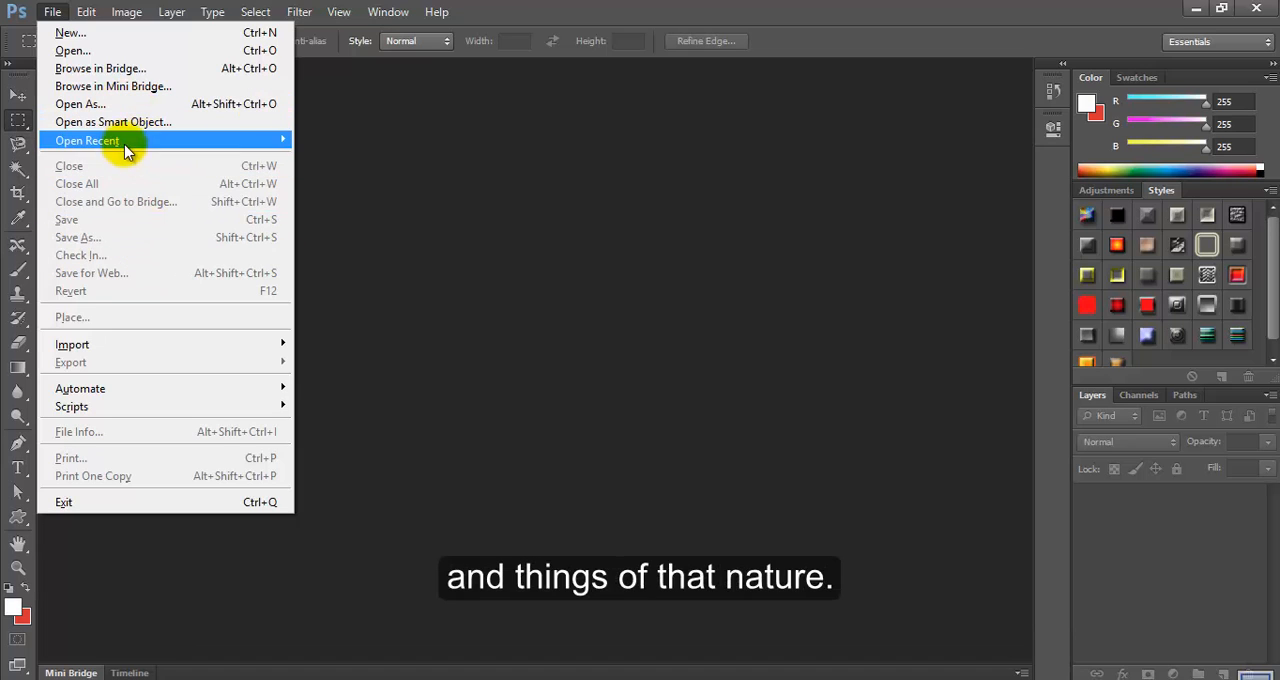
pyautogui.moveTo(75, 18)
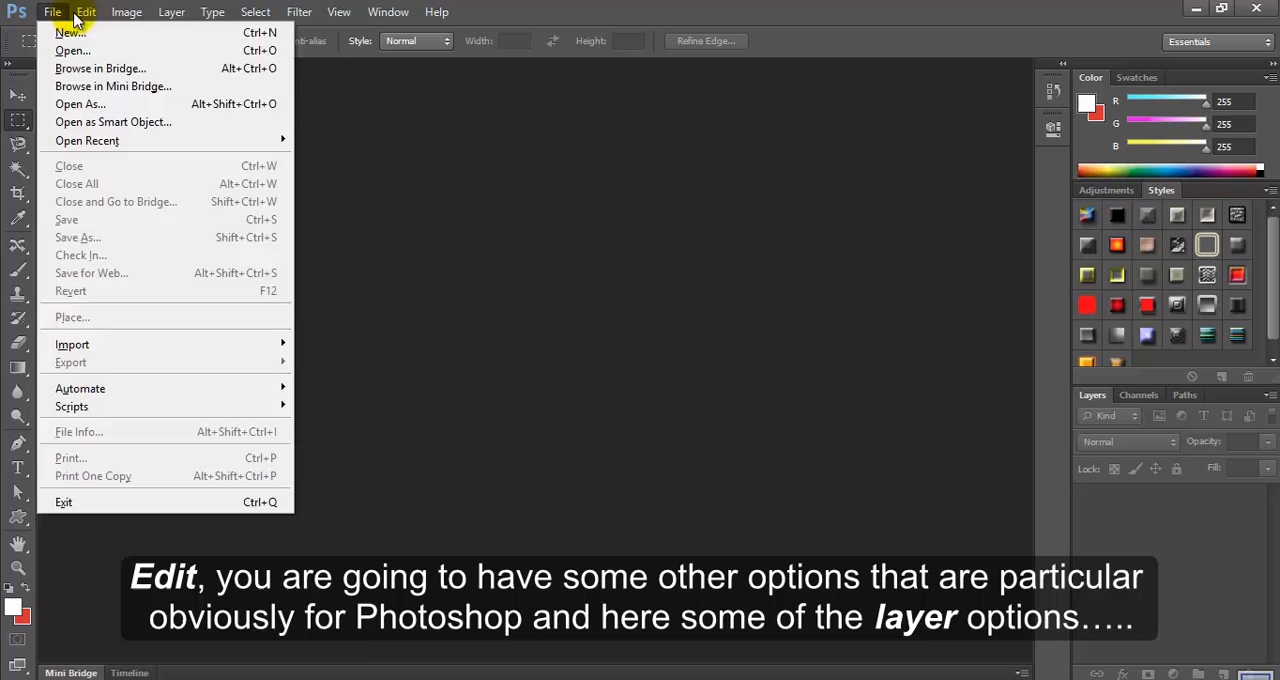
pyautogui.click(86, 11)
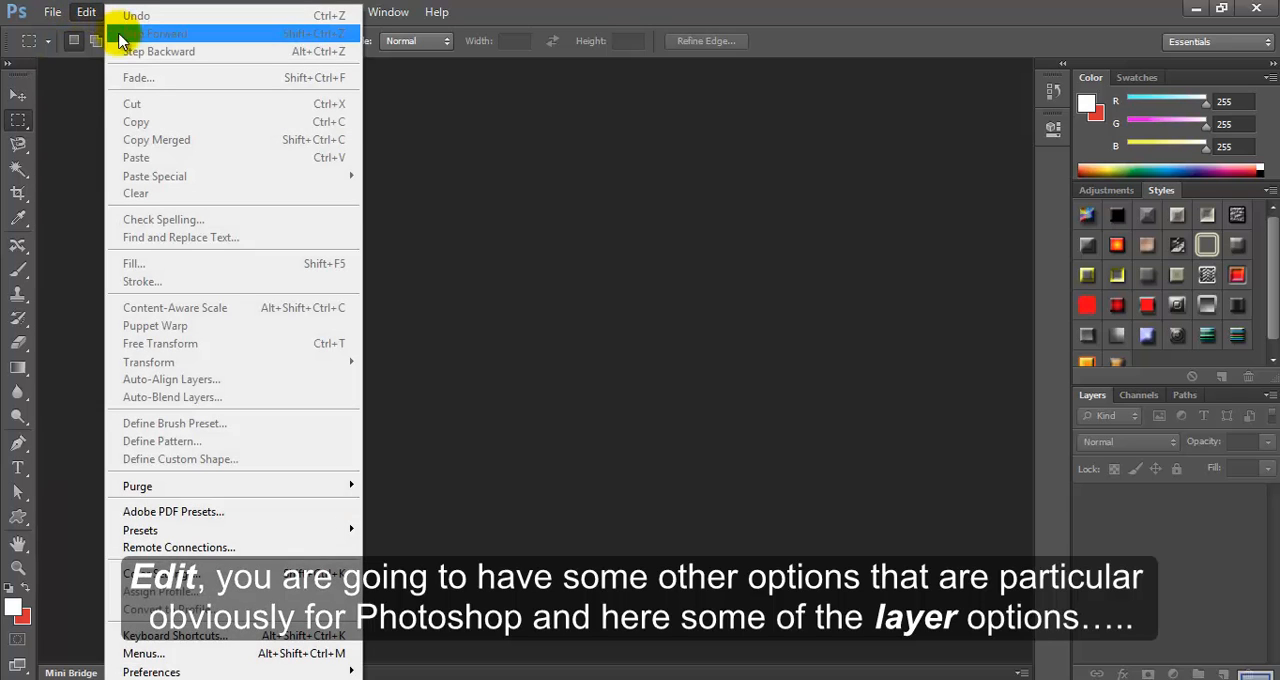
pyautogui.moveTo(155, 139)
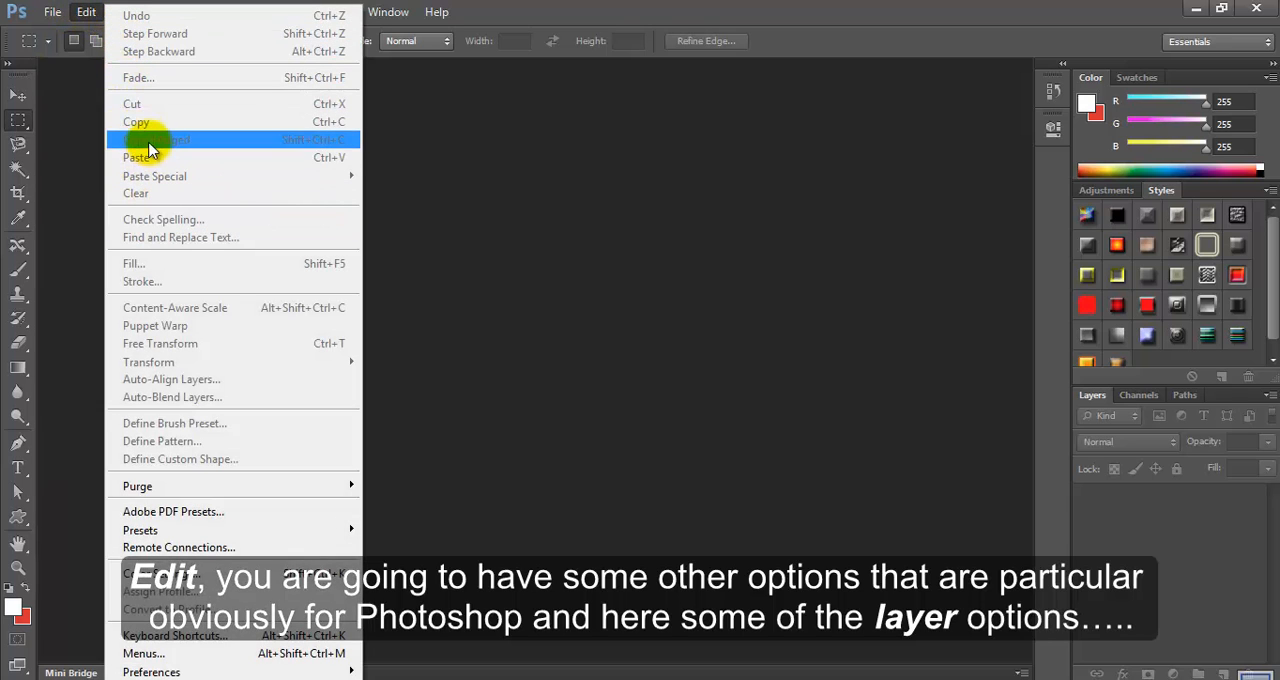
pyautogui.click(127, 12)
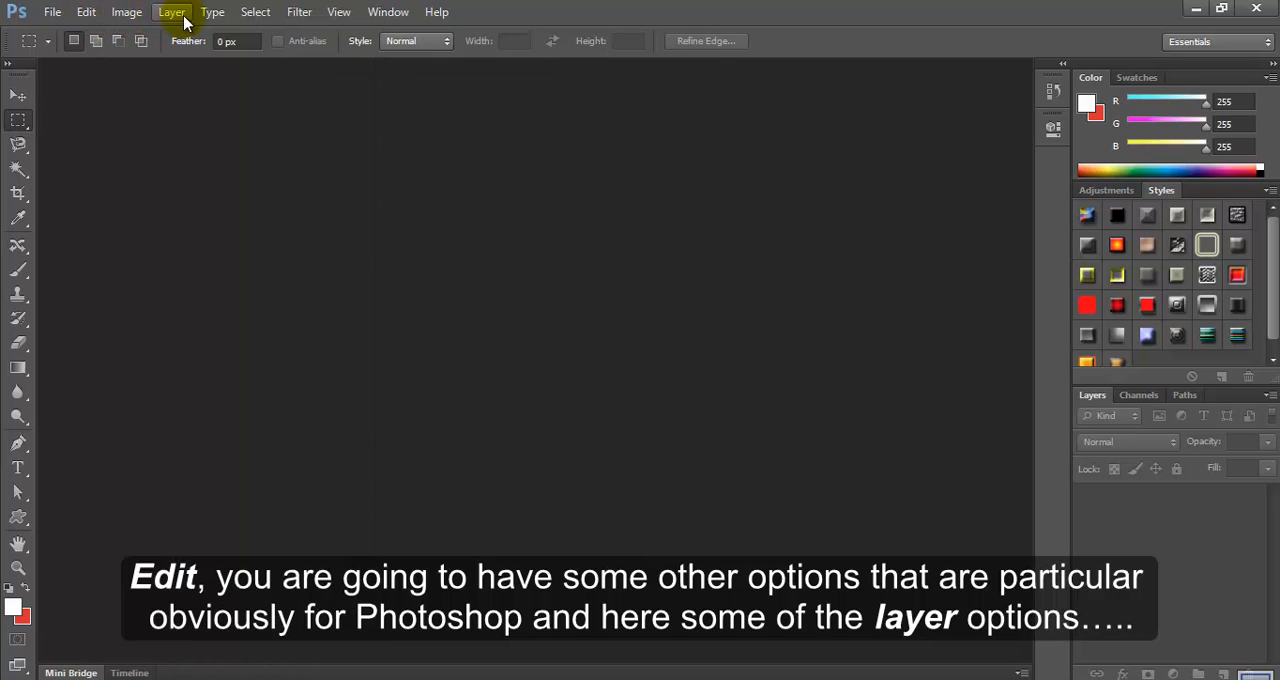
pyautogui.click(437, 11)
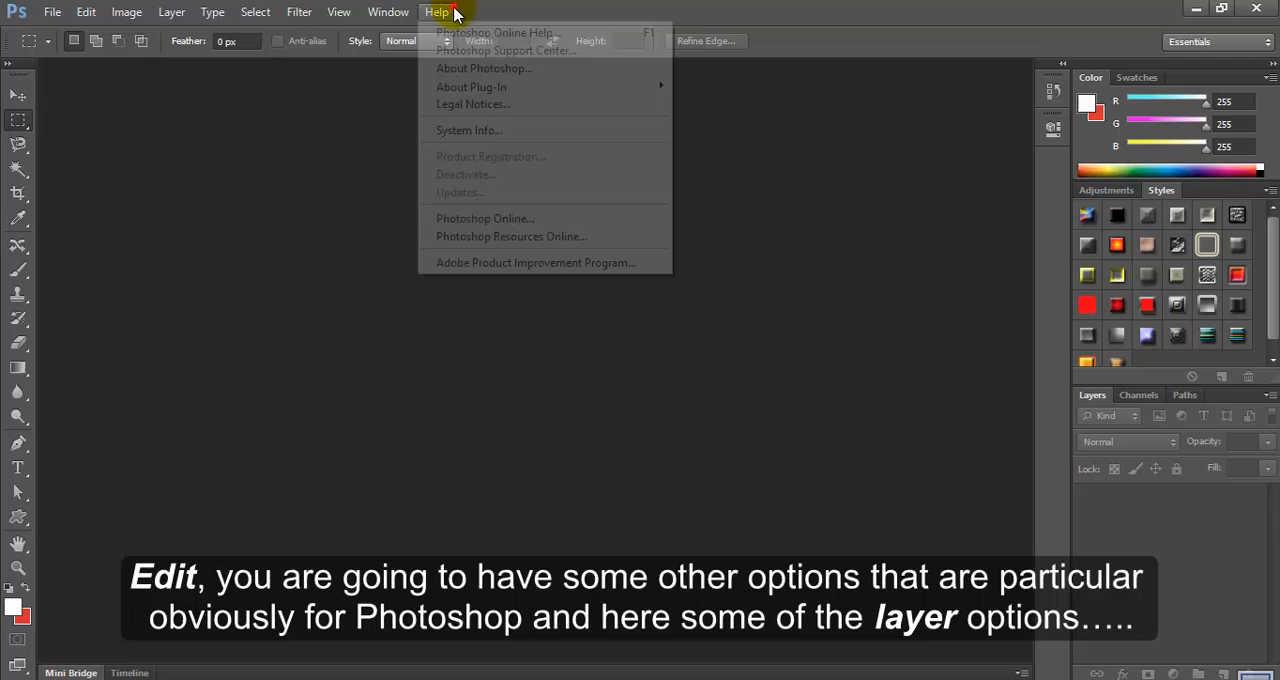
pyautogui.click(437, 11)
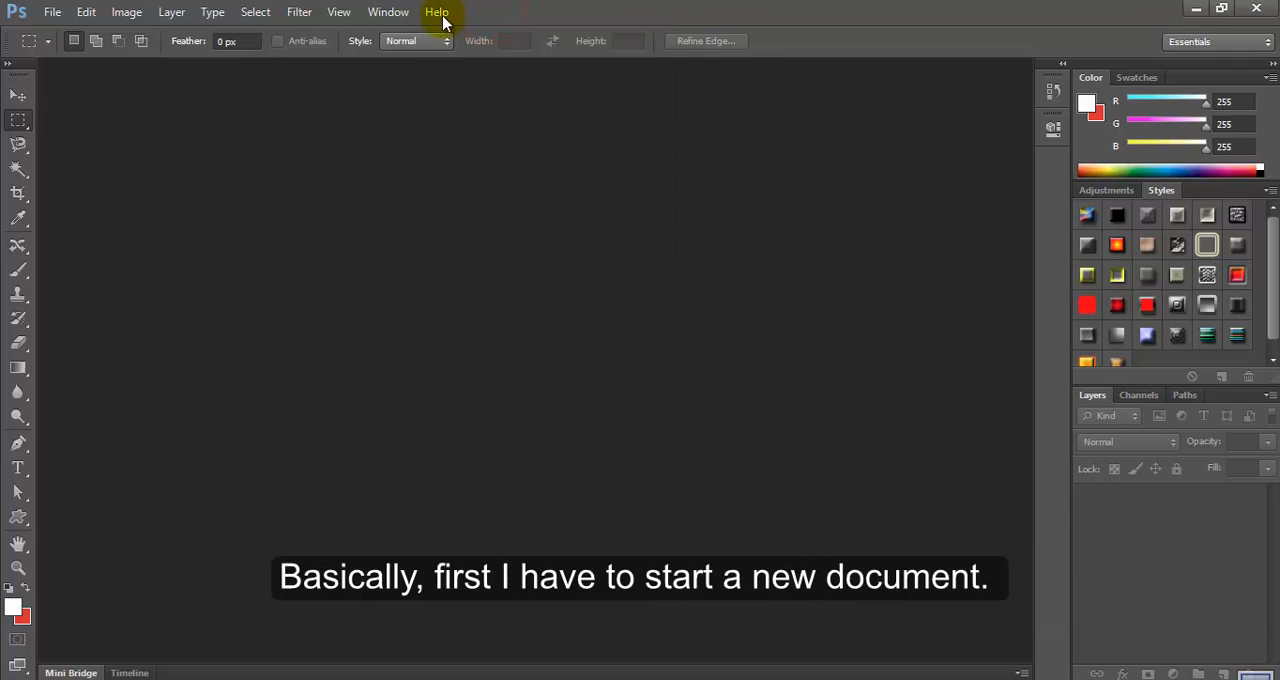
pyautogui.moveTo(52, 11)
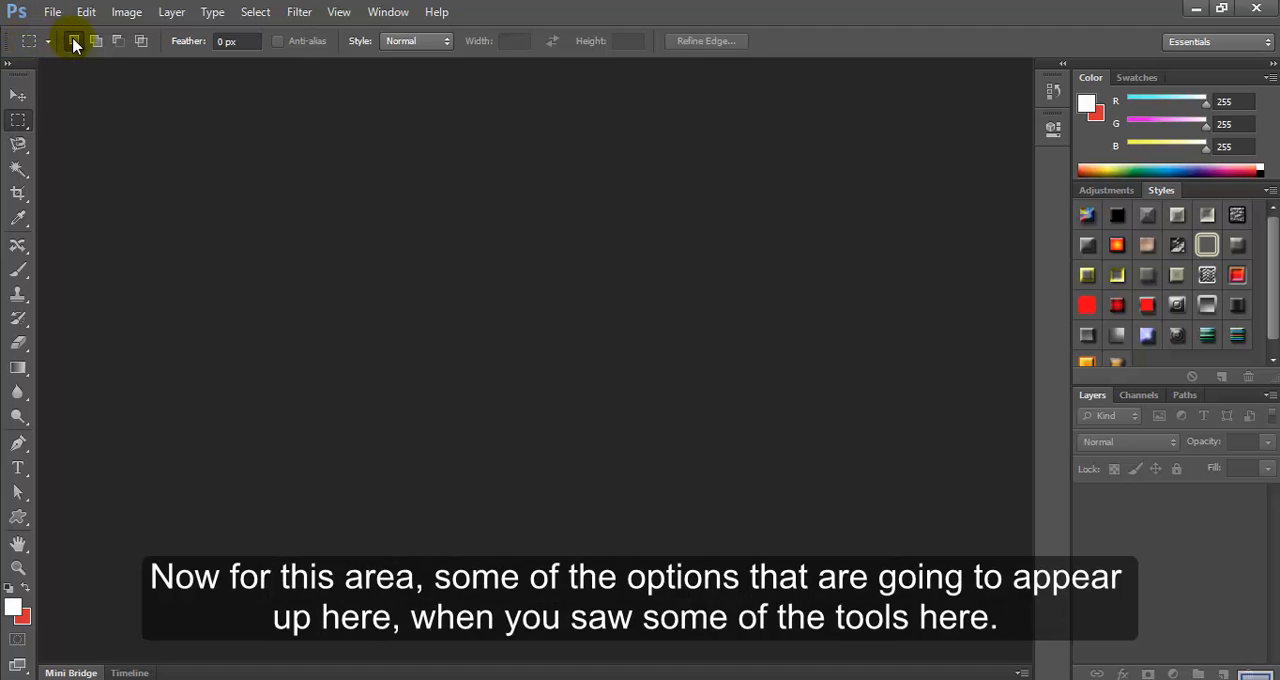
pyautogui.moveTo(313, 55)
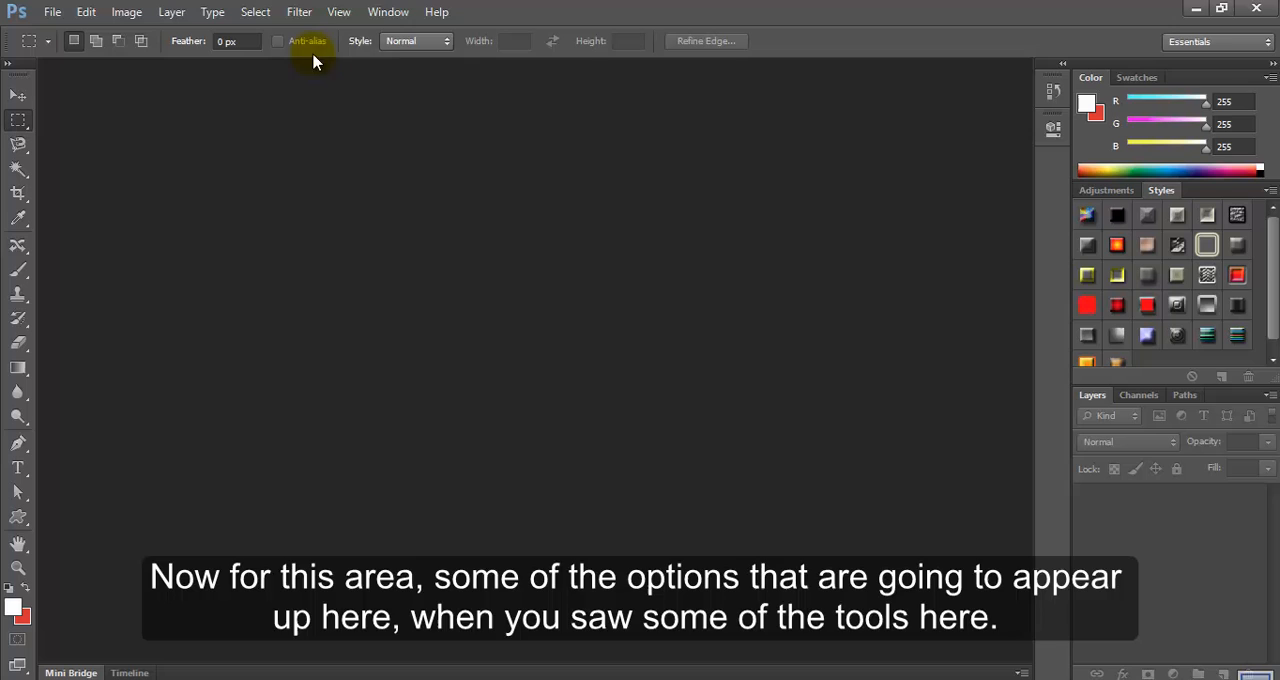
pyautogui.moveTo(138, 52)
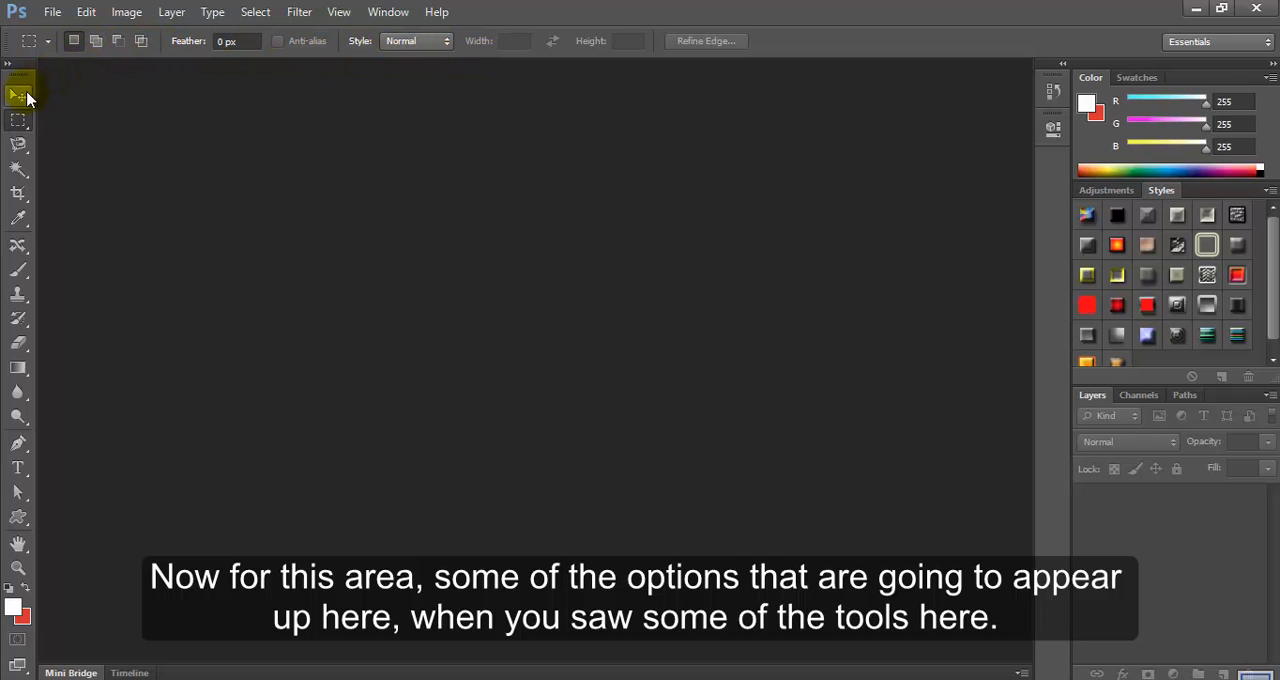
# Switch from Move to Rectangular Marquee, ending on the Magnetic Lasso tool
pyautogui.click(18, 95)
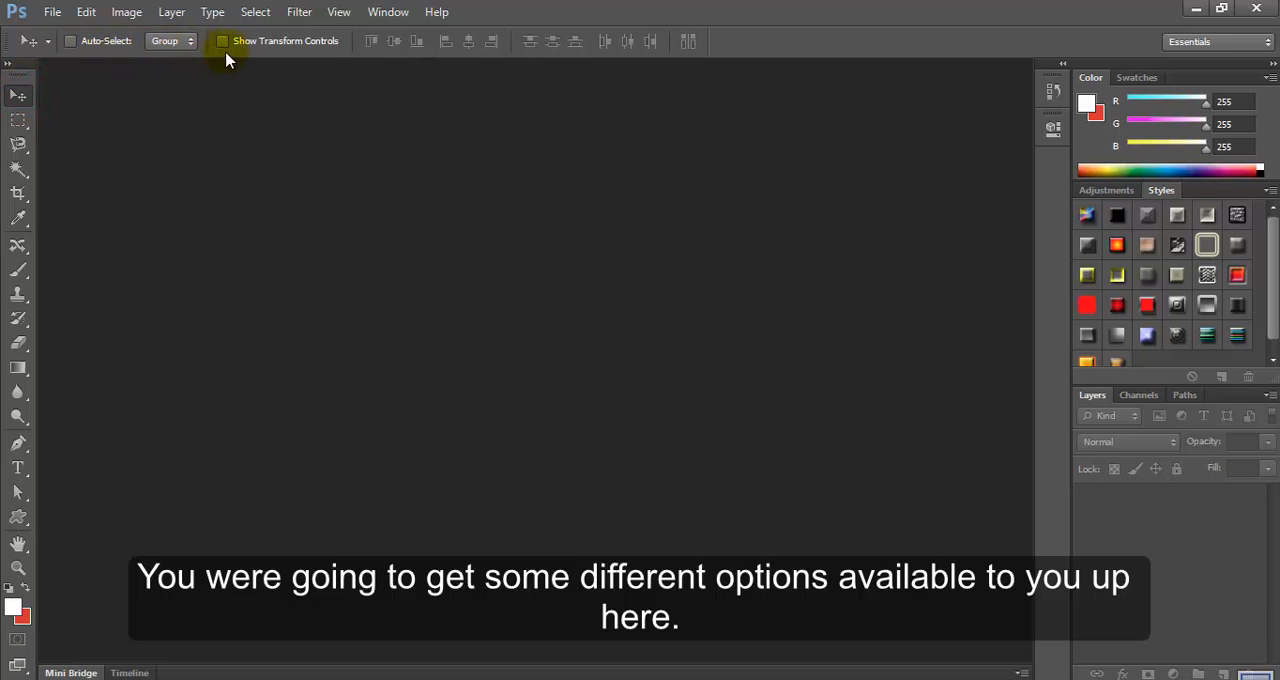
pyautogui.click(17, 120)
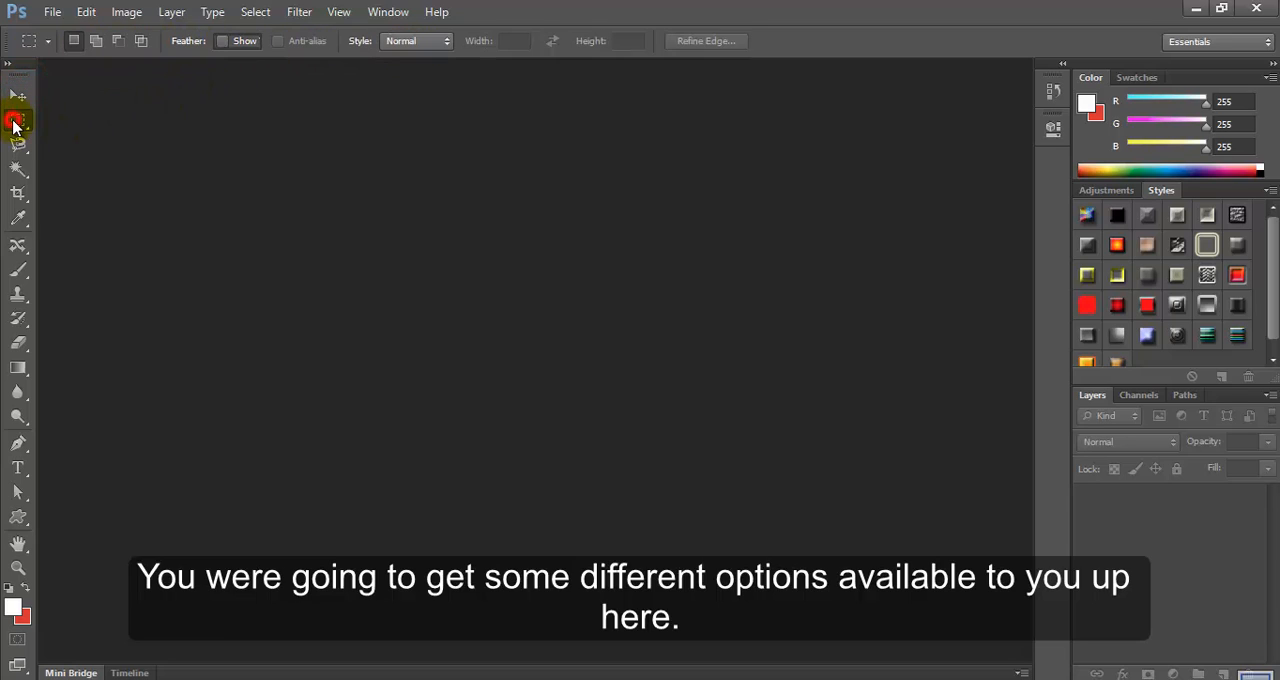
pyautogui.click(18, 145)
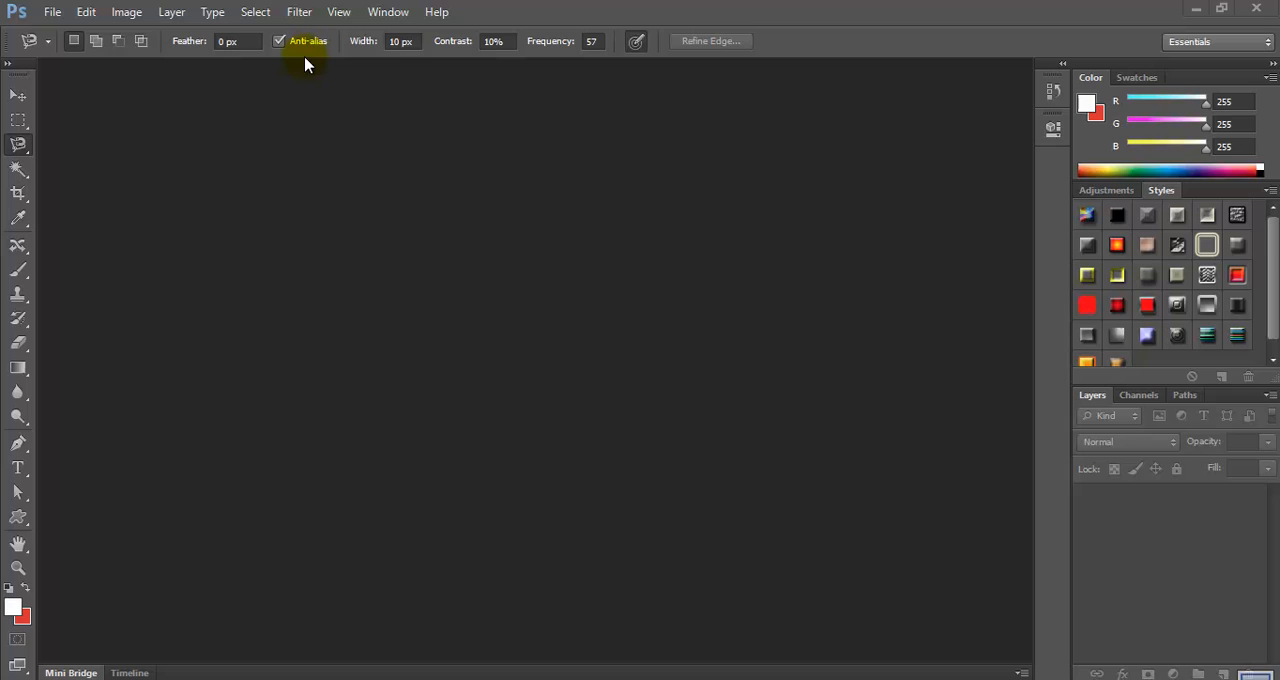
pyautogui.moveTo(200, 80)
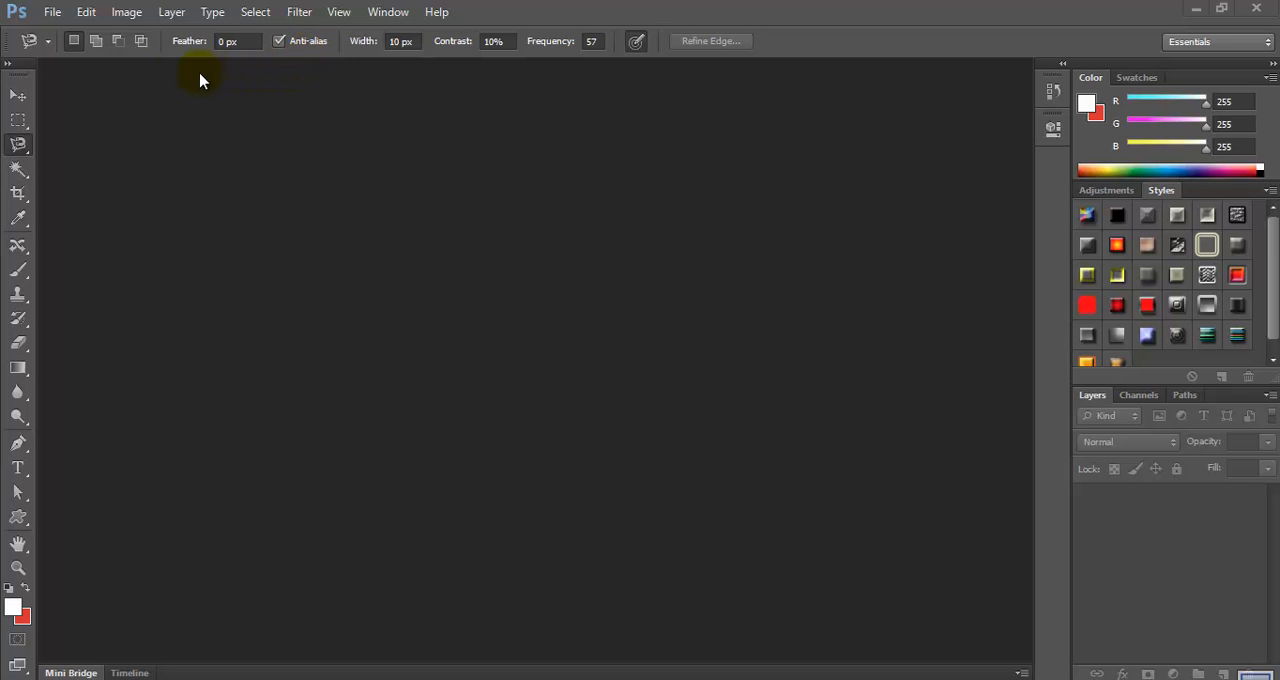
pyautogui.moveTo(20, 160)
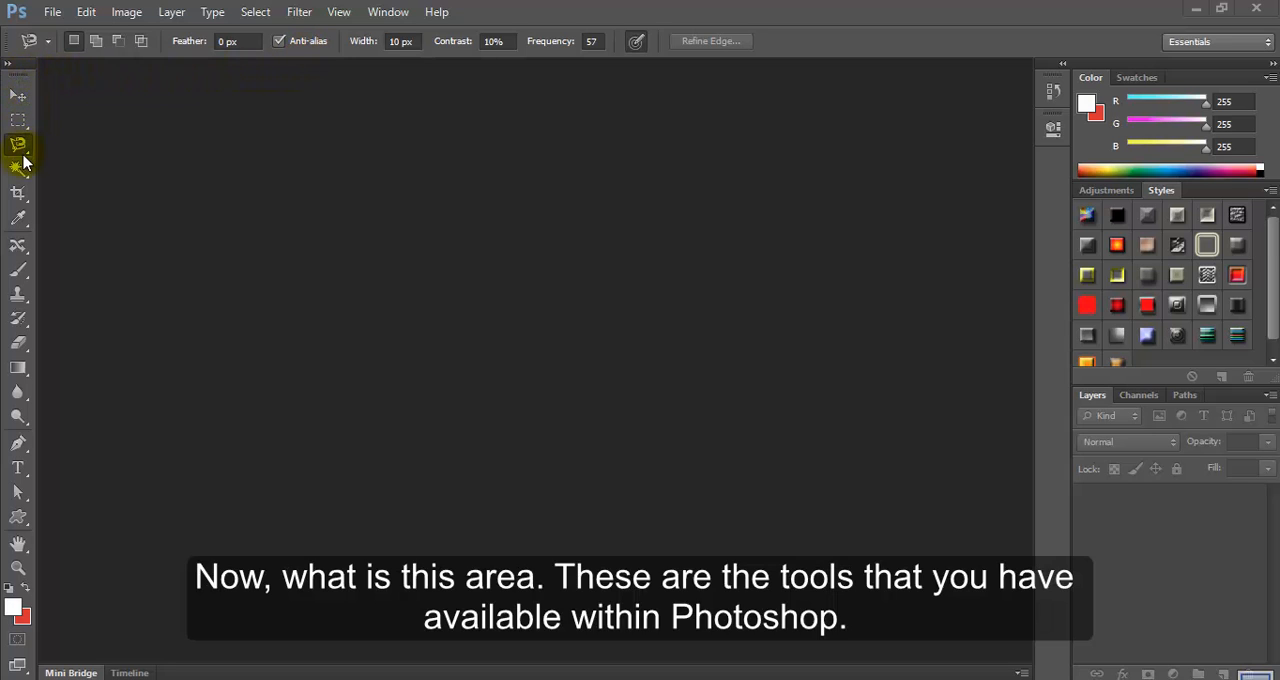
pyautogui.moveTo(45, 325)
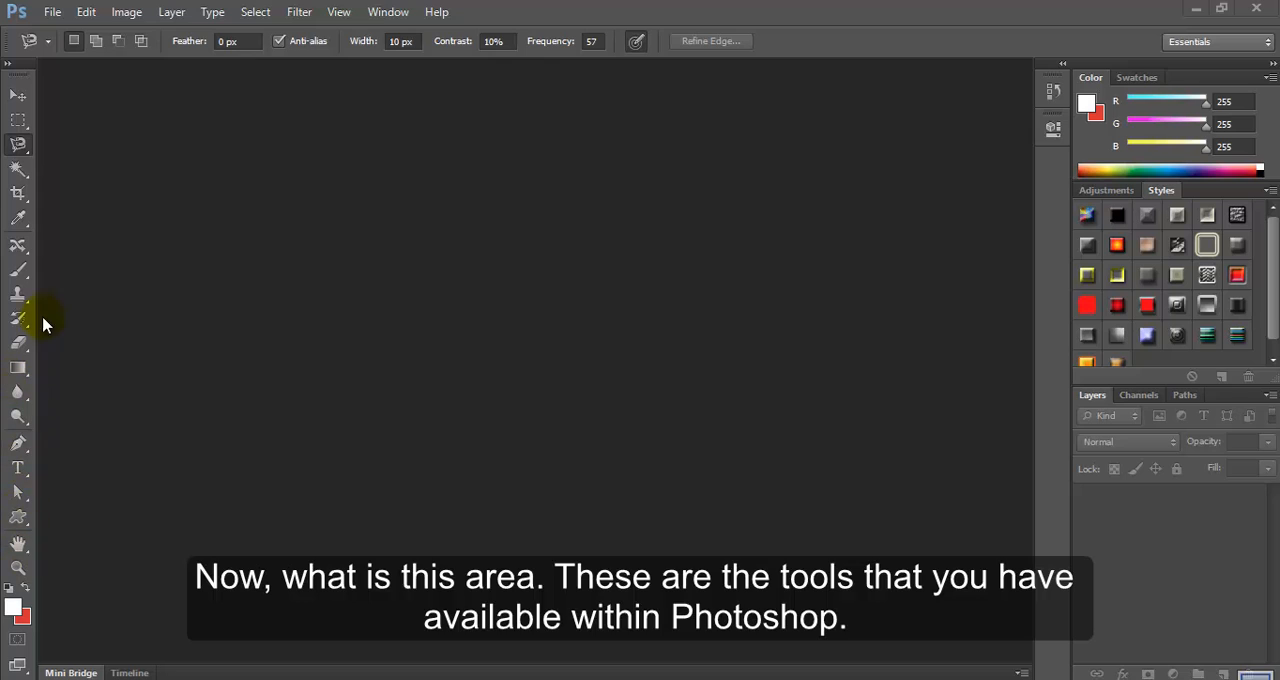
pyautogui.moveTo(30, 95)
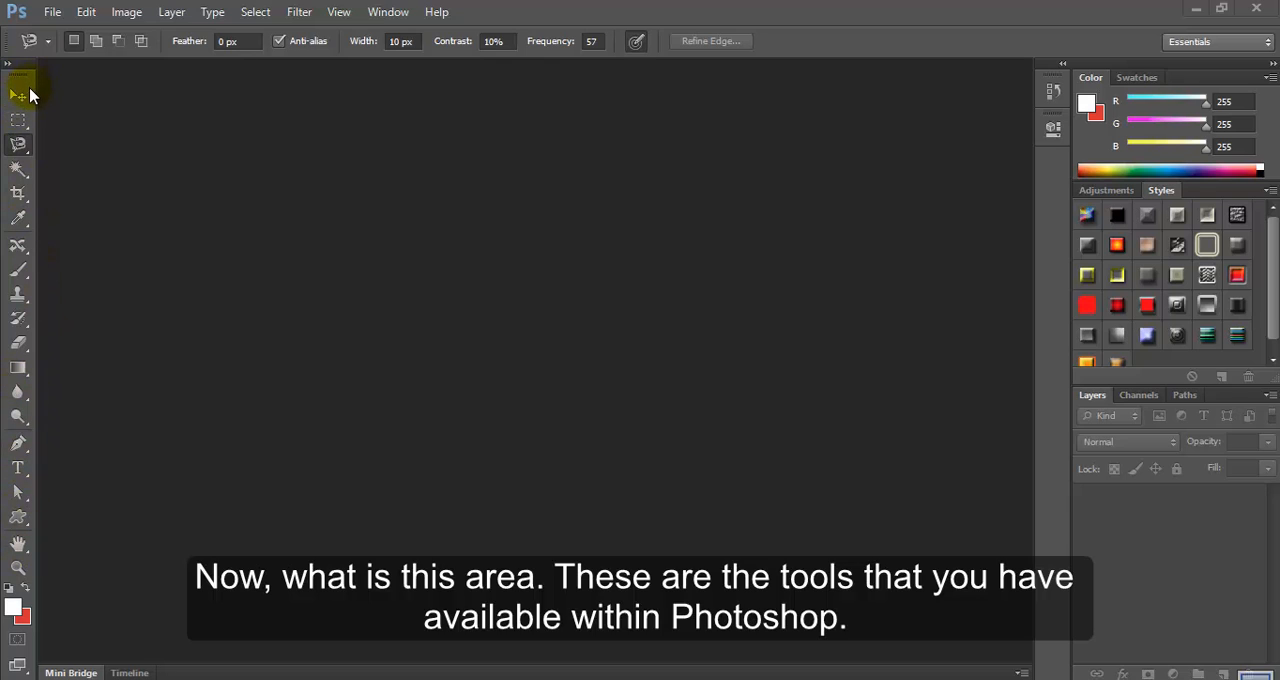
pyautogui.moveTo(27, 100)
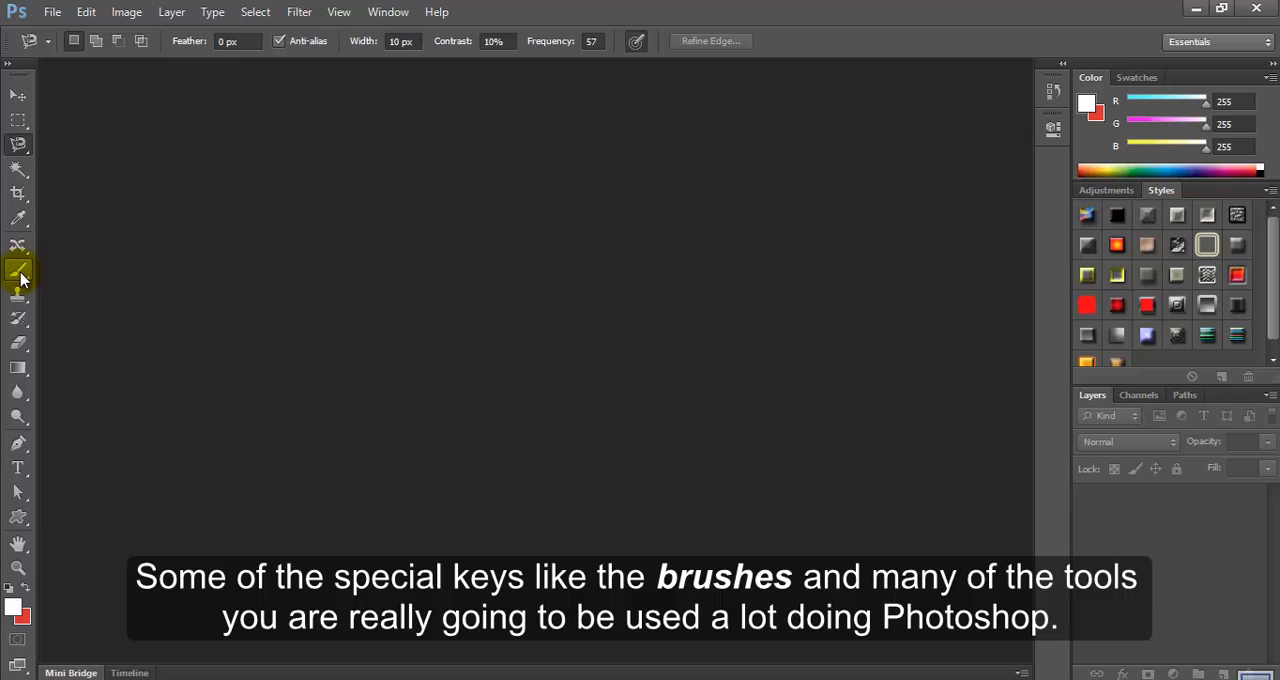
pyautogui.moveTo(18, 268)
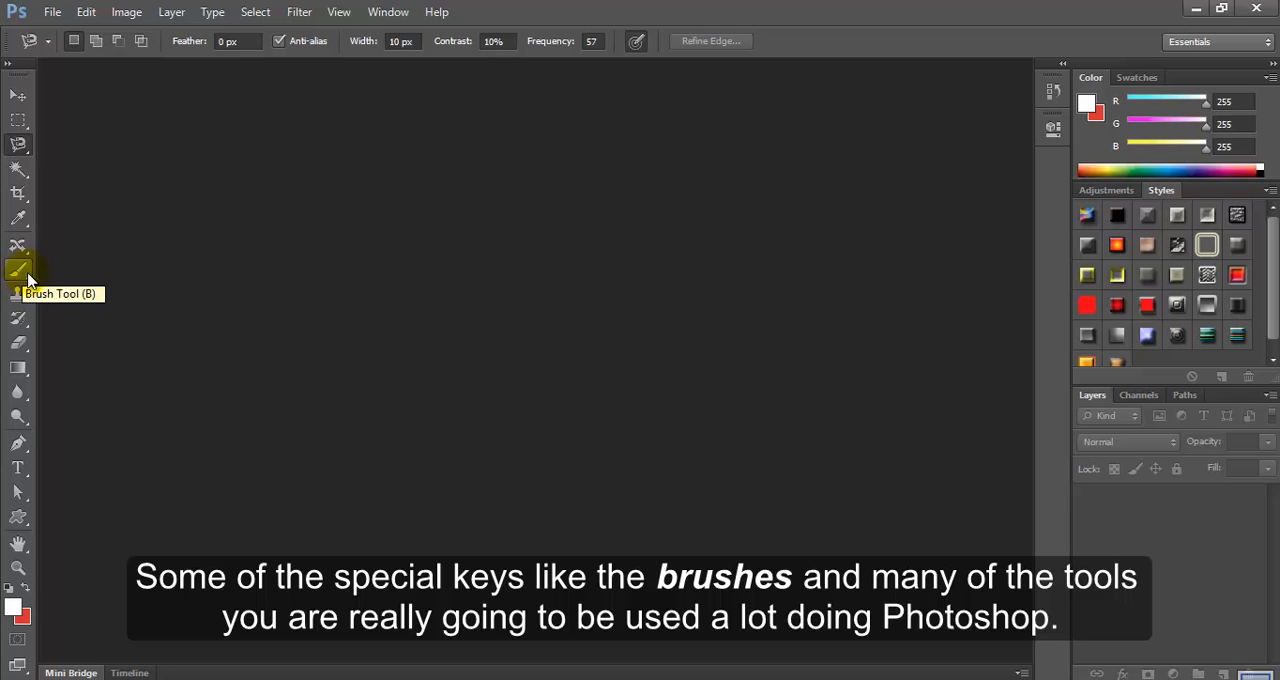
pyautogui.moveTo(18, 270)
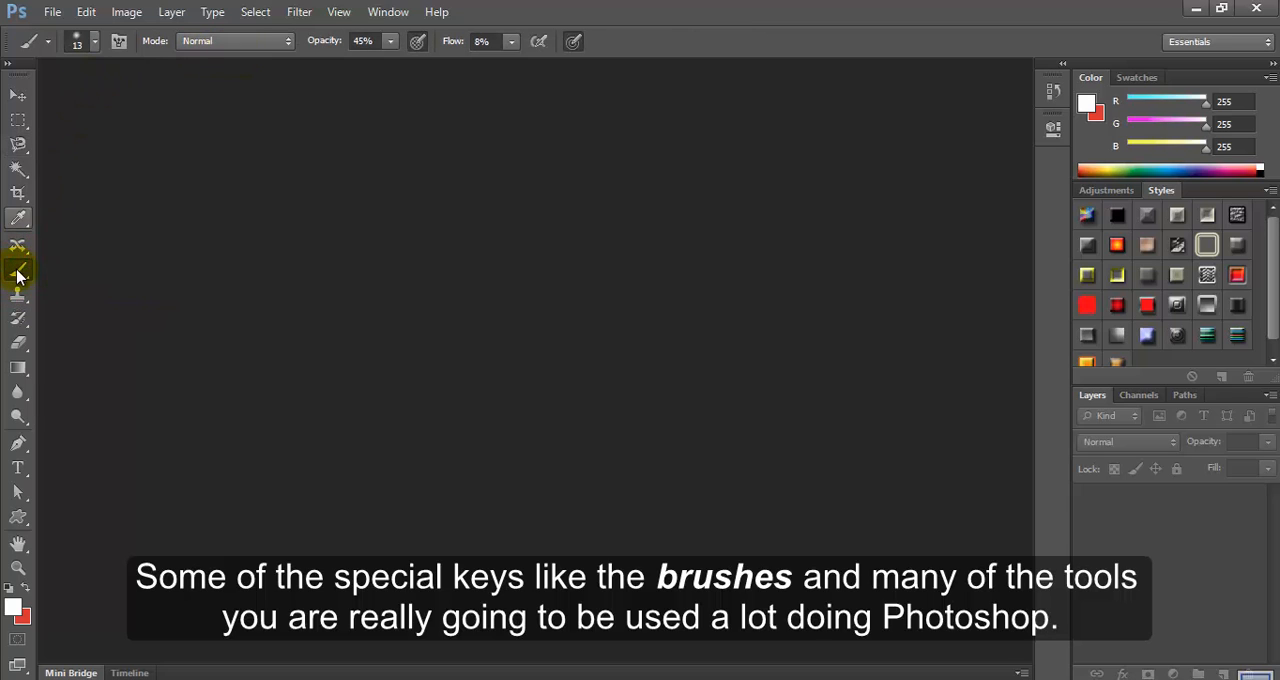
pyautogui.click(17, 97)
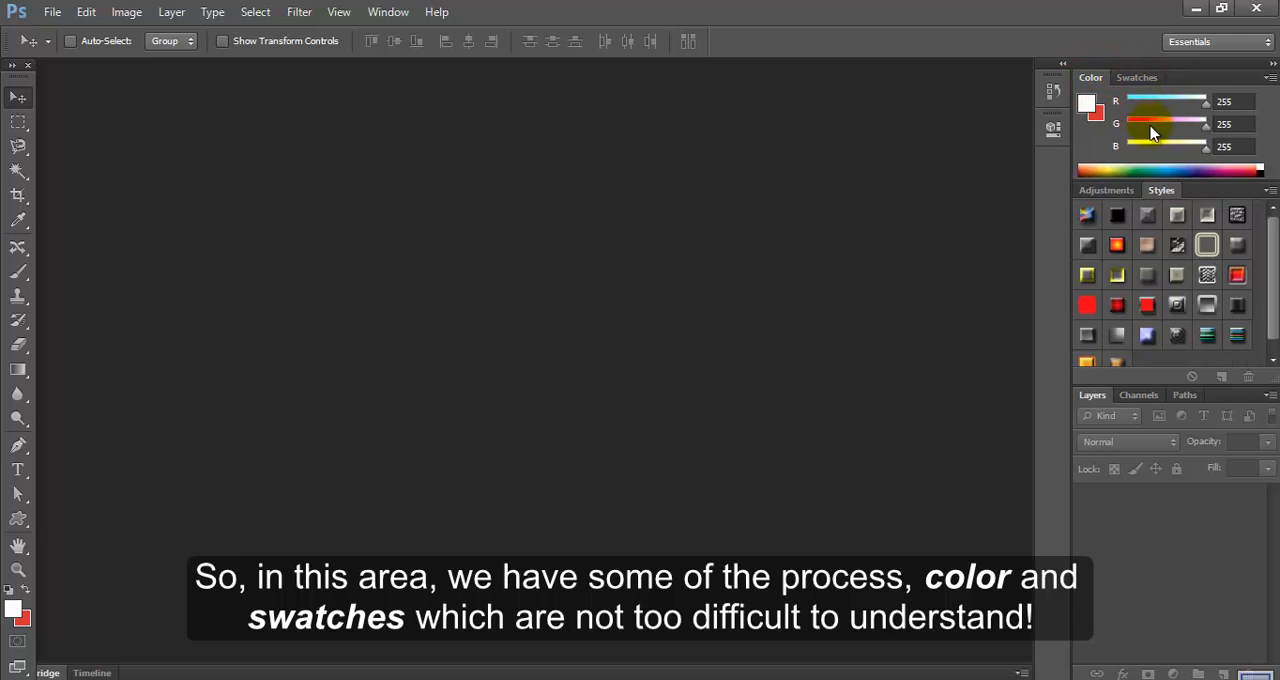
pyautogui.moveTo(1180, 120)
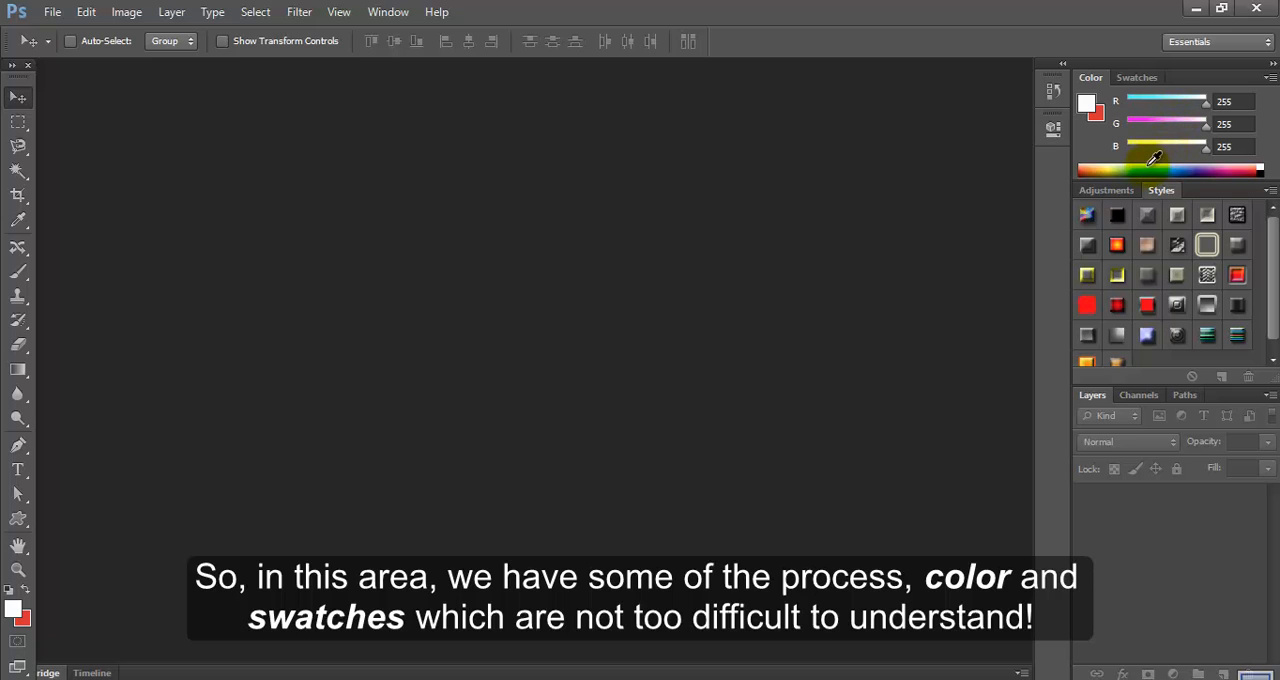
# Toggle between the Adjustments and Styles panels, ending on Adjustments with Layers showing
pyautogui.click(1106, 190)
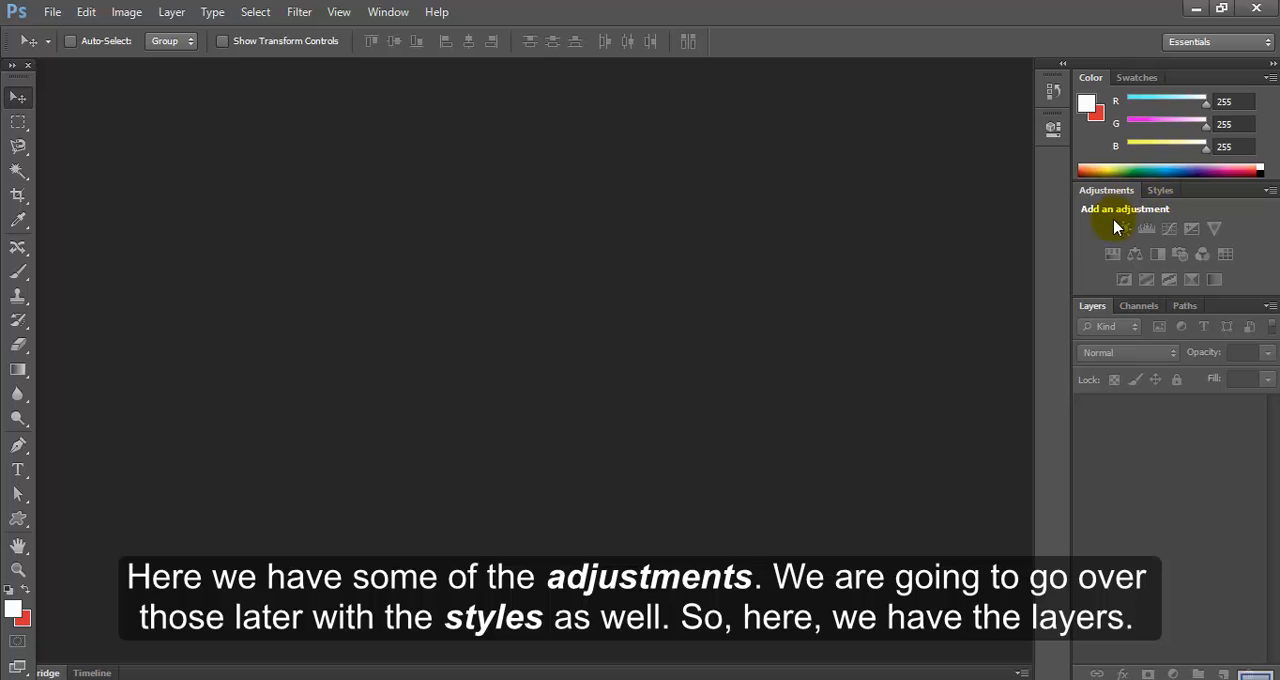
pyautogui.moveTo(1093, 197)
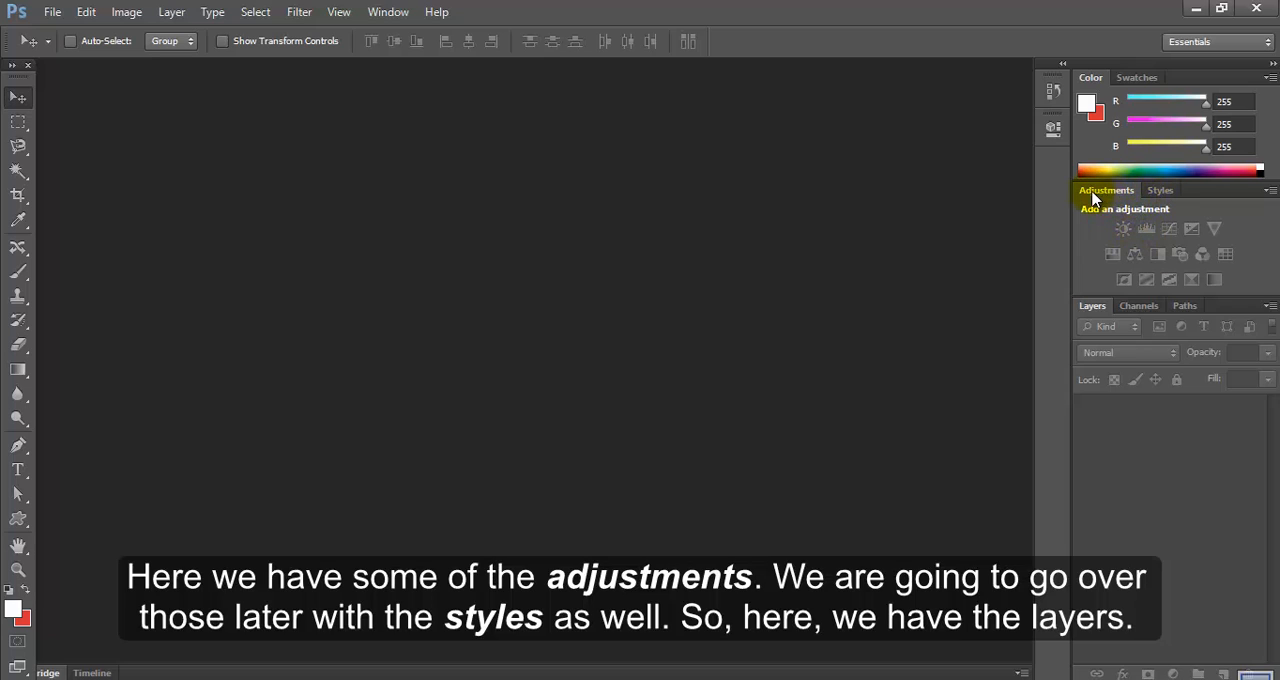
pyautogui.click(1160, 190)
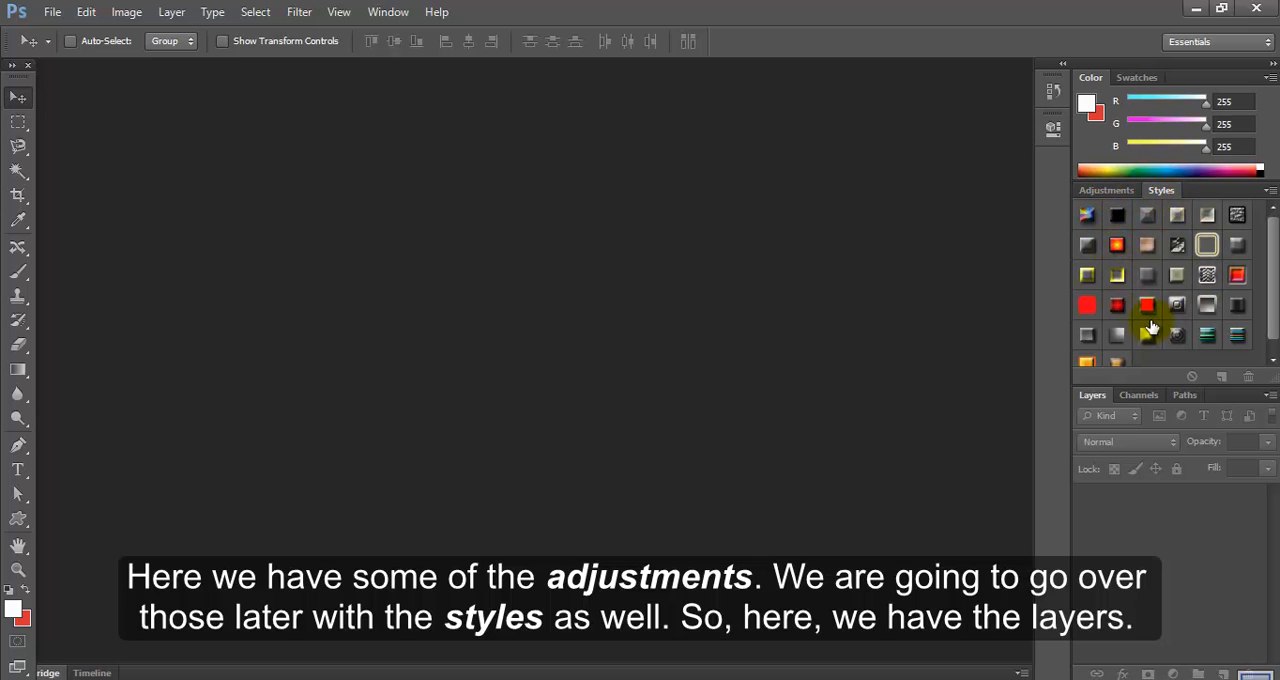
pyautogui.click(1106, 190)
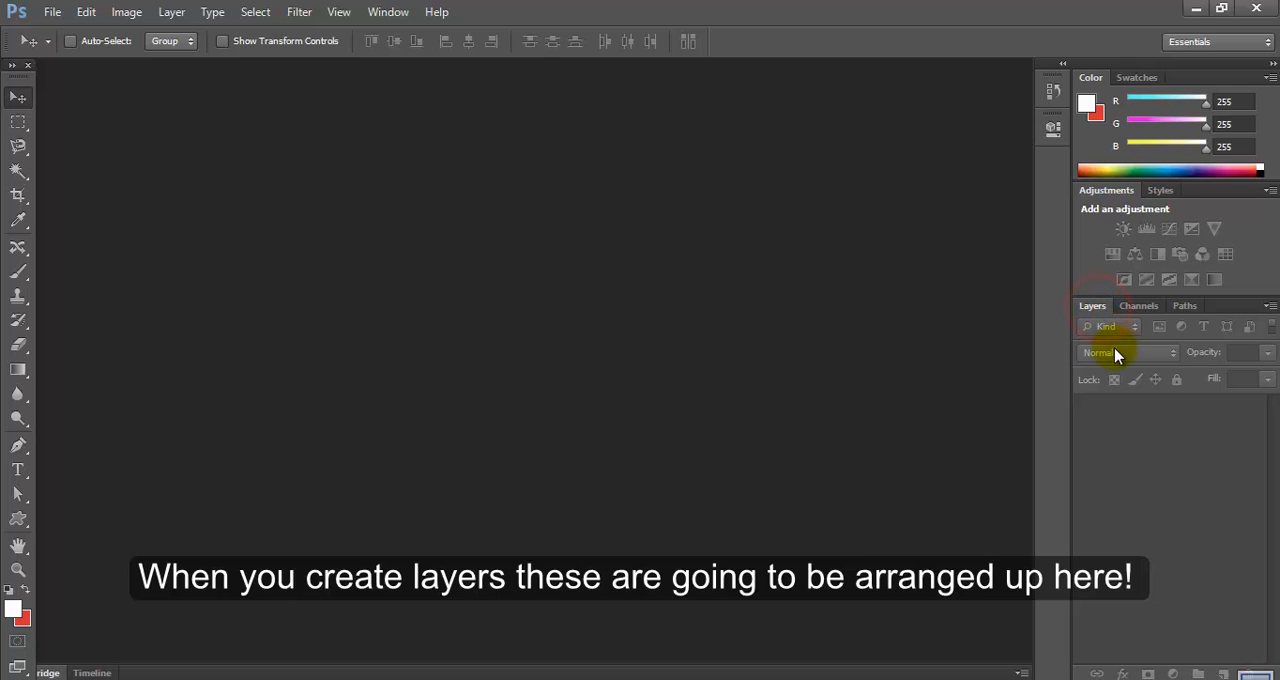
pyautogui.moveTo(1172, 447)
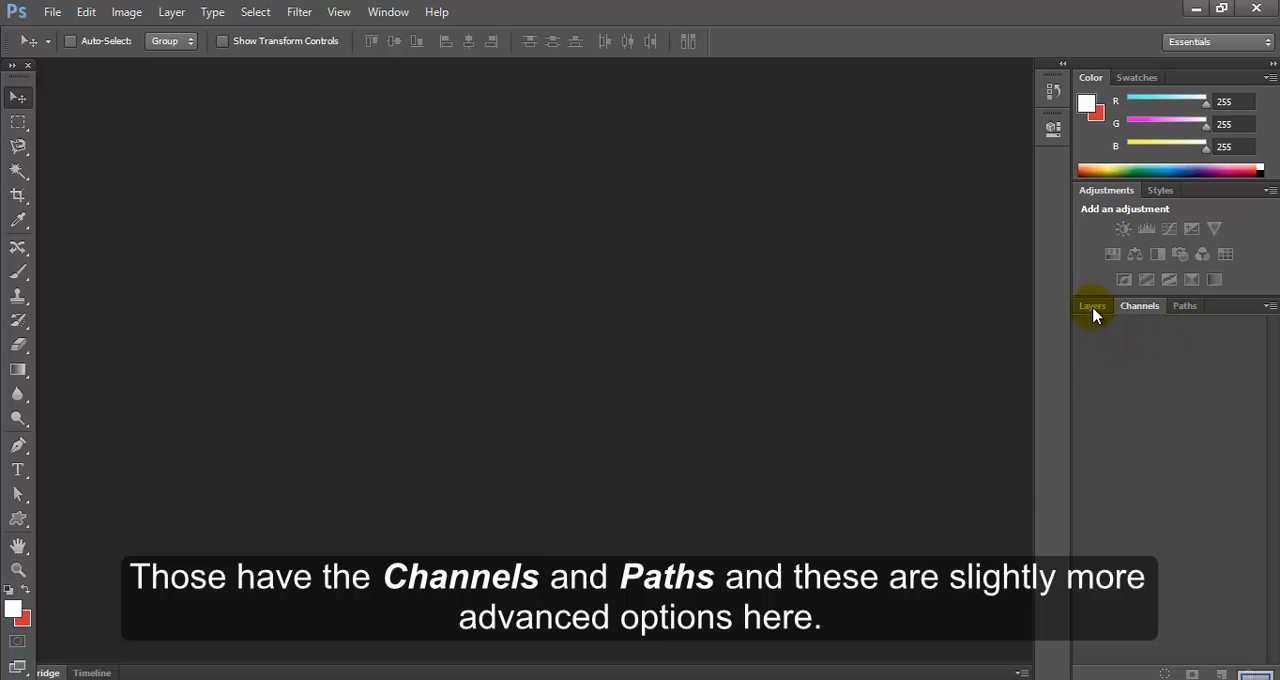
pyautogui.click(1092, 305)
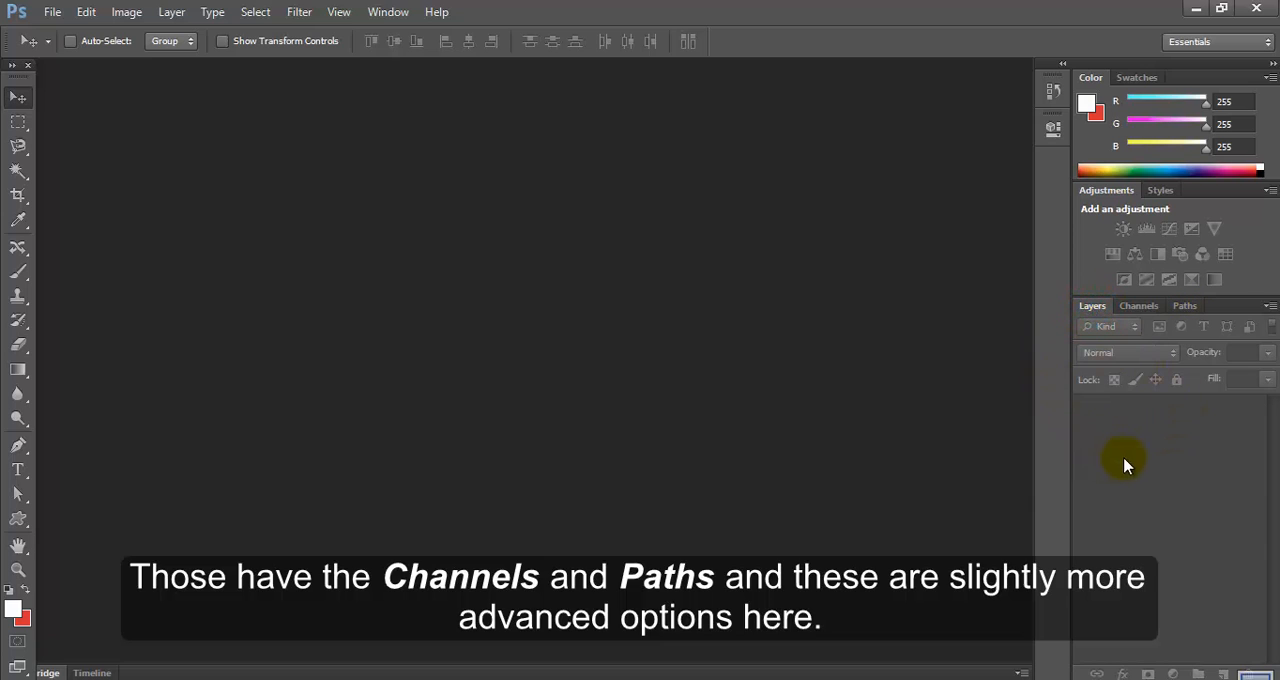
pyautogui.moveTo(1200, 500)
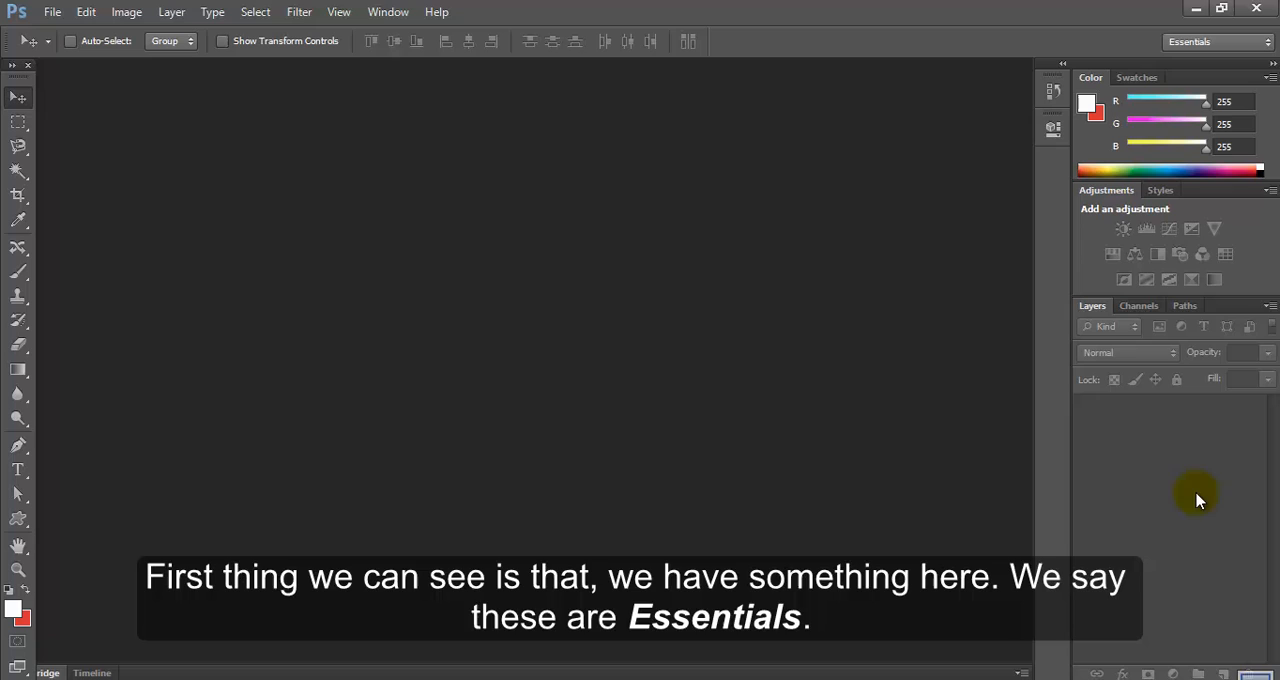
pyautogui.moveTo(1148, 433)
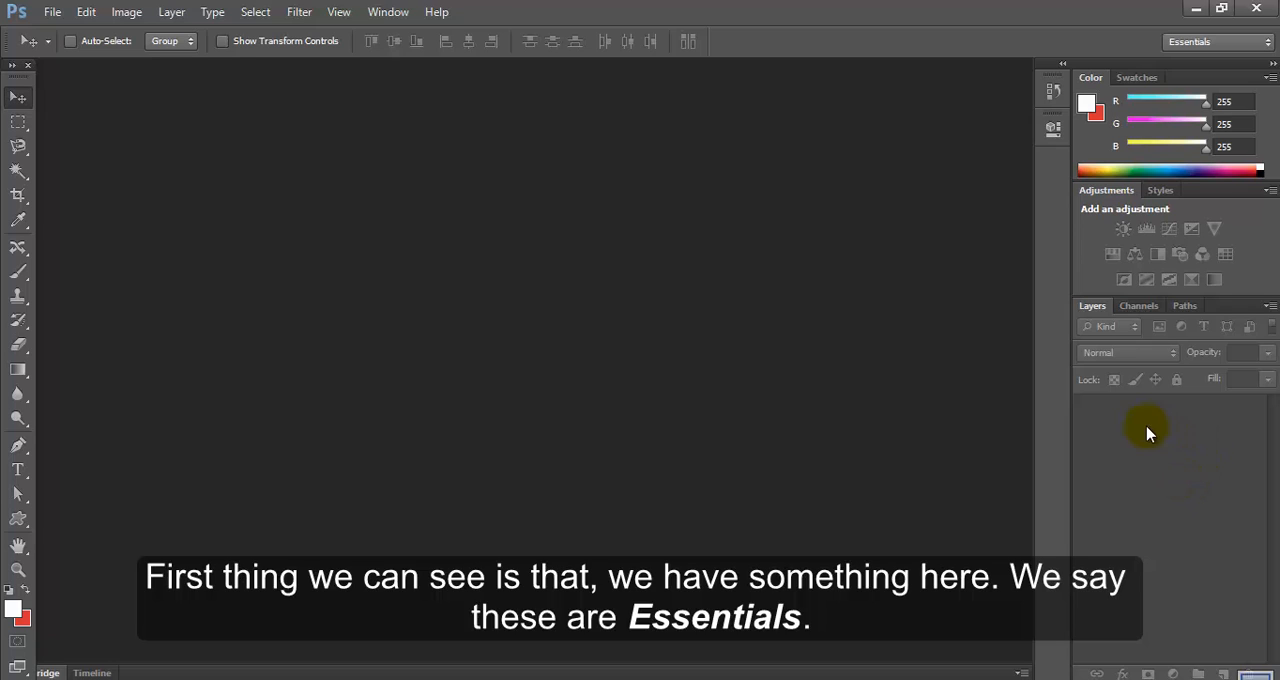
# Choose Essentials from the workspace switcher dropdown
pyautogui.click(1215, 41)
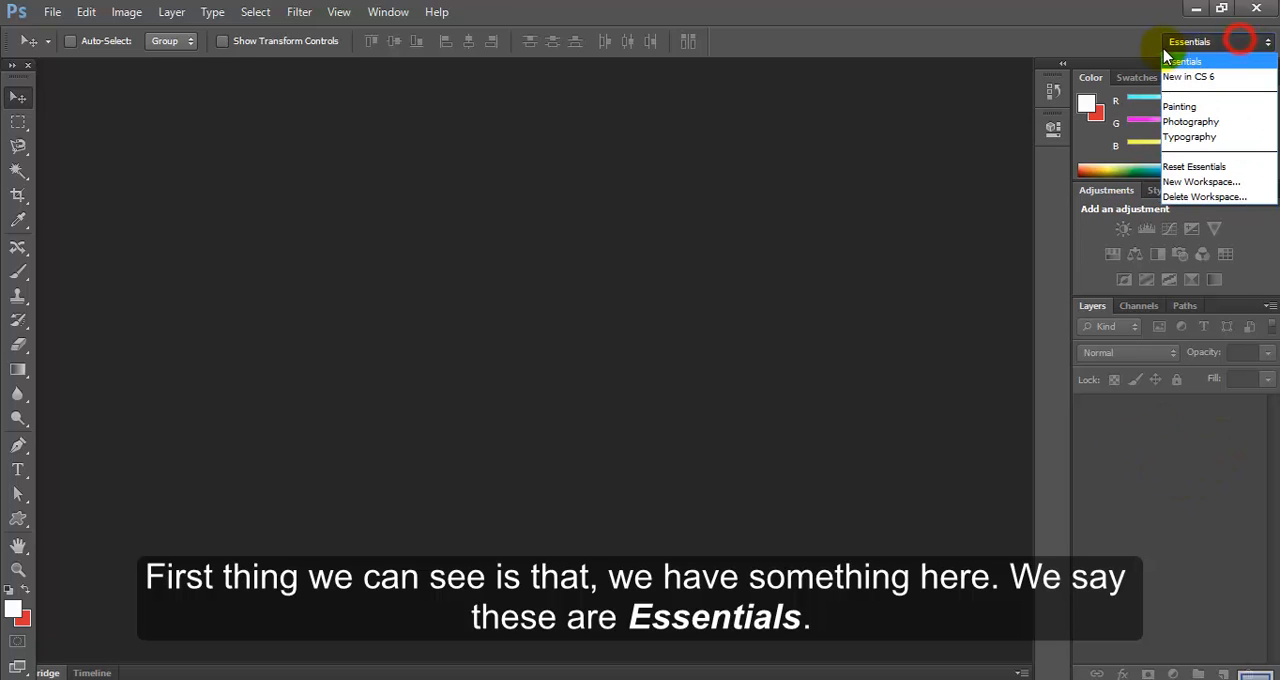
pyautogui.moveTo(1218, 43)
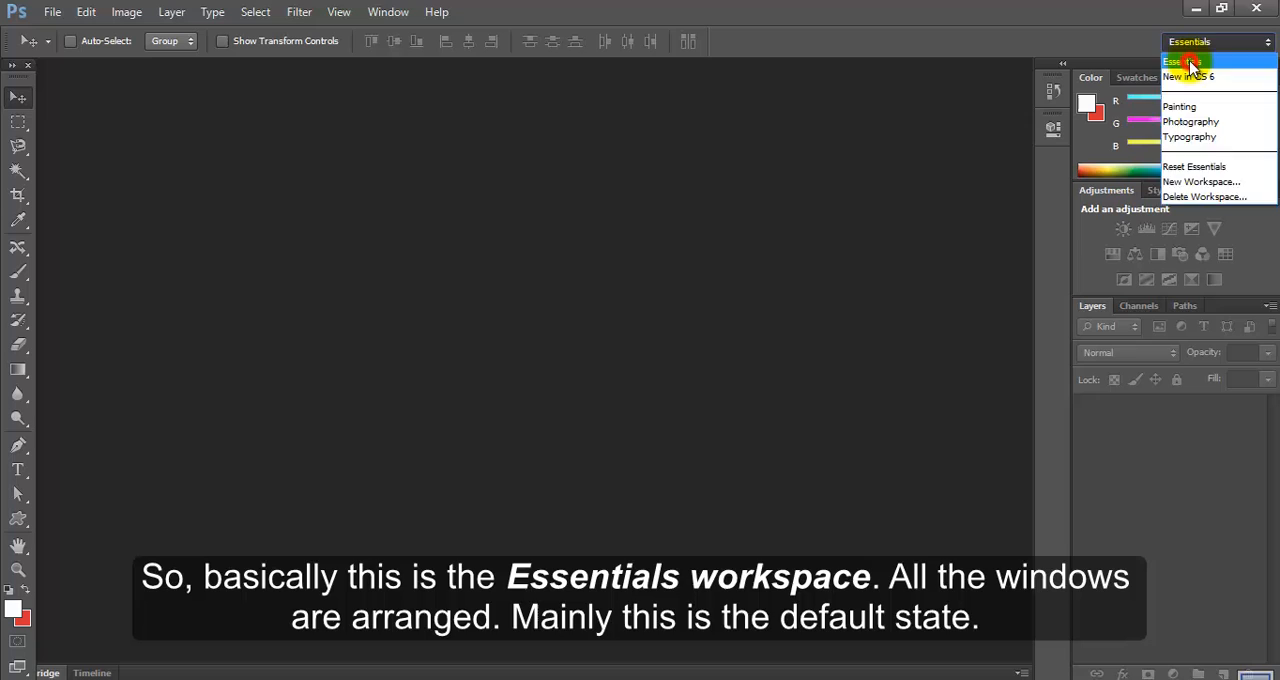
pyautogui.click(1188, 62)
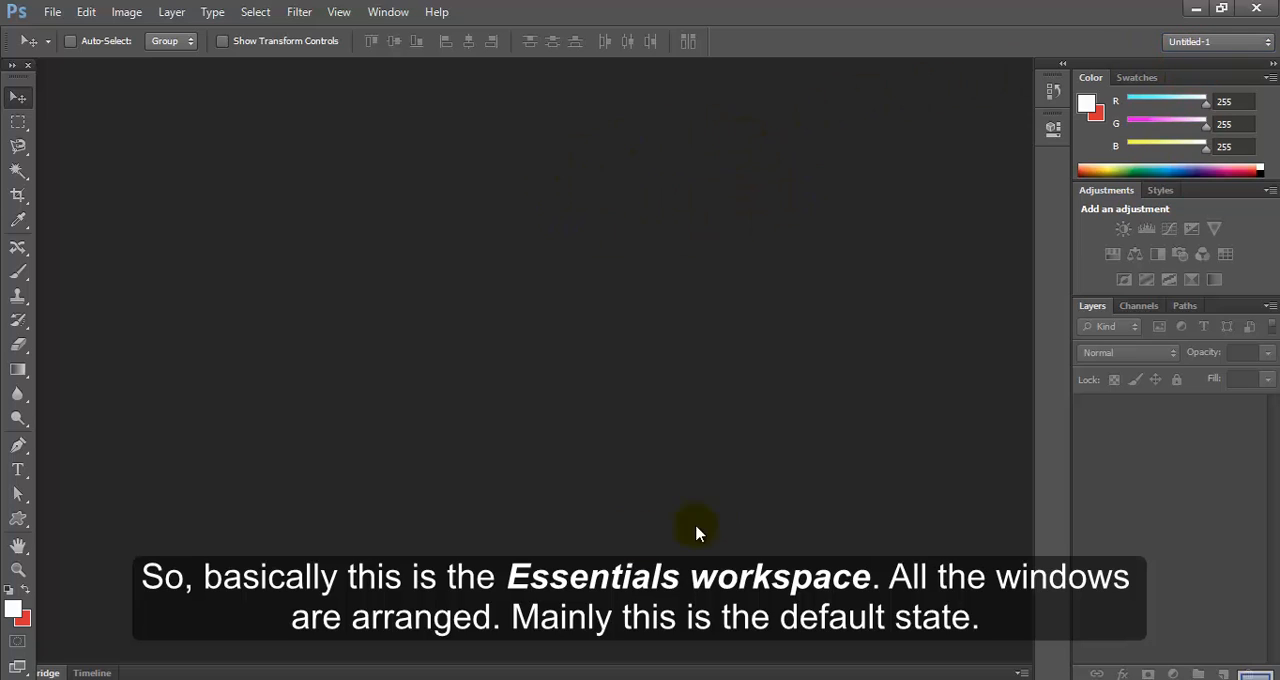
pyautogui.moveTo(163, 306)
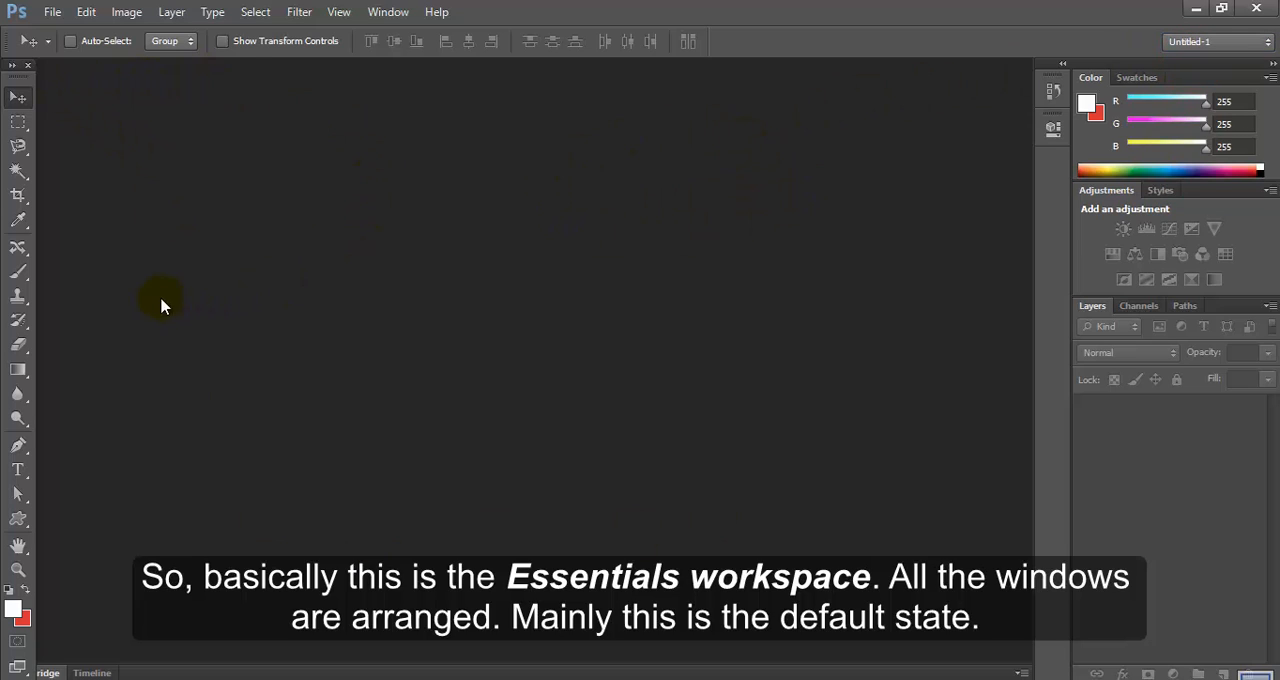
pyautogui.moveTo(182, 303)
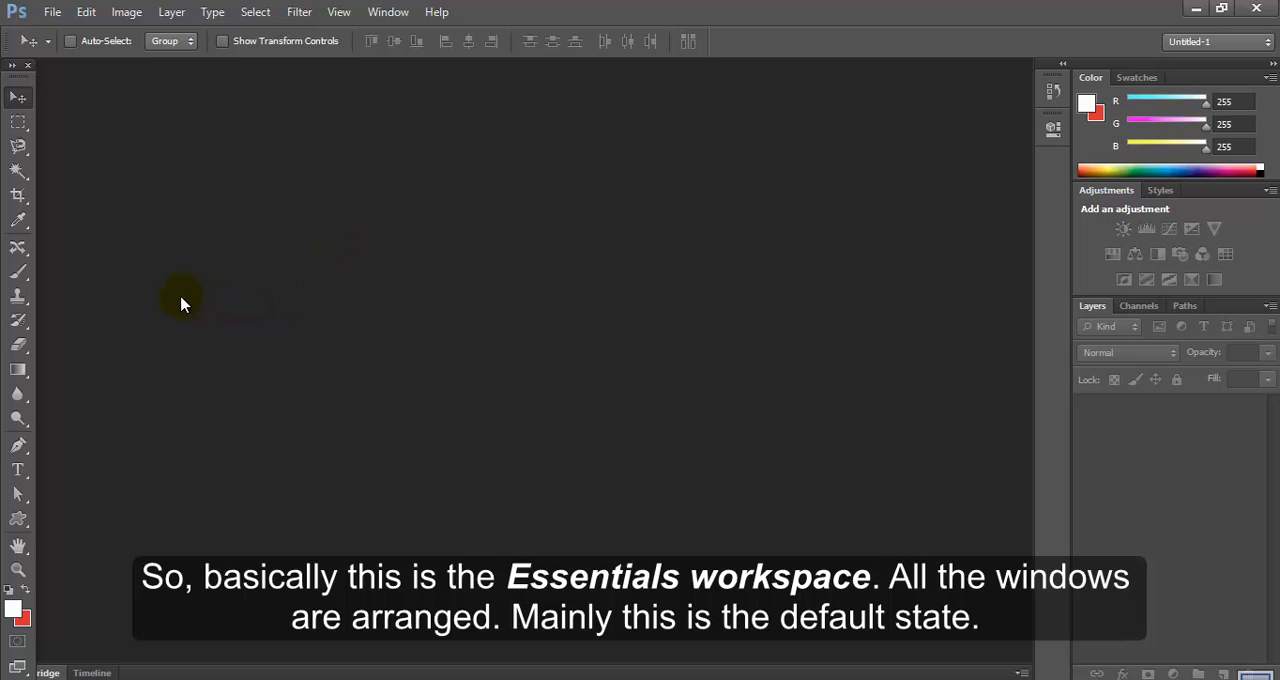
pyautogui.moveTo(415, 225)
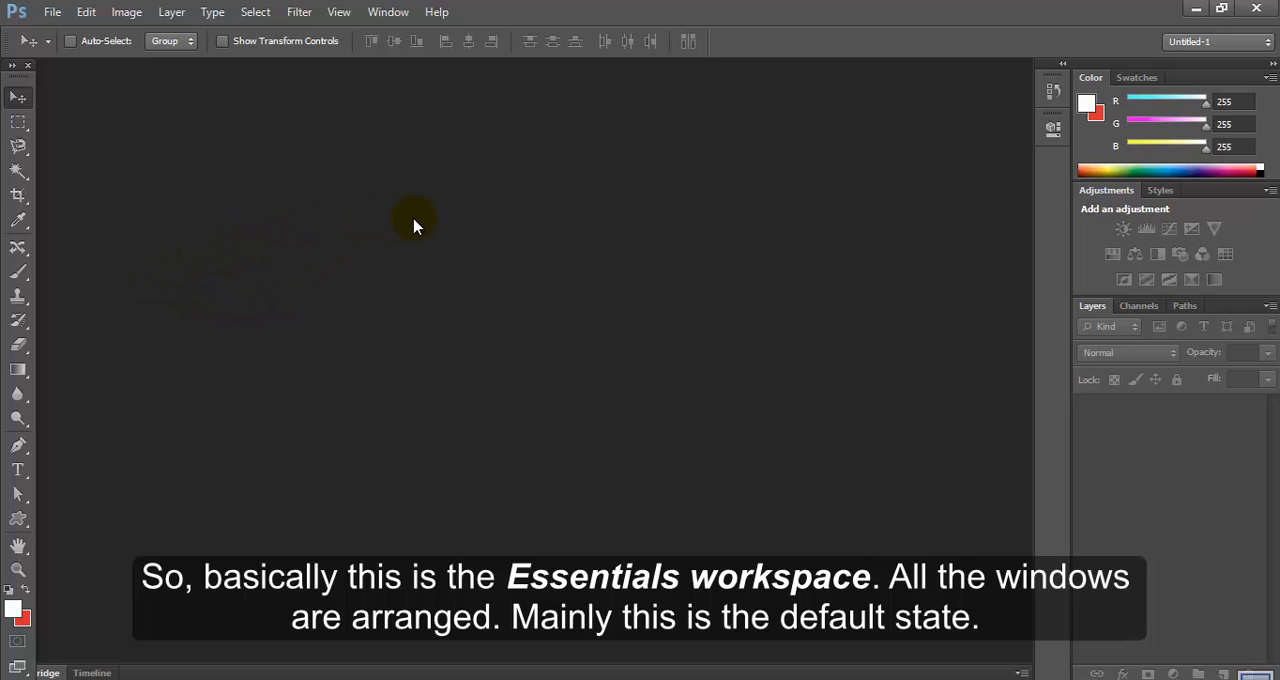
# Show the Brush panel from the Window menu and collapse it to icons
pyautogui.click(388, 11)
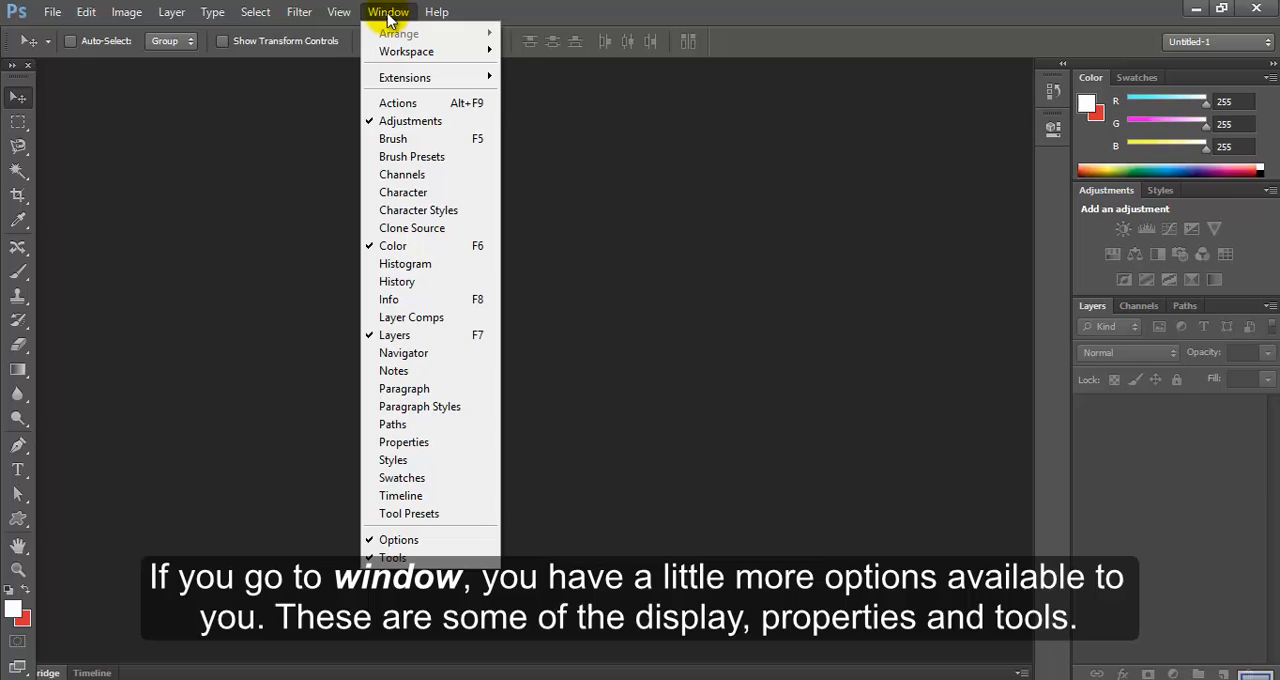
pyautogui.moveTo(398, 102)
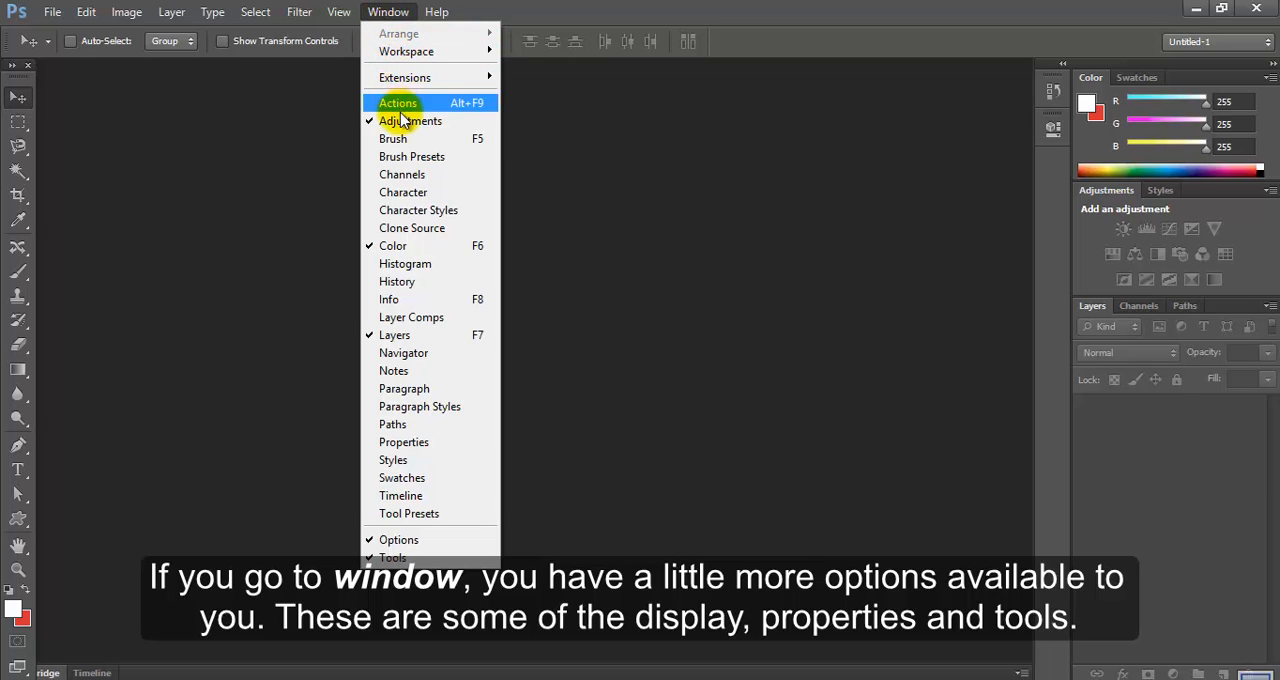
pyautogui.moveTo(393, 370)
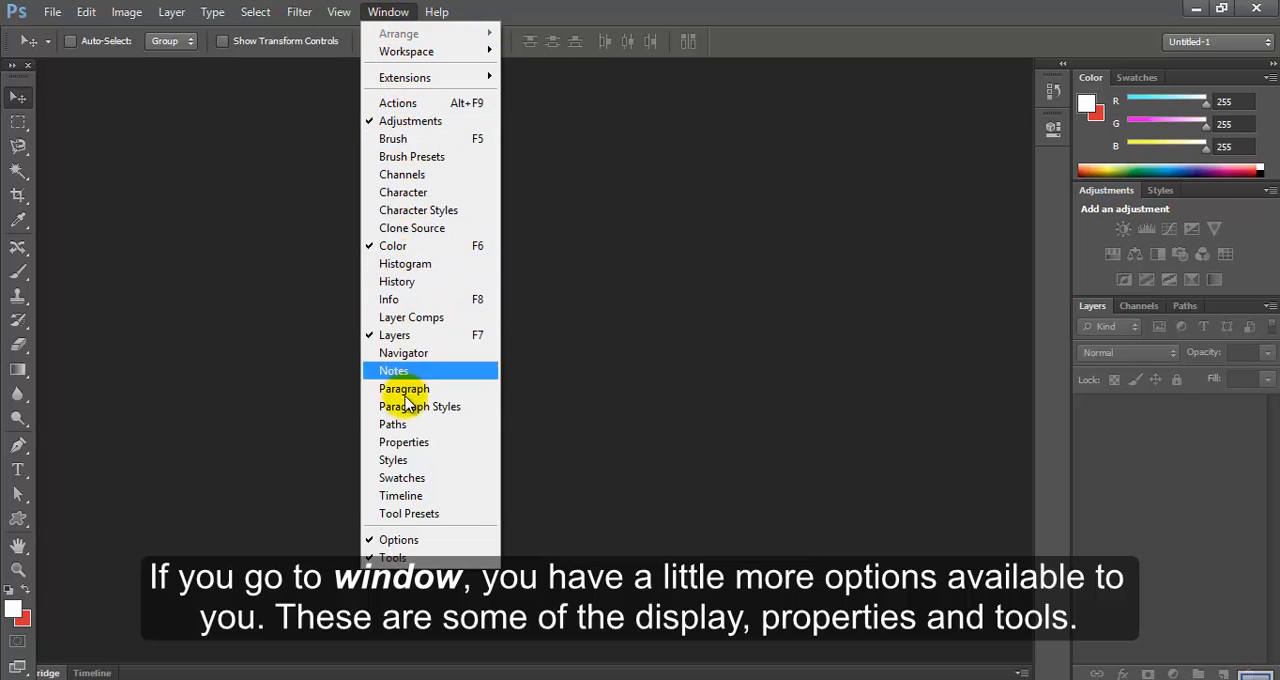
pyautogui.moveTo(410, 228)
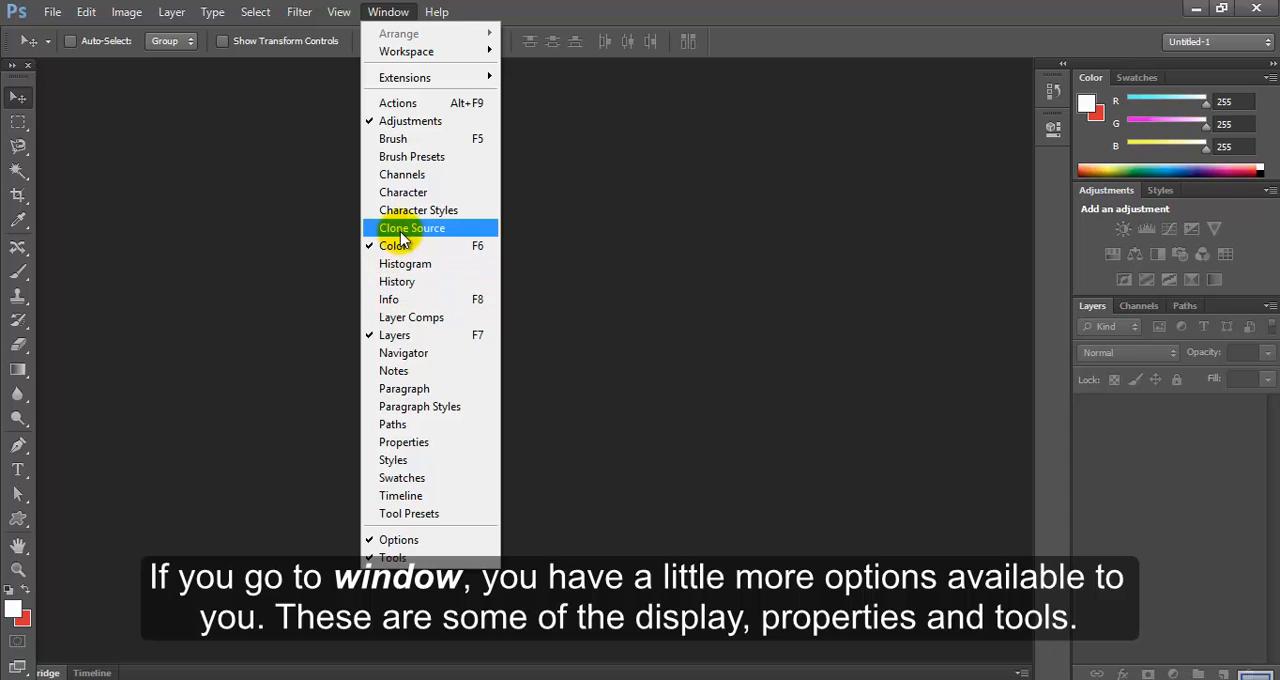
pyautogui.moveTo(418, 210)
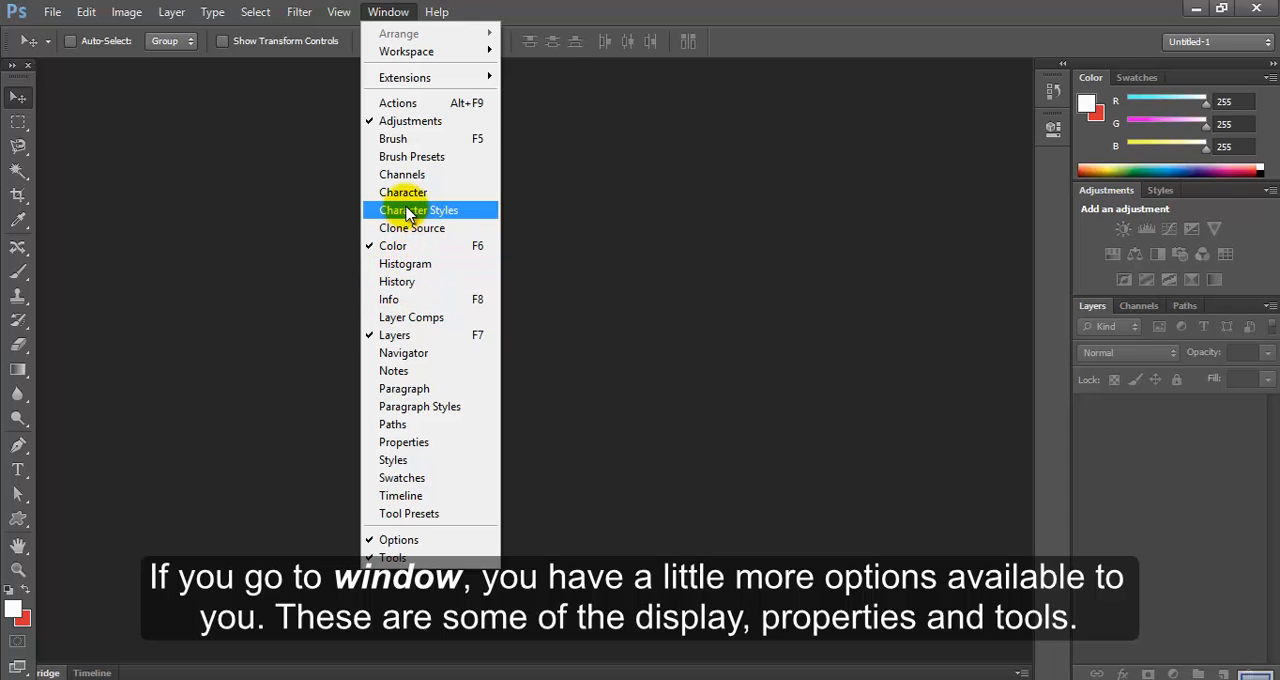
pyautogui.moveTo(400, 245)
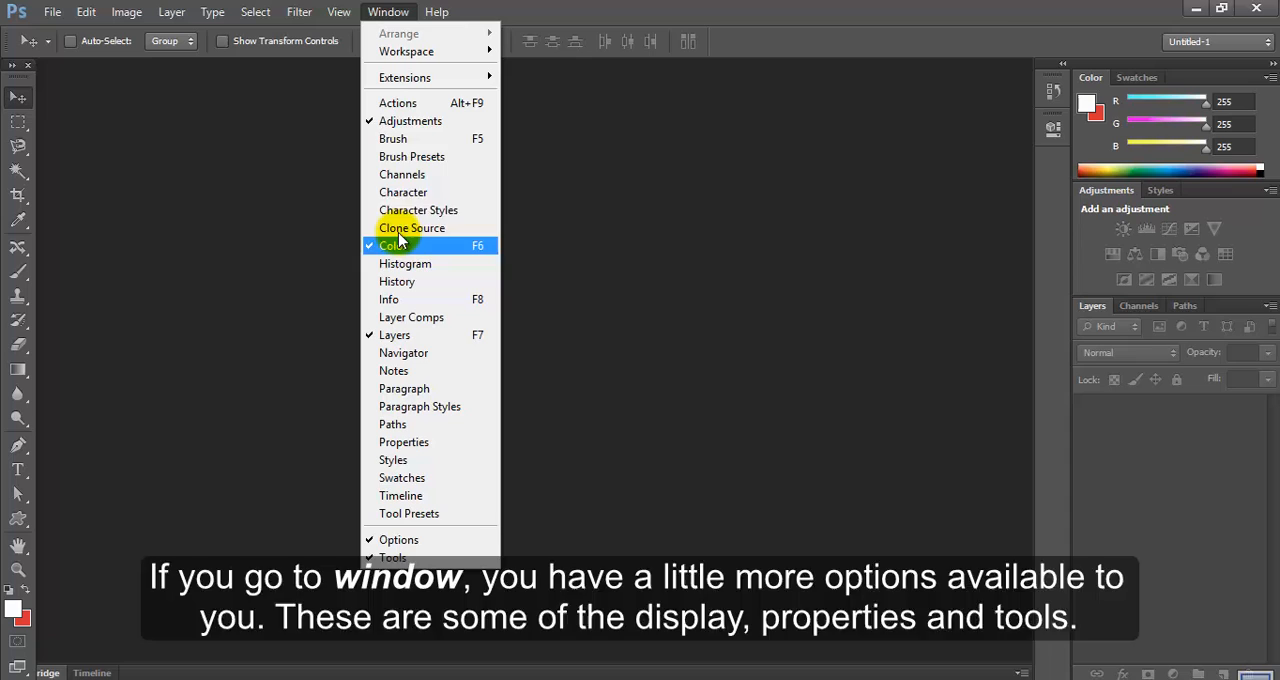
pyautogui.moveTo(420, 138)
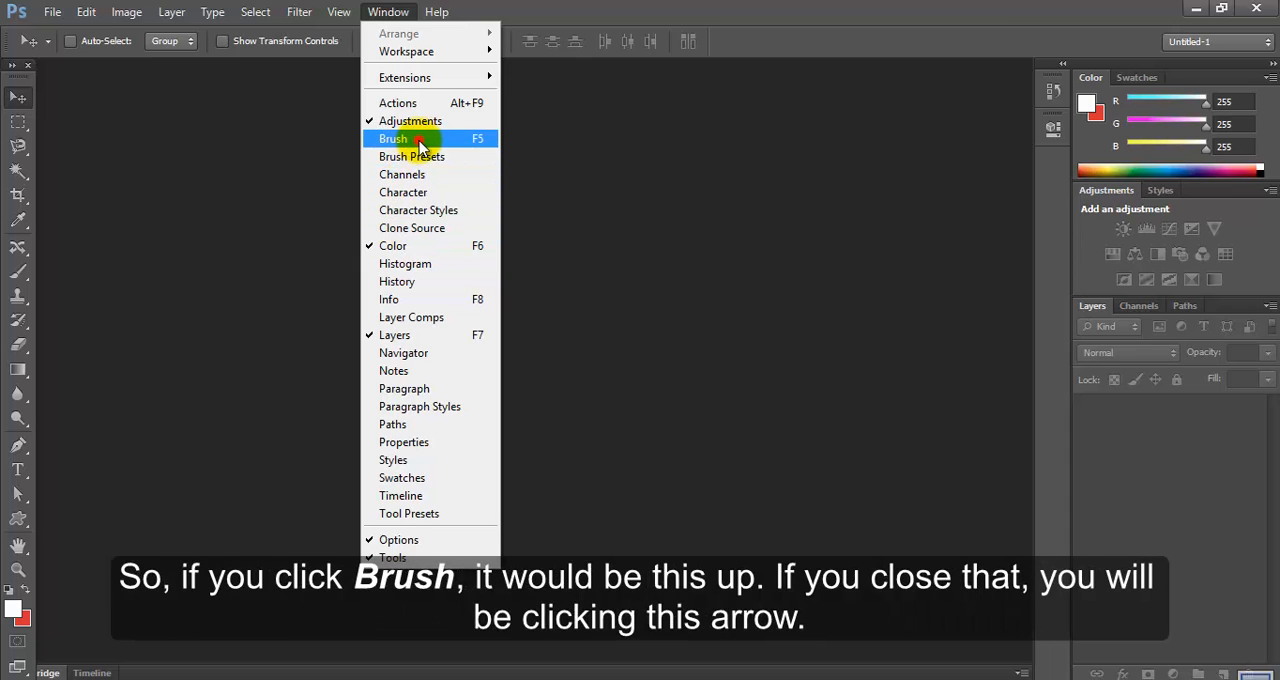
pyautogui.click(393, 138)
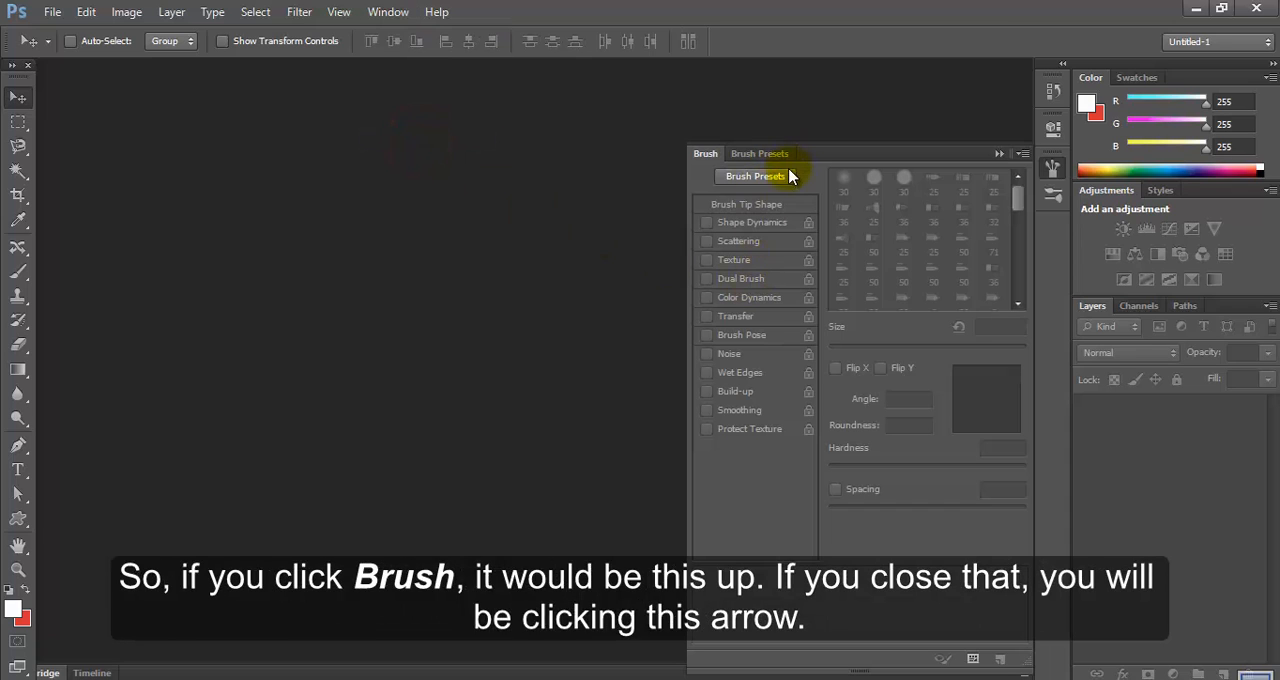
pyautogui.click(705, 153)
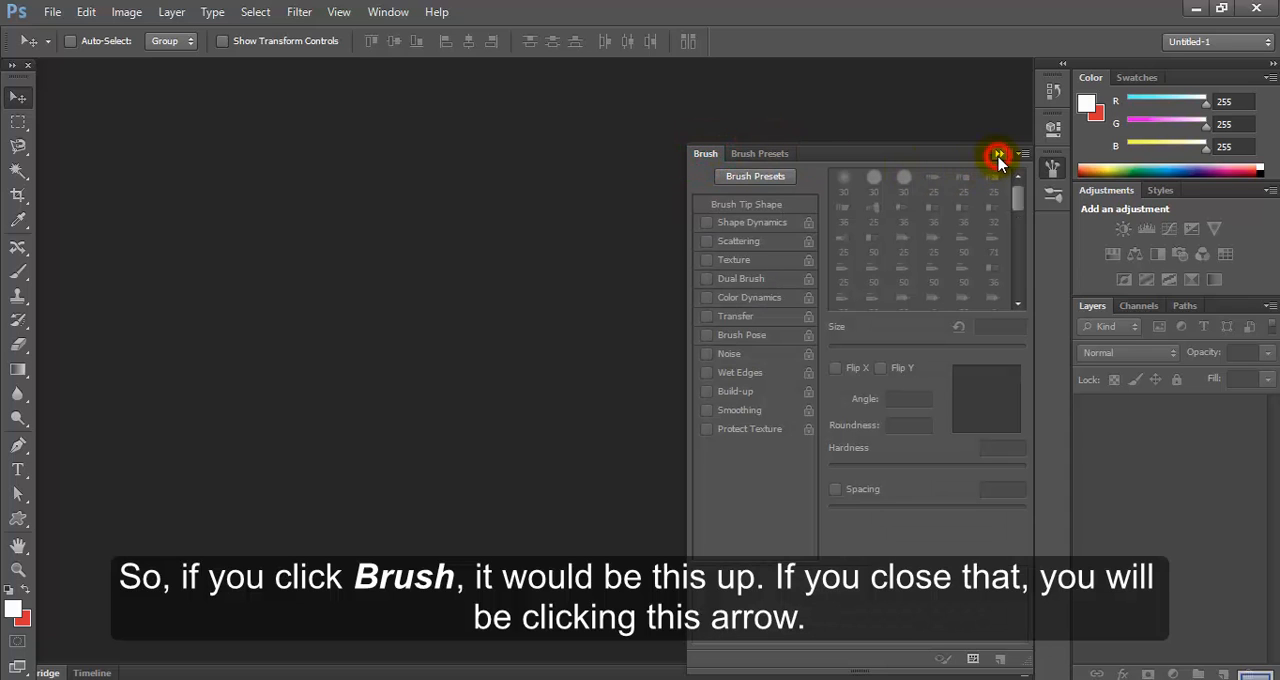
pyautogui.click(997, 155)
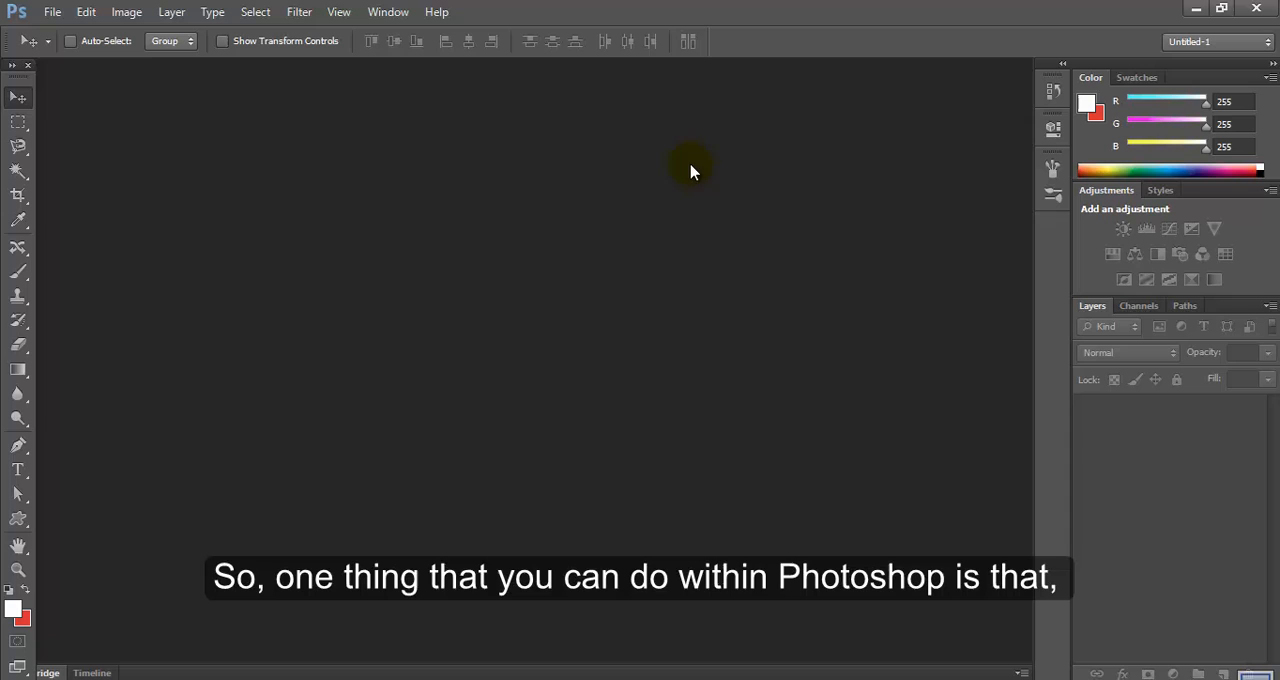
pyautogui.moveTo(28, 90)
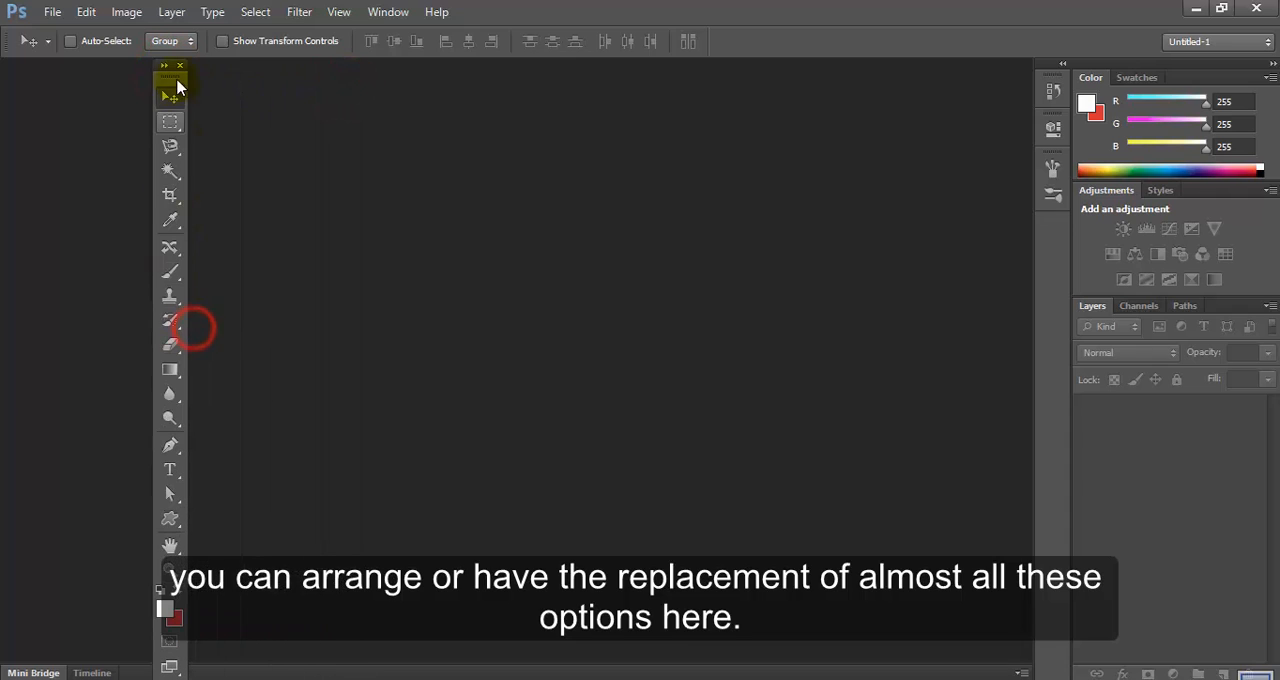
# Undock the toolbox from the left edge and dock it beside the right panel strip
pyautogui.moveTo(170, 67); pyautogui.dragTo(860, 67)
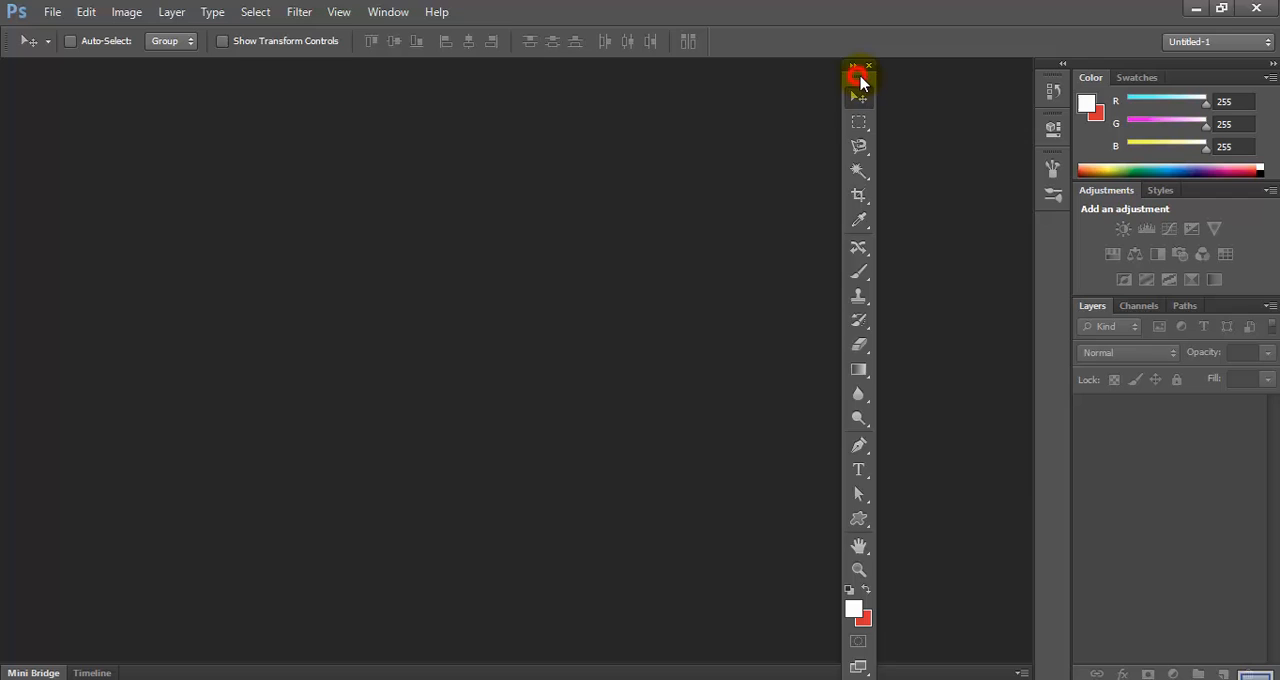
pyautogui.moveTo(858, 66); pyautogui.dragTo(1010, 78)
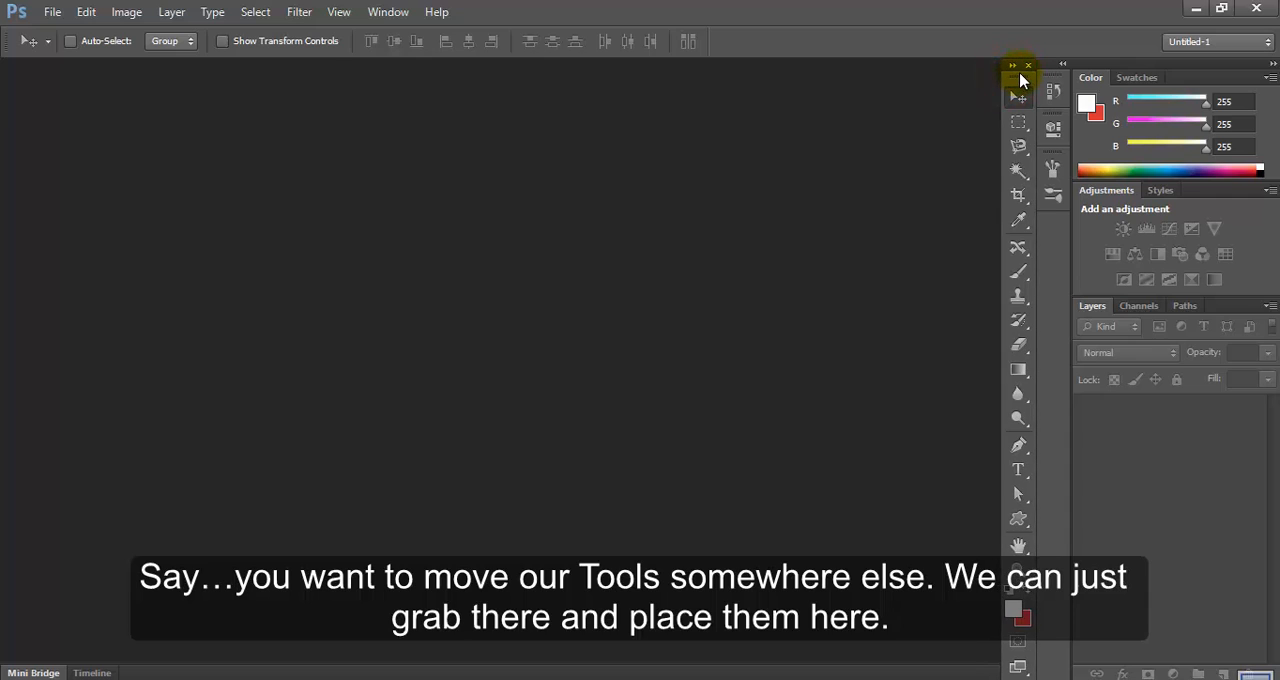
pyautogui.moveTo(1011, 66); pyautogui.dragTo(1065, 66)
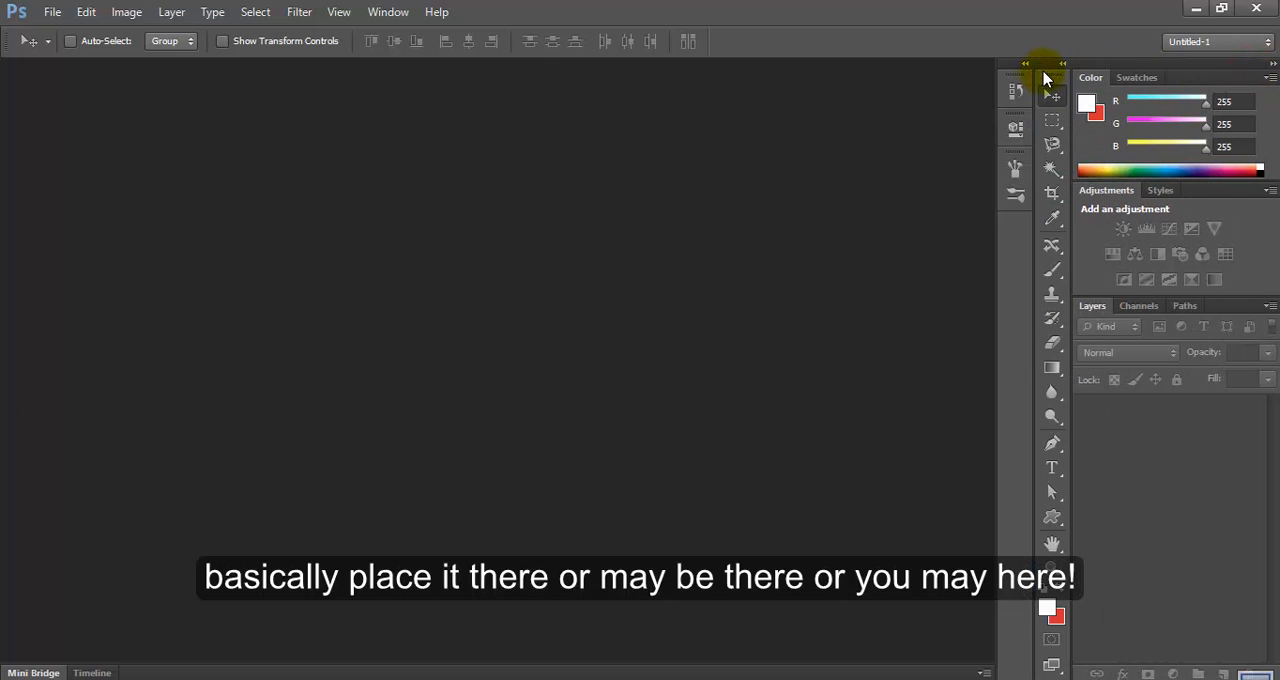
pyautogui.moveTo(1133, 72)
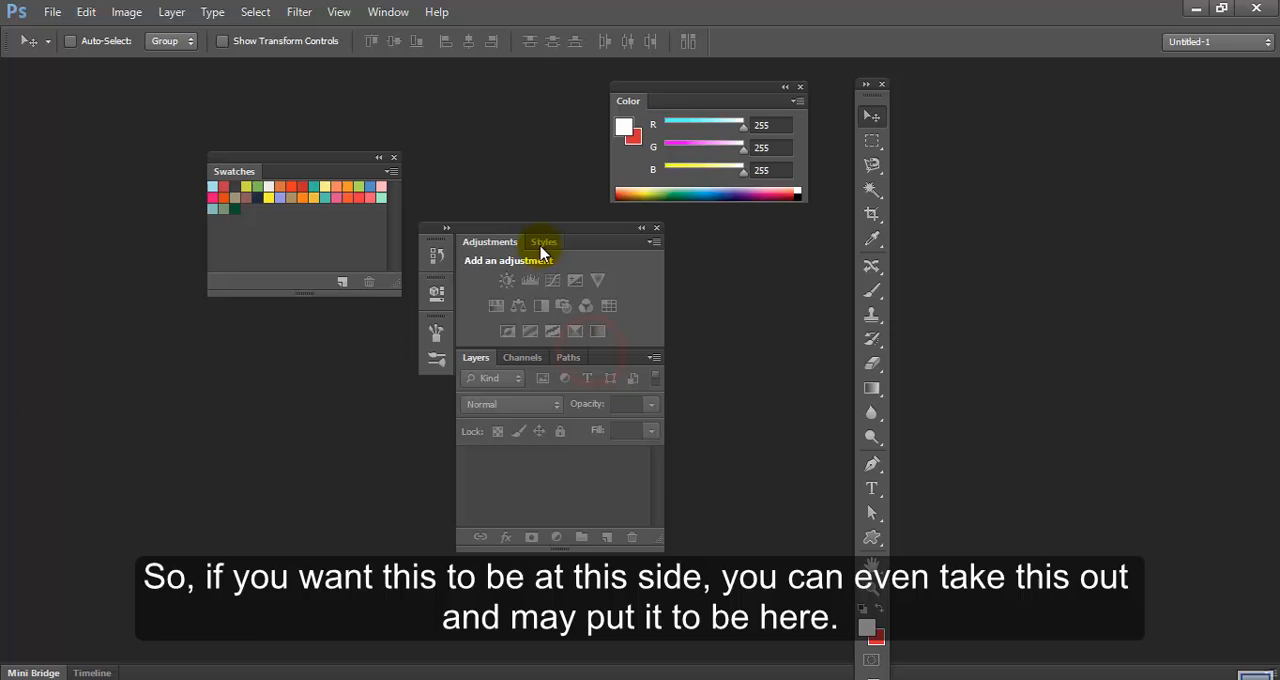
# Float the Styles, Channels, Paths and Layers panels as separate windows
pyautogui.moveTo(543, 241); pyautogui.dragTo(733, 312)
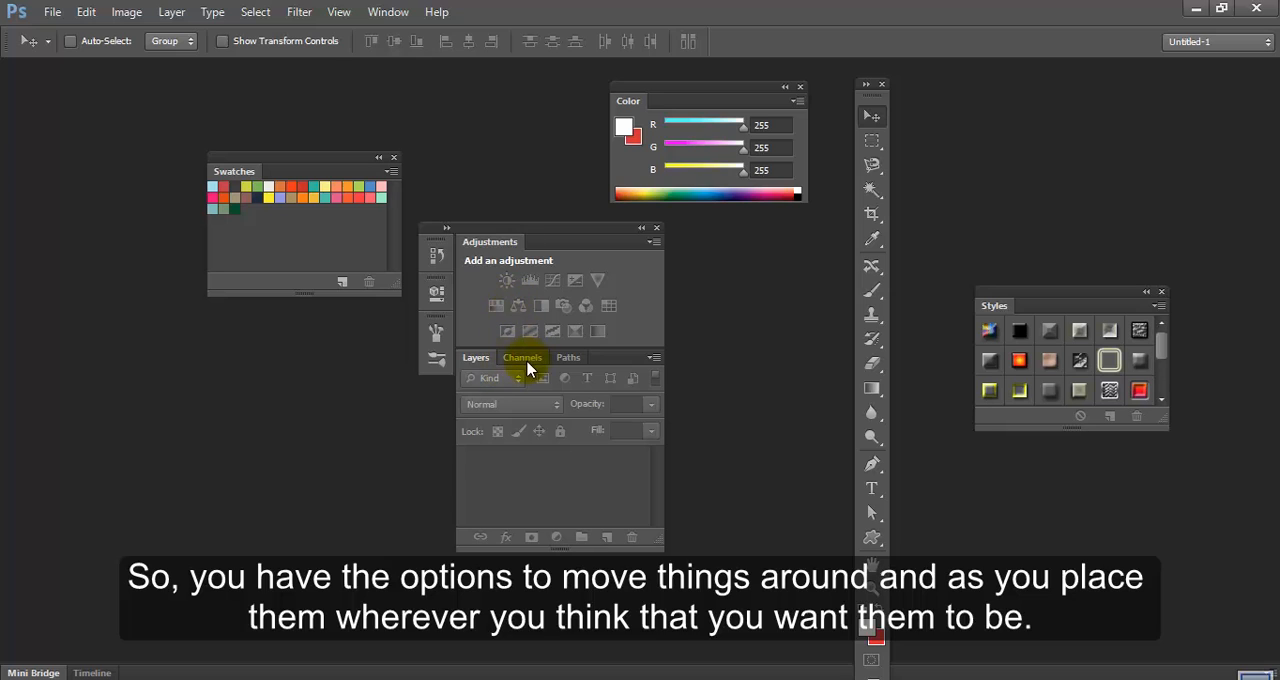
pyautogui.moveTo(522, 357); pyautogui.dragTo(953, 478)
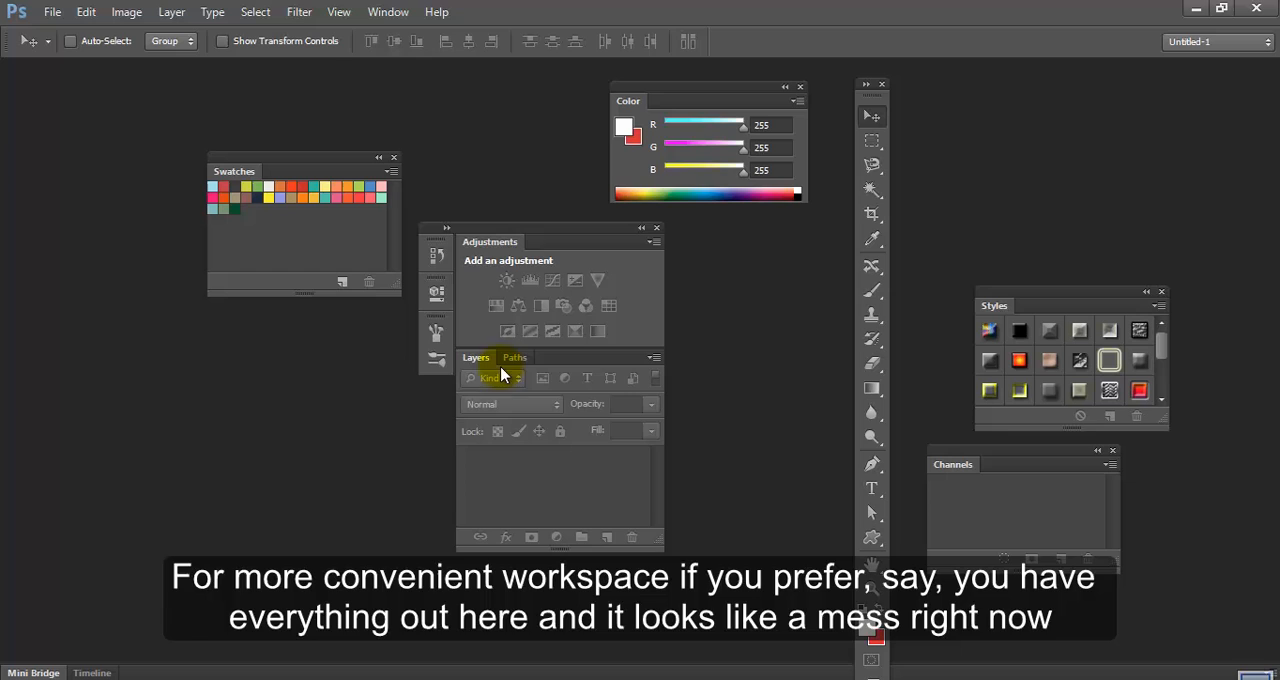
pyautogui.moveTo(515, 357); pyautogui.dragTo(176, 384)
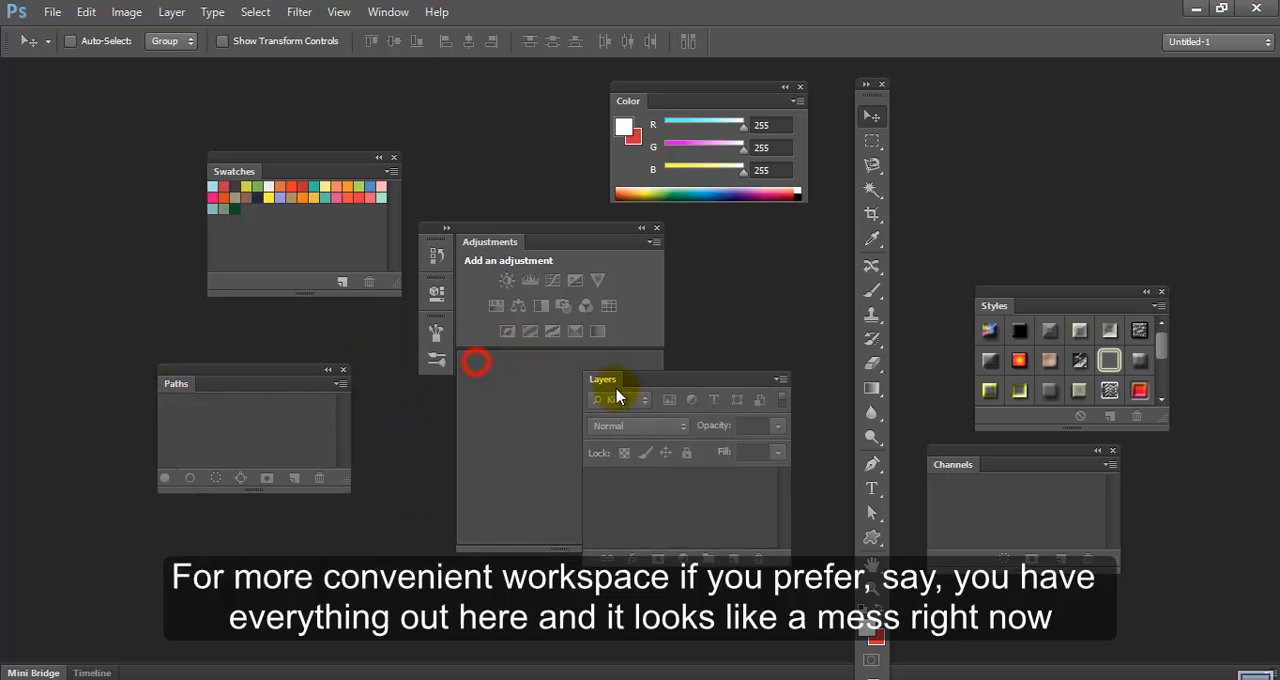
pyautogui.moveTo(615, 379); pyautogui.dragTo(148, 487)
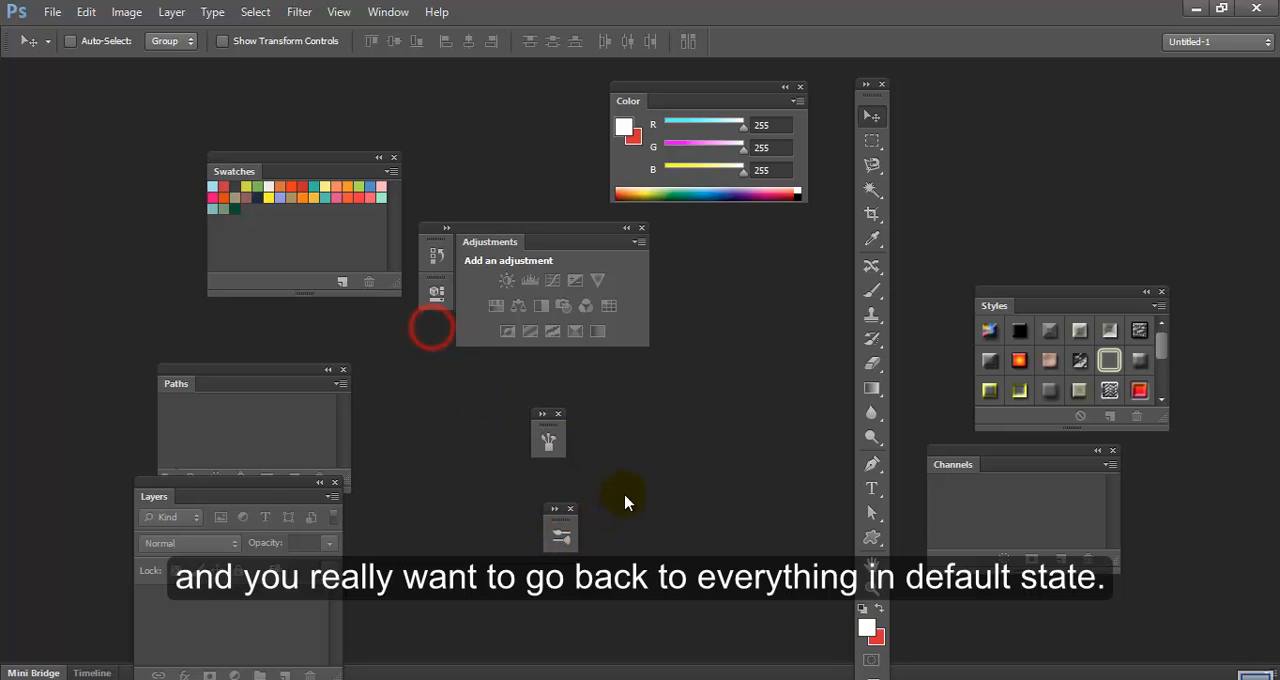
pyautogui.moveTo(1218, 58)
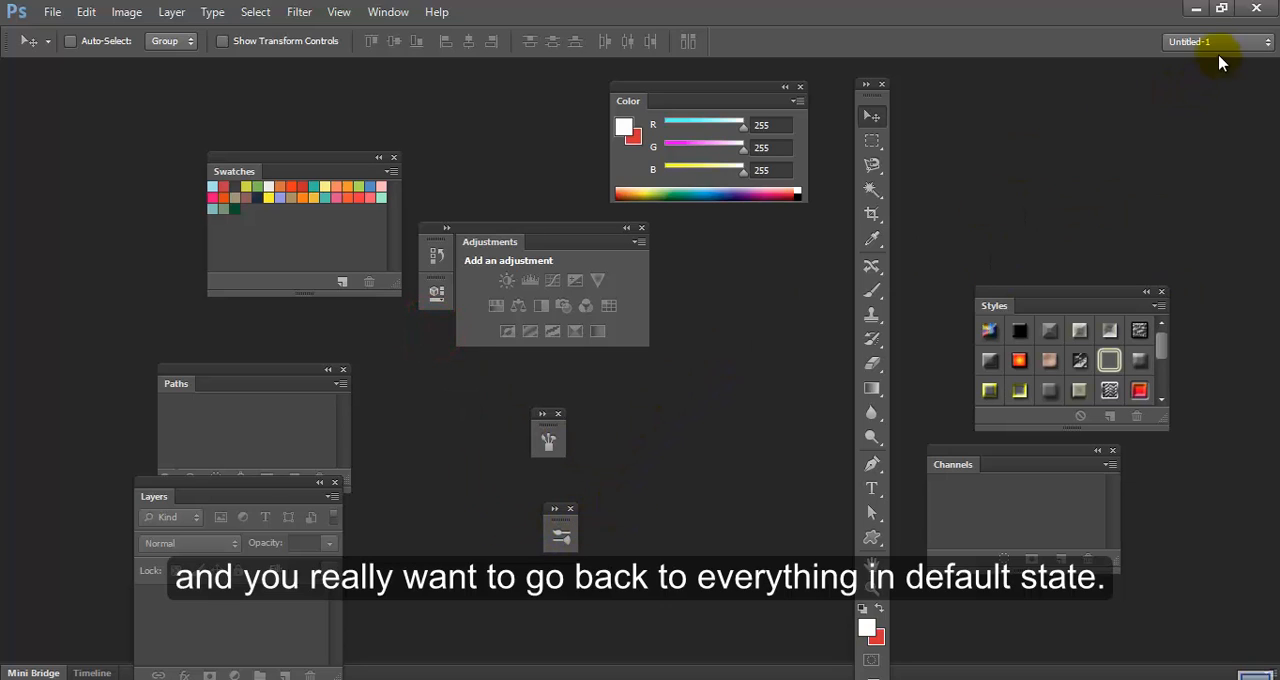
# Save the layout as workspace 'Worksapce' with Keyboard Shortcuts and Menus ticked
pyautogui.click(1215, 42)
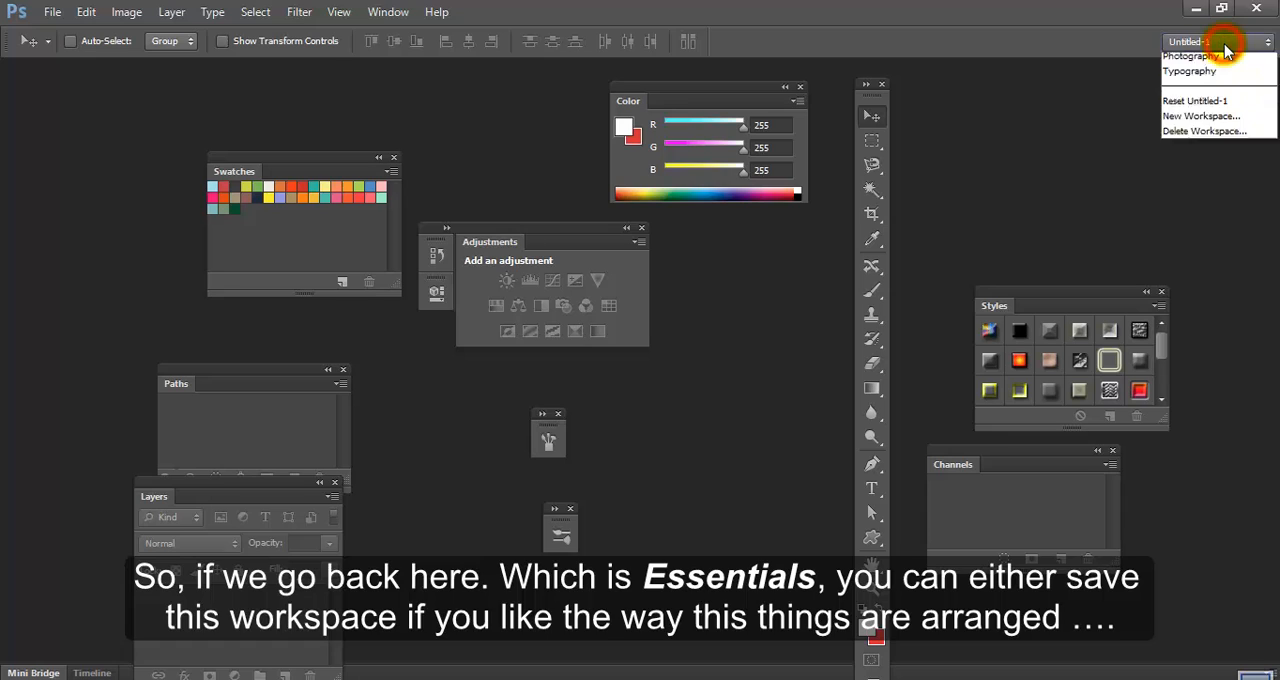
pyautogui.click(1222, 42)
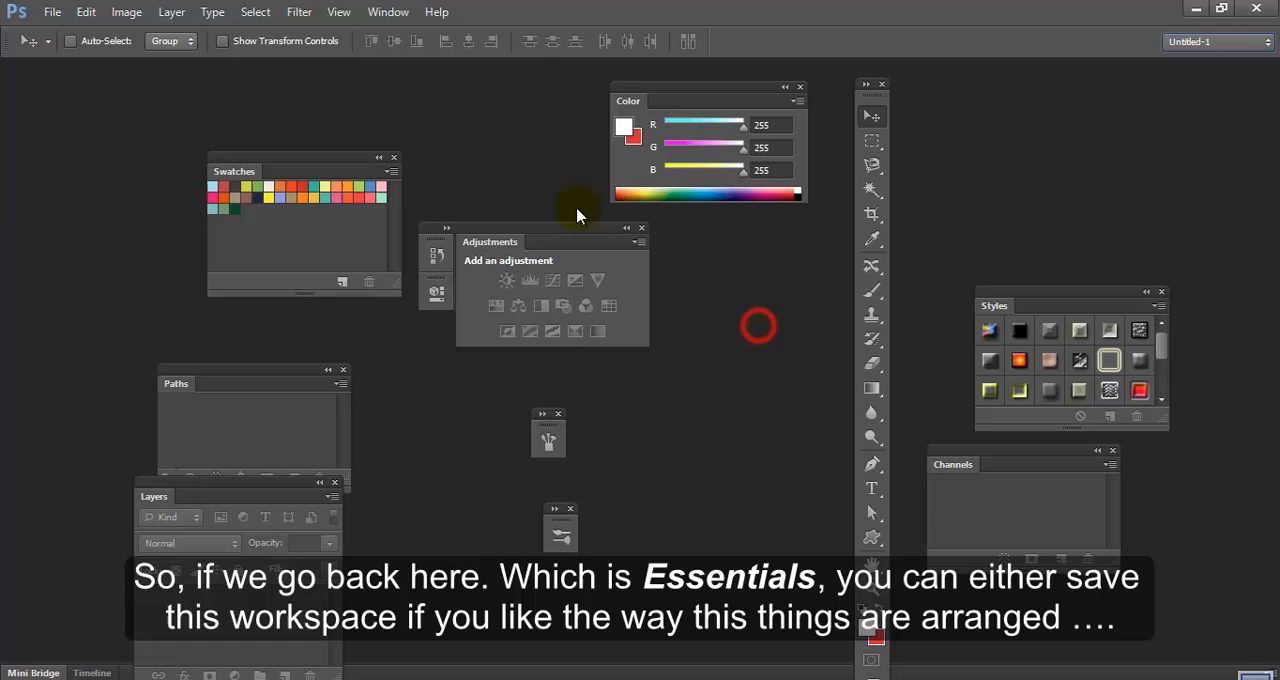
pyautogui.moveTo(1145, 72)
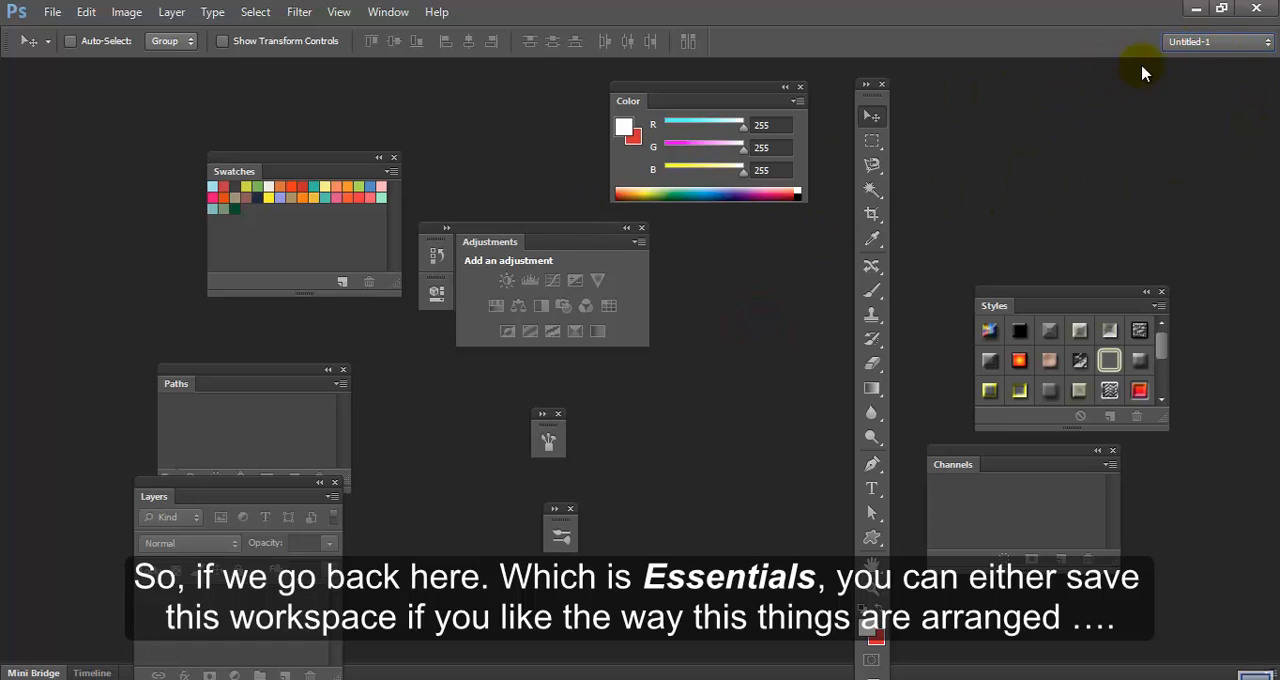
pyautogui.click(1216, 42)
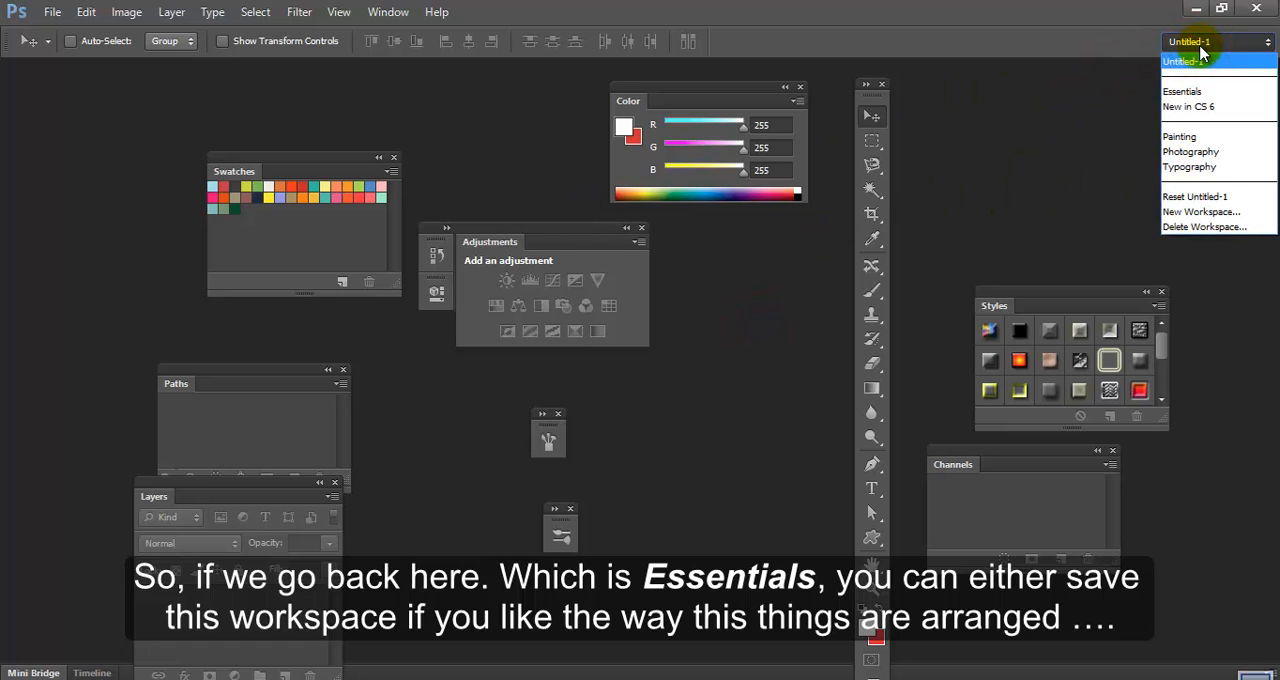
pyautogui.moveTo(1215, 88)
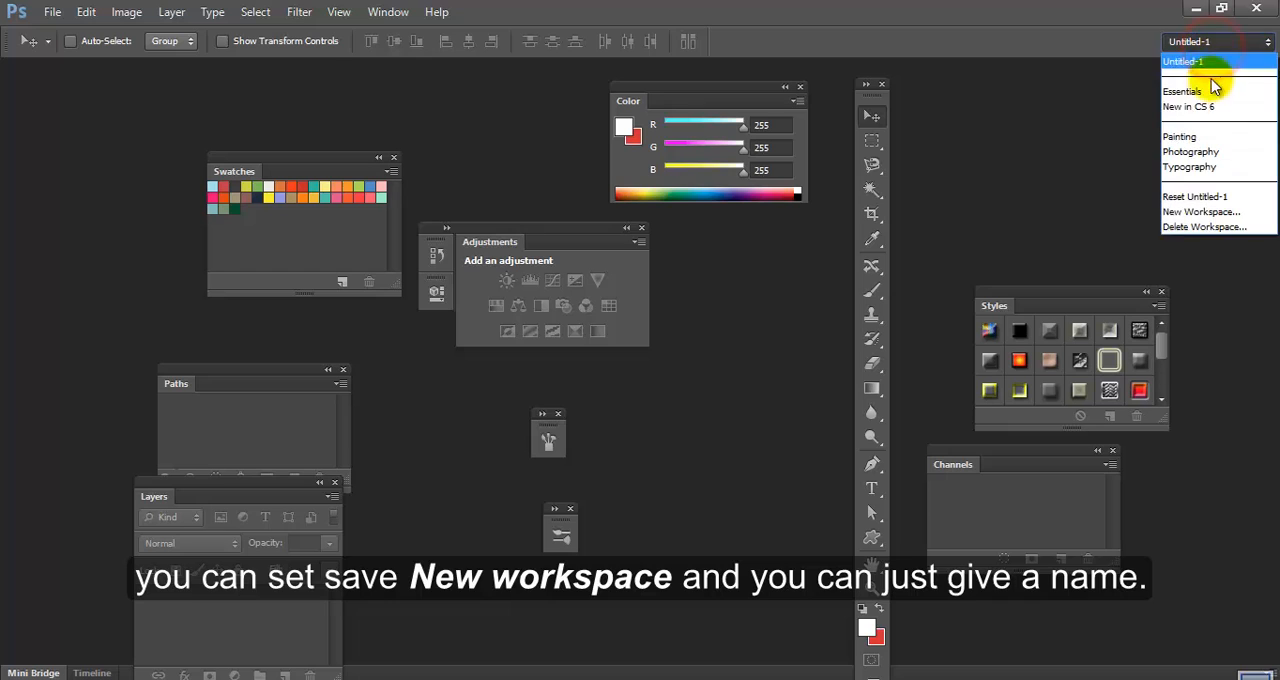
pyautogui.click(1201, 211)
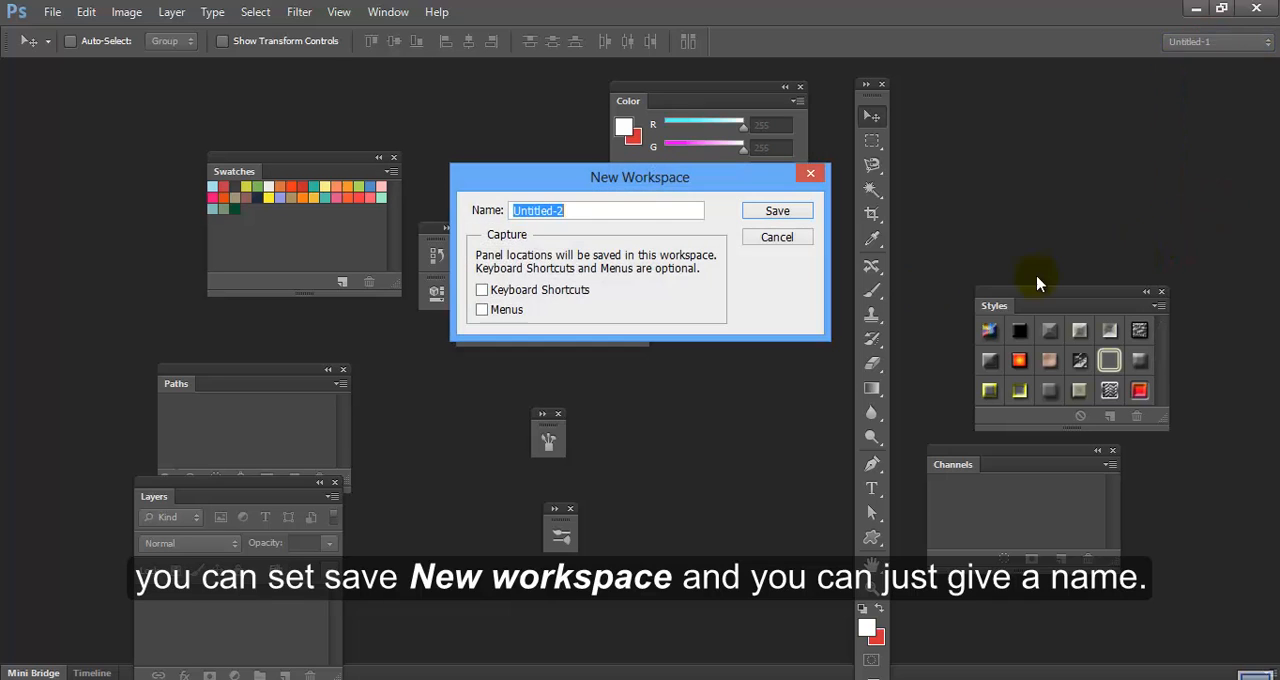
pyautogui.write('W')
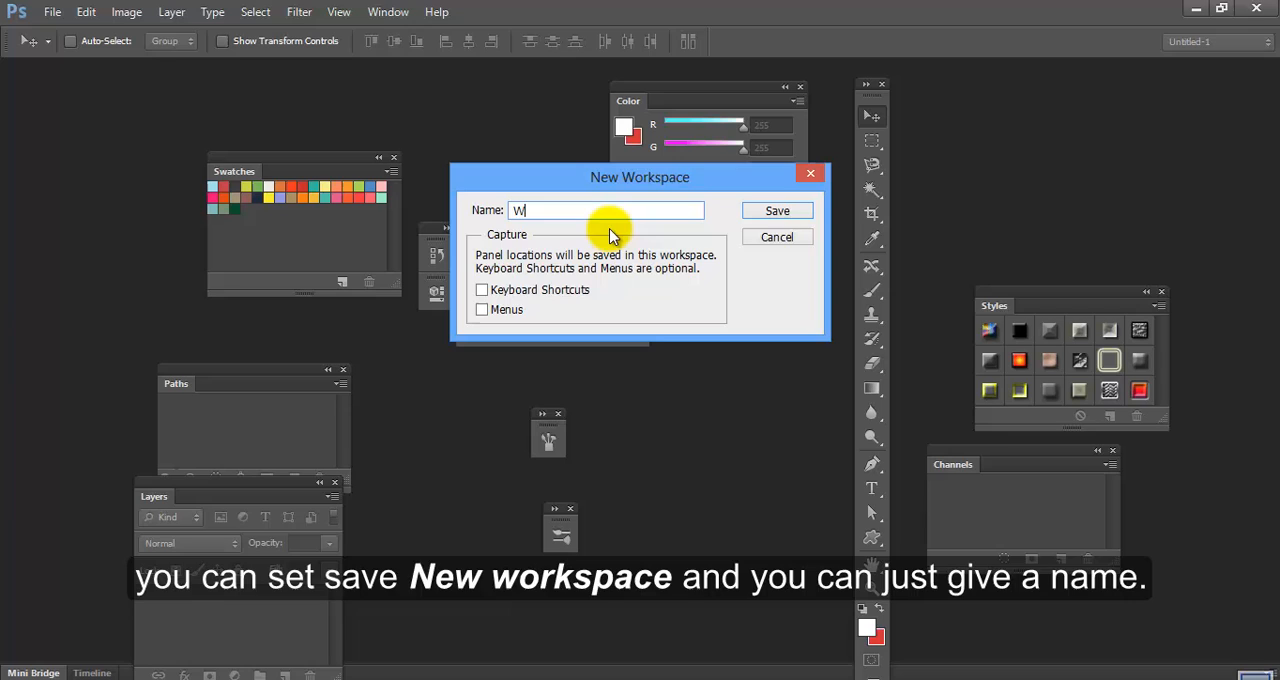
pyautogui.write('orksap')
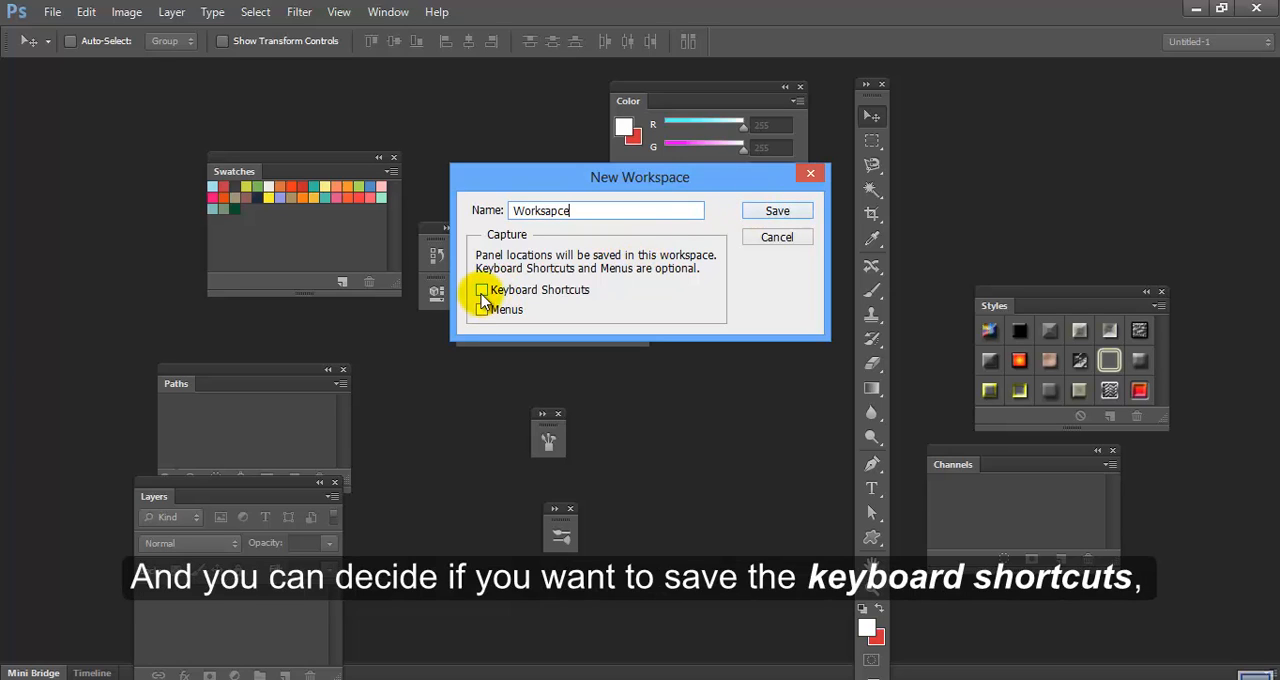
pyautogui.click(482, 289)
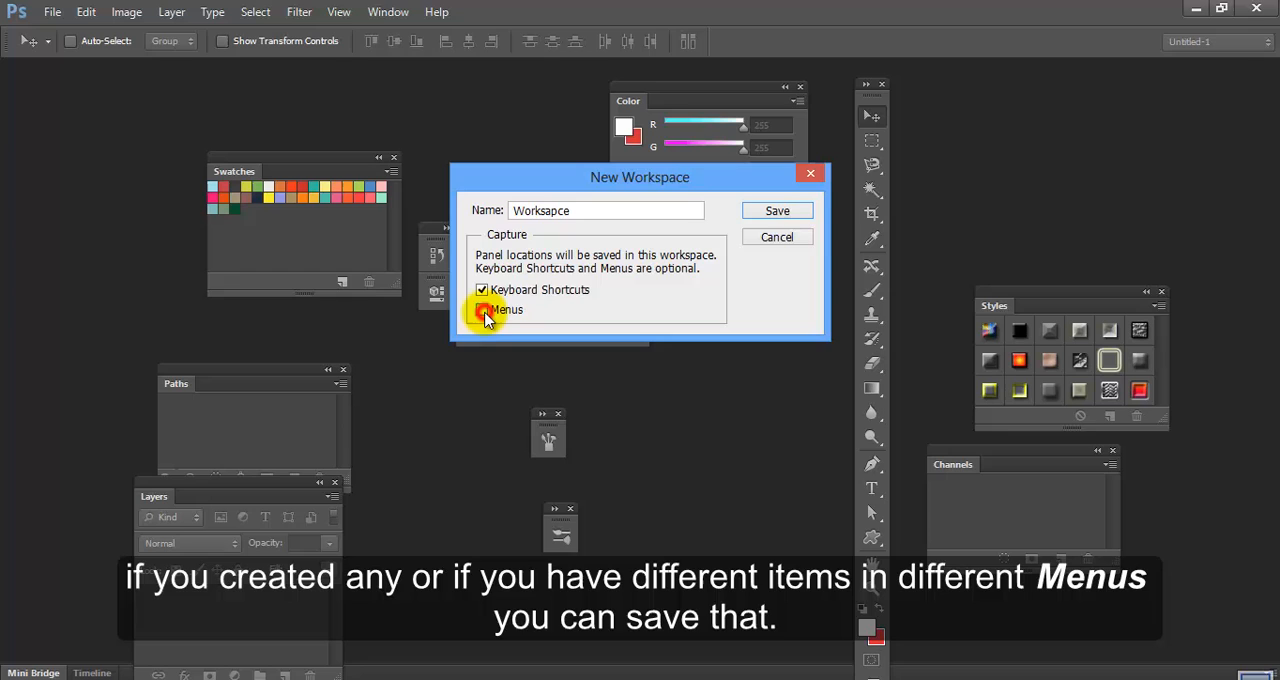
pyautogui.click(482, 309)
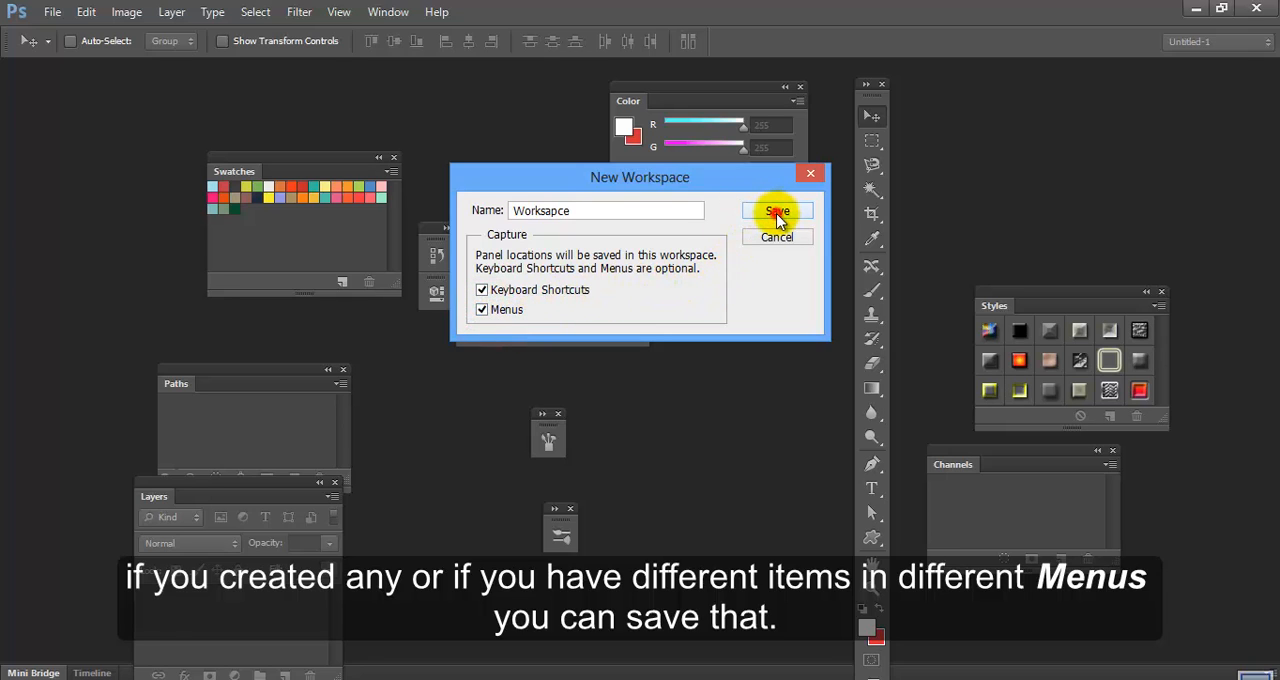
pyautogui.click(777, 211)
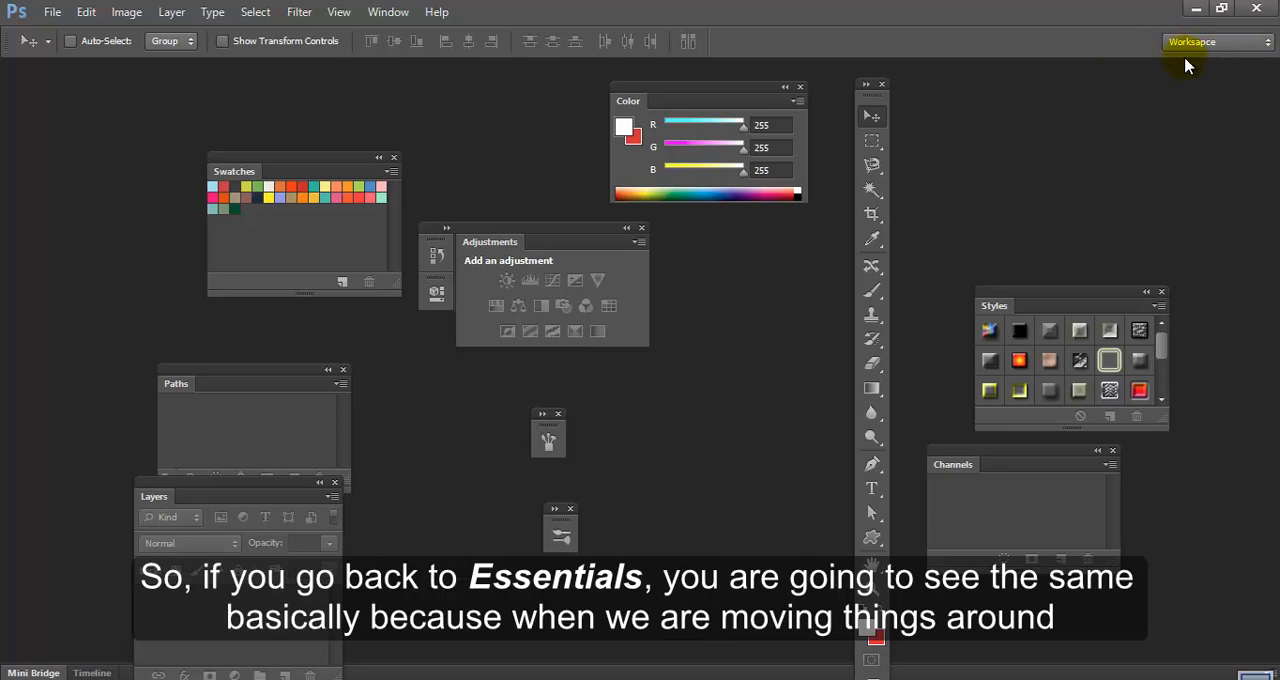
pyautogui.moveTo(1152, 110)
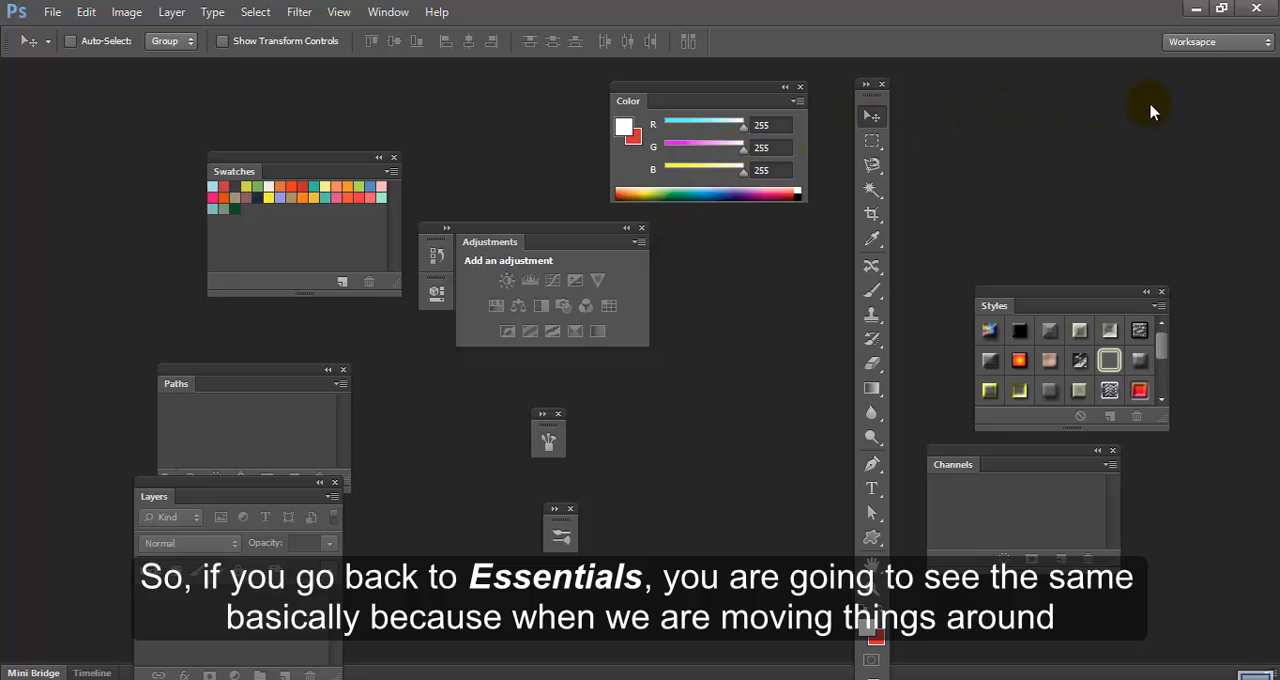
pyautogui.moveTo(1178, 72)
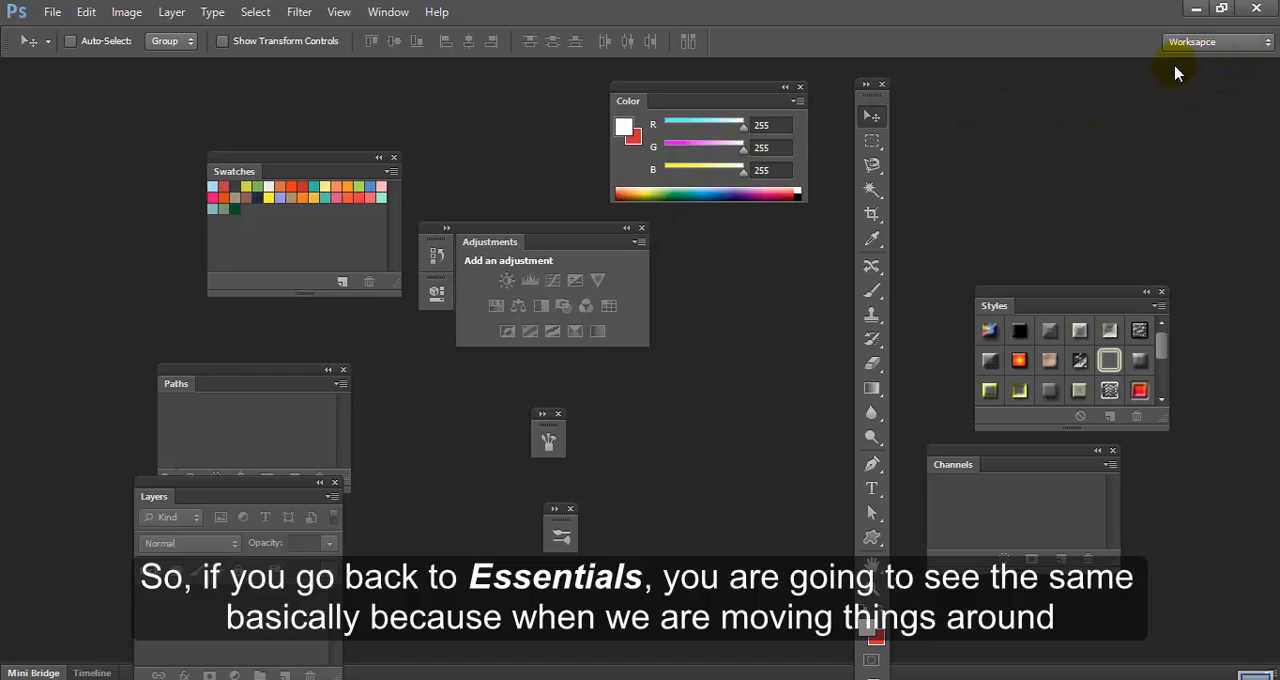
# Try the Essentials workspace, then the saved Worksapce workspace
pyautogui.click(1213, 41)
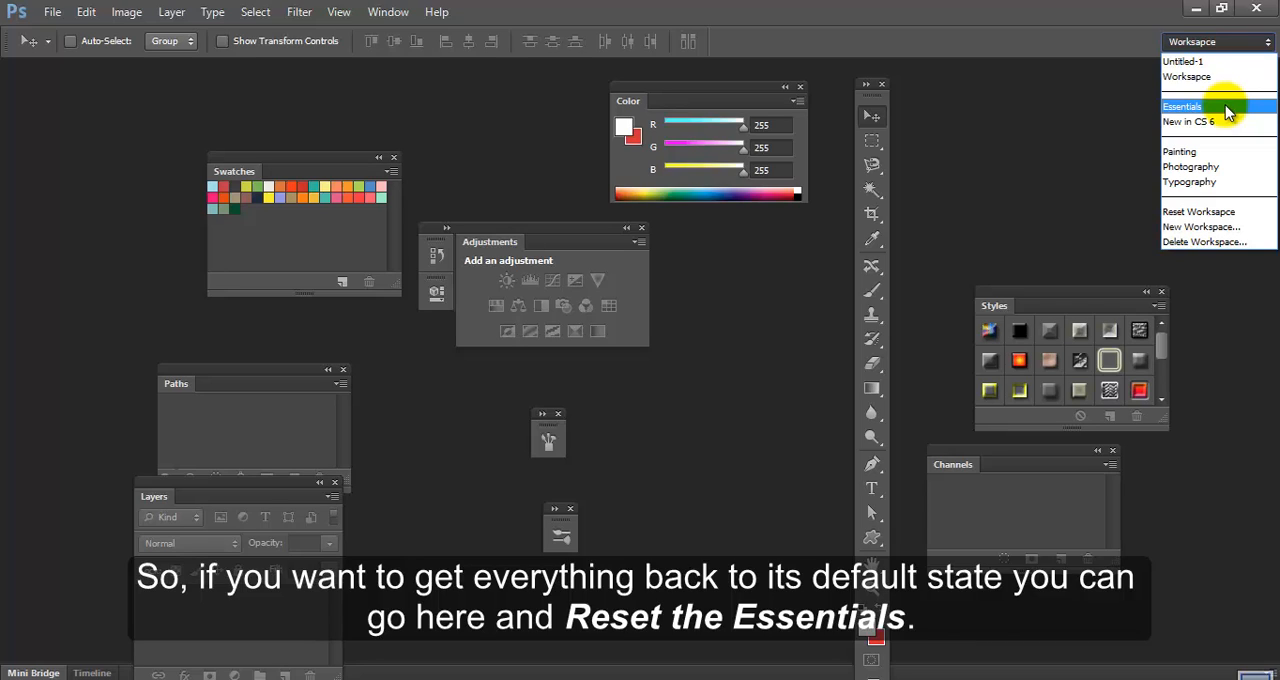
pyautogui.click(1198, 211)
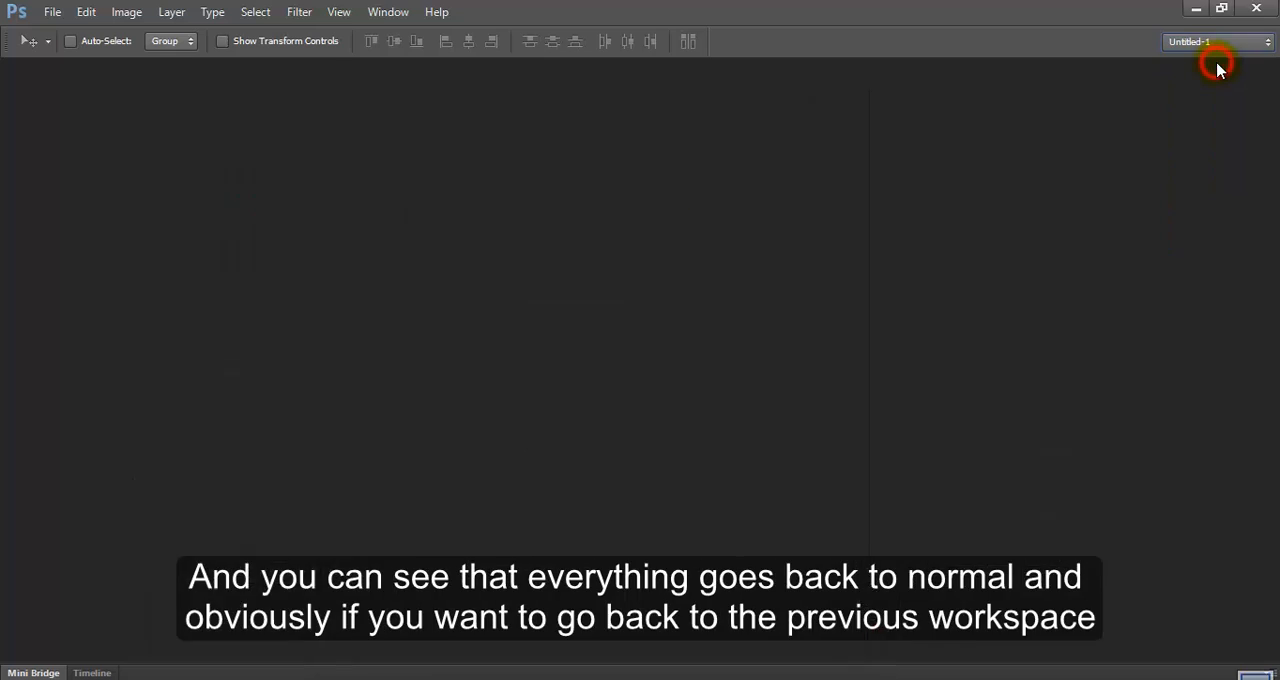
pyautogui.click(1190, 42)
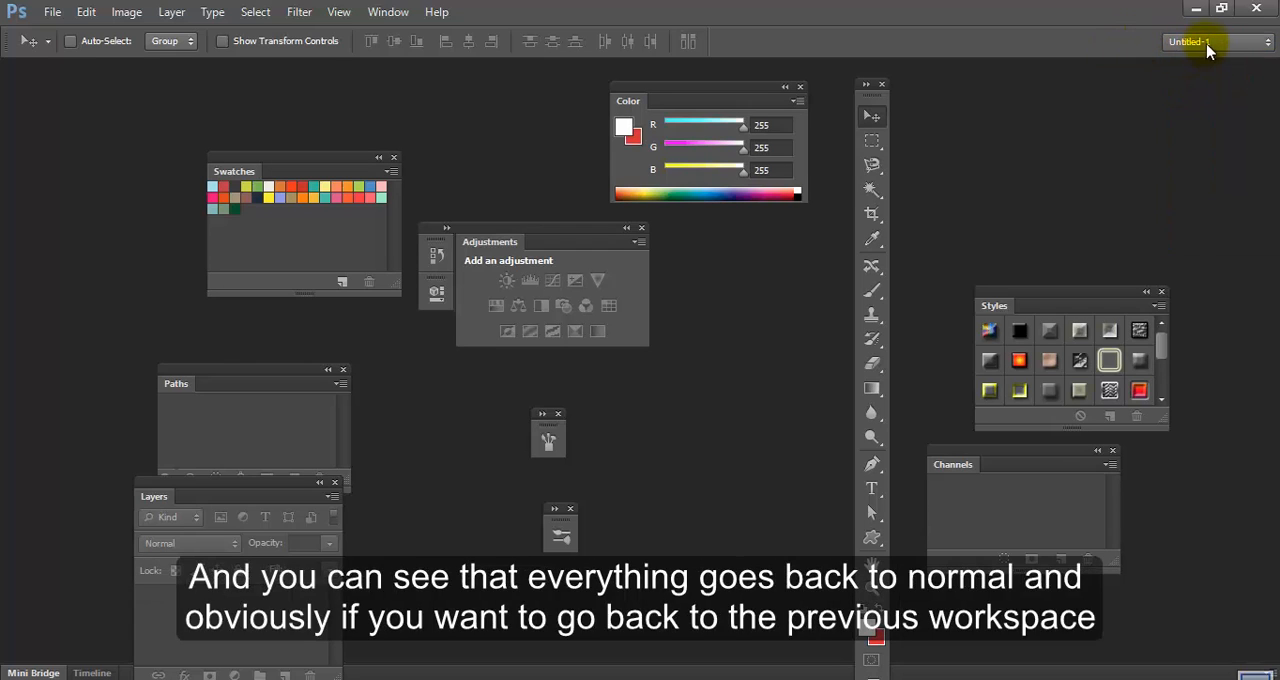
pyautogui.click(1210, 42)
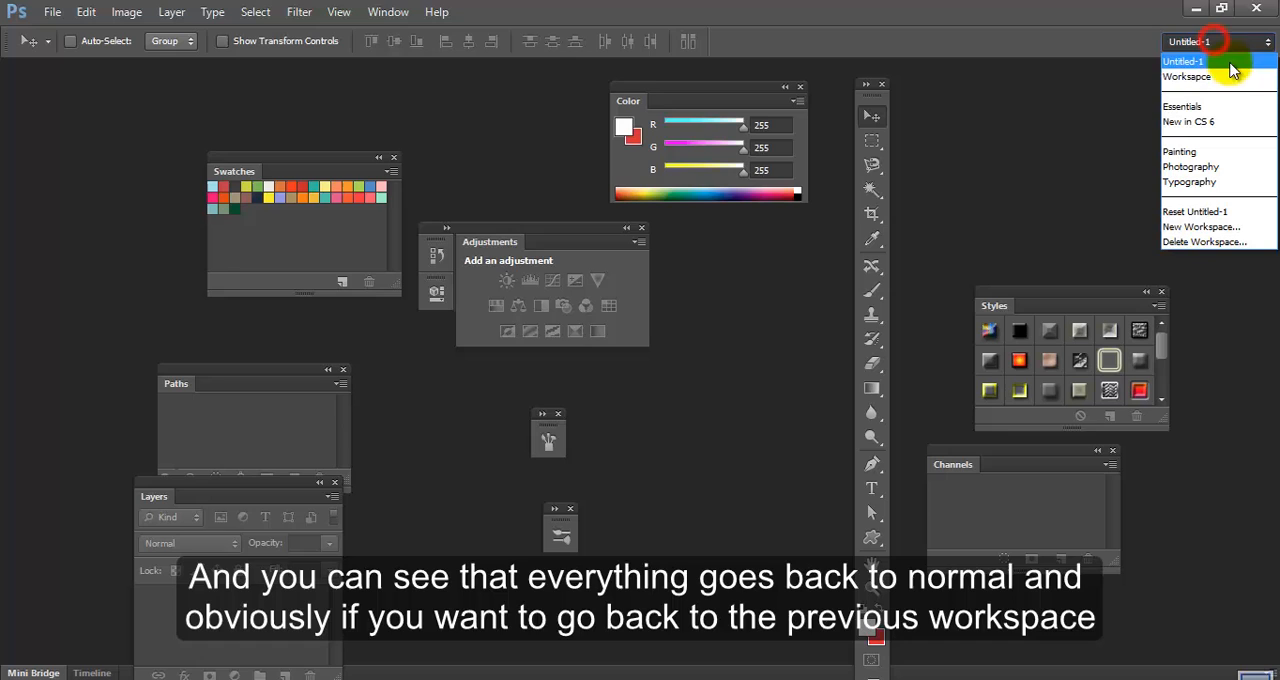
pyautogui.moveTo(1207, 77)
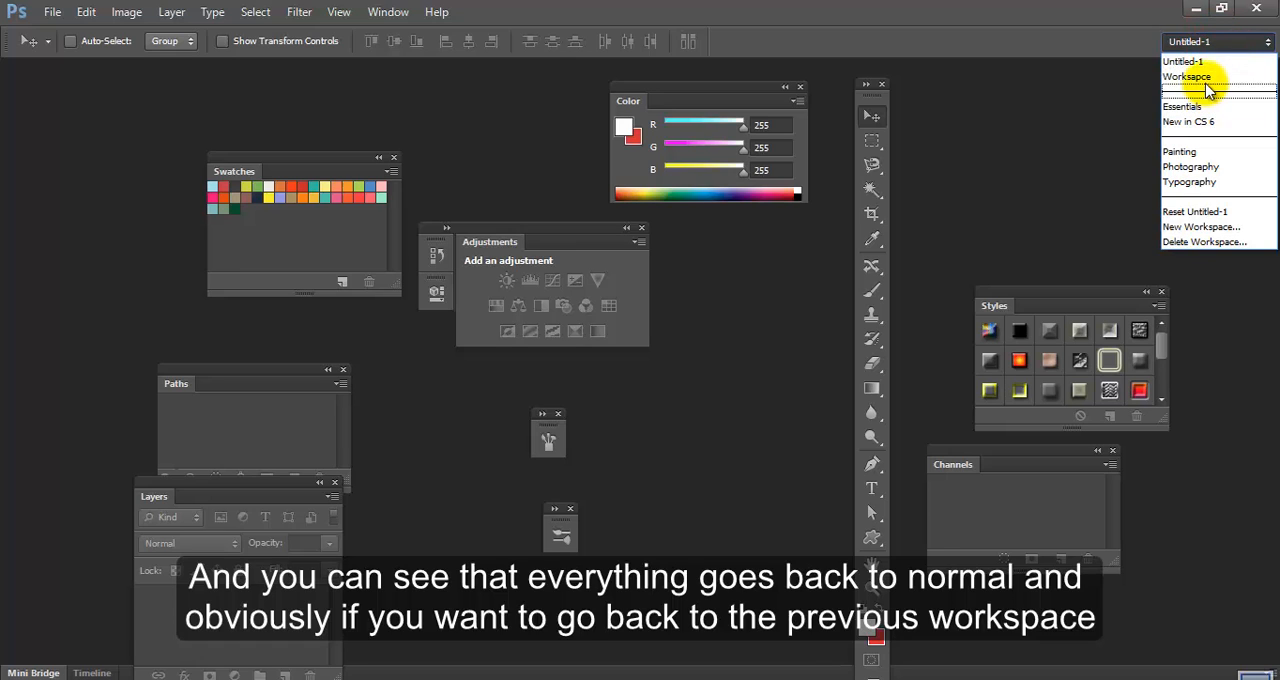
pyautogui.click(1186, 76)
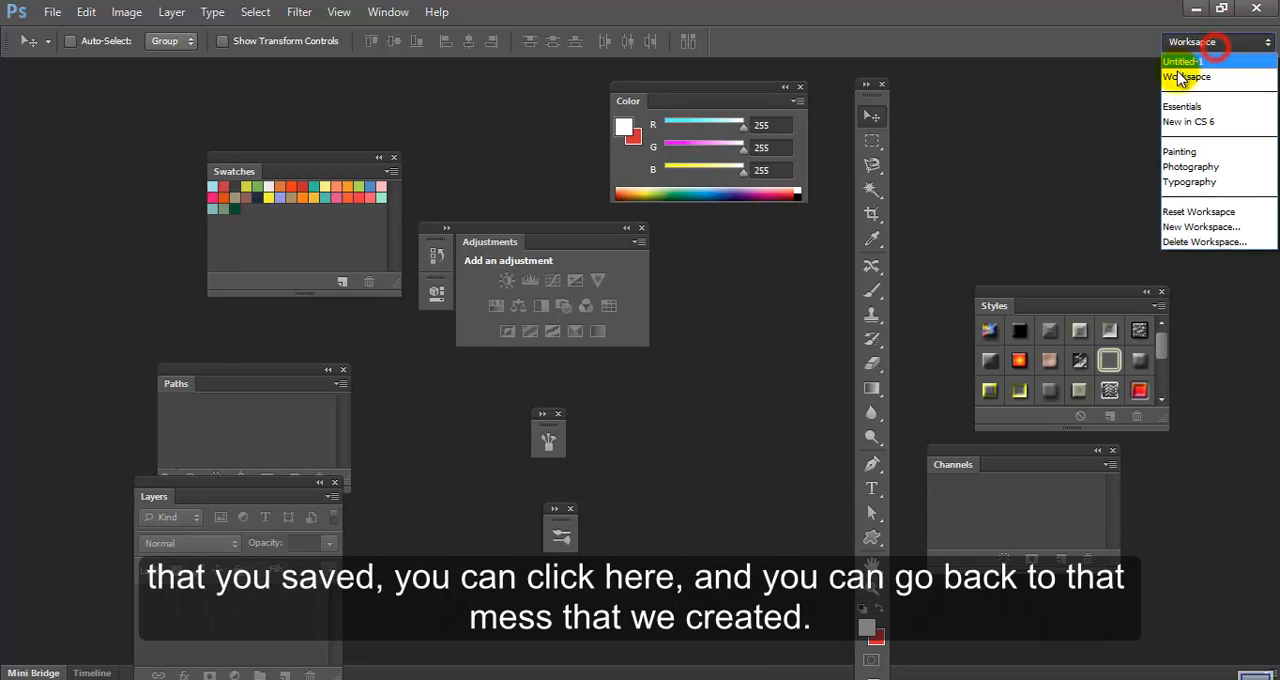
pyautogui.moveTo(1198, 211)
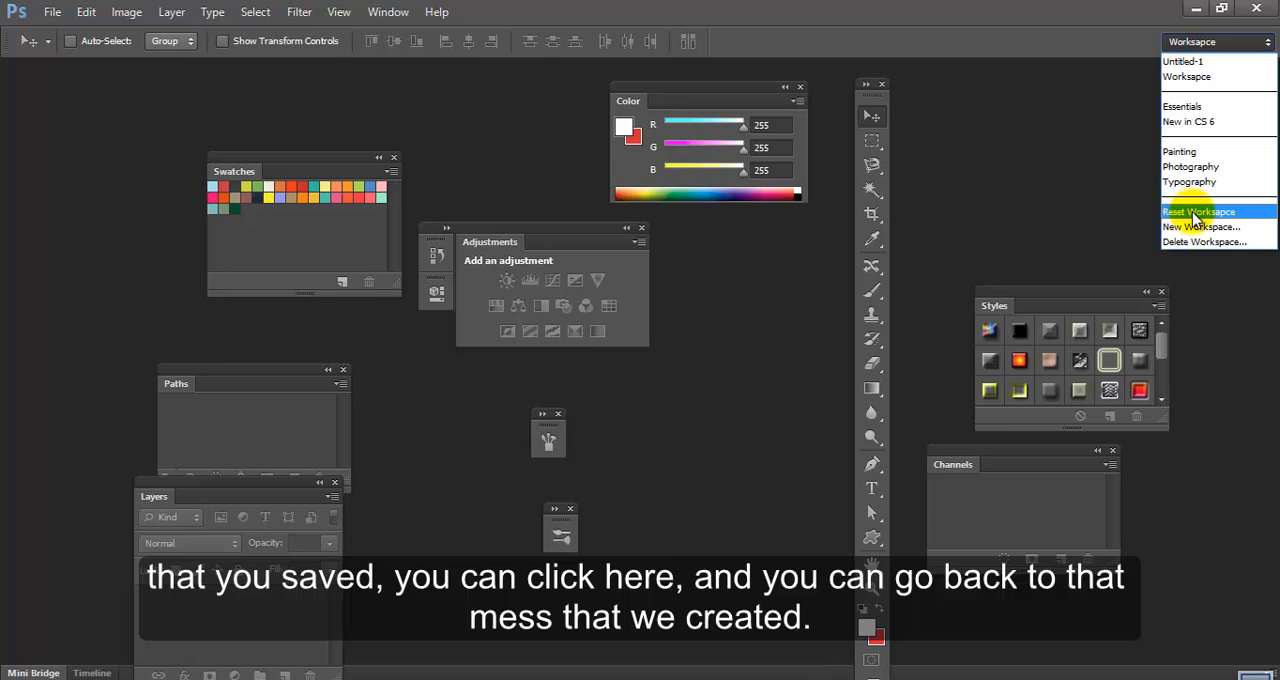
# Reset the workspace so all panels return to their default docked arrangement
pyautogui.click(1197, 211)
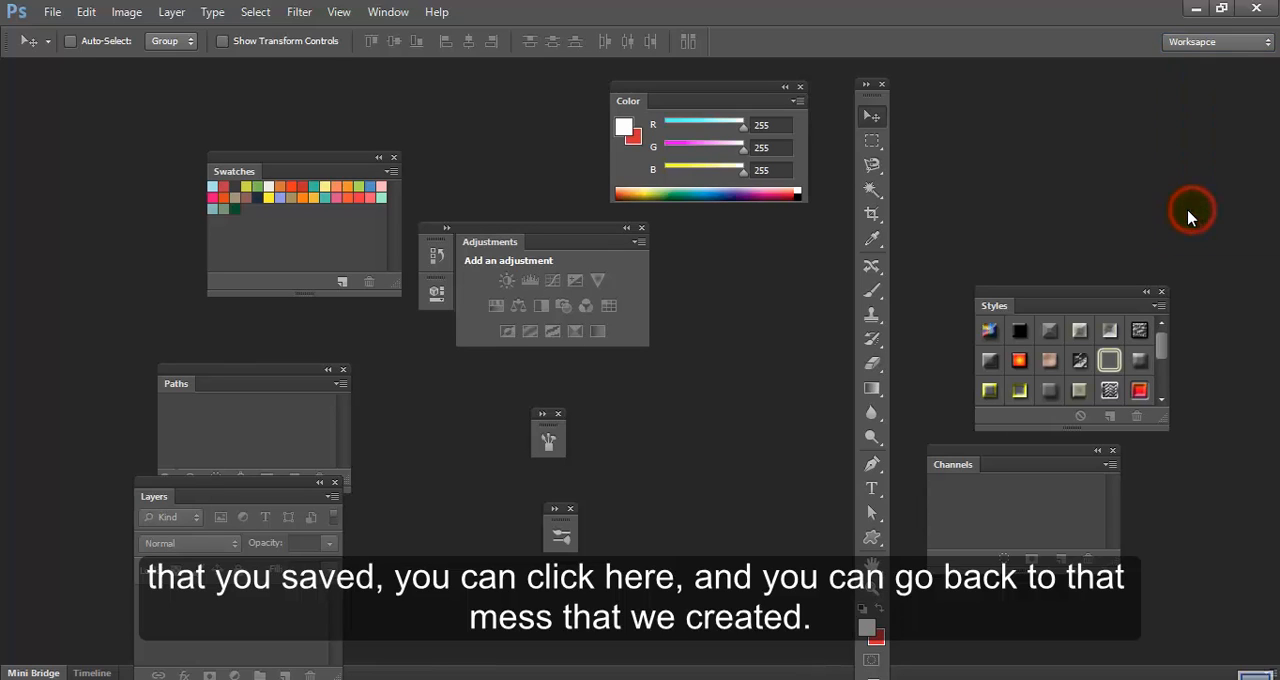
pyautogui.click(1213, 42)
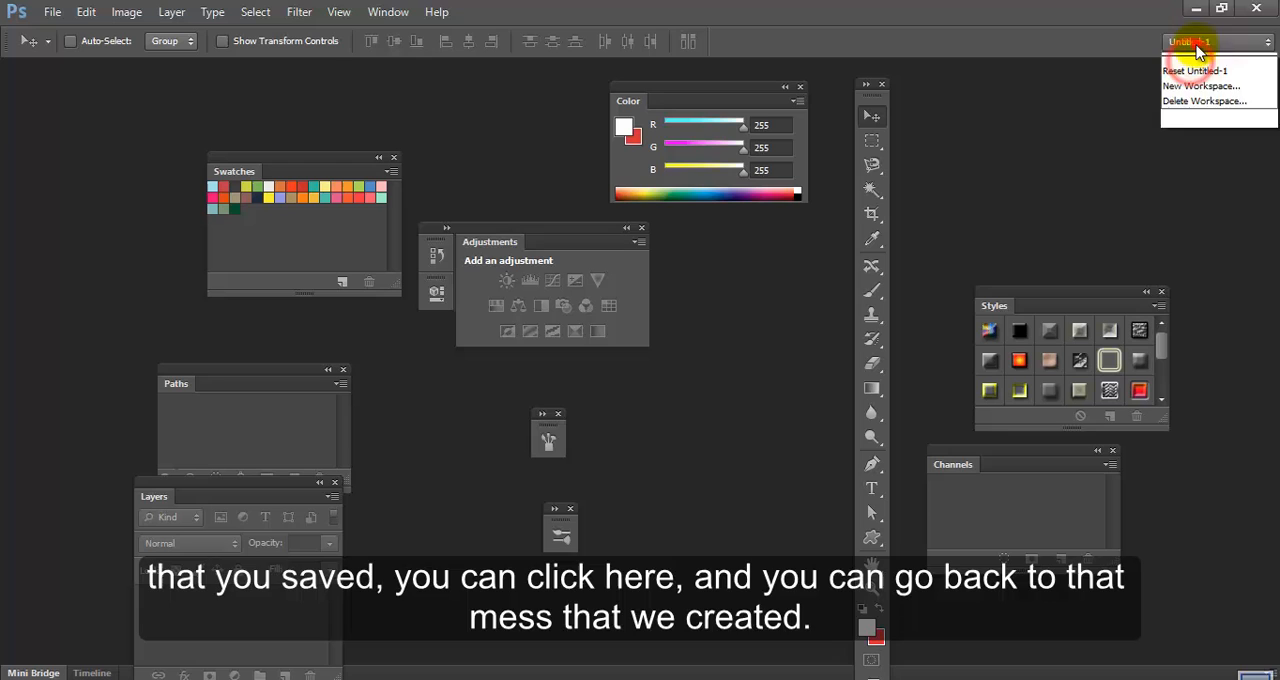
pyautogui.click(1194, 70)
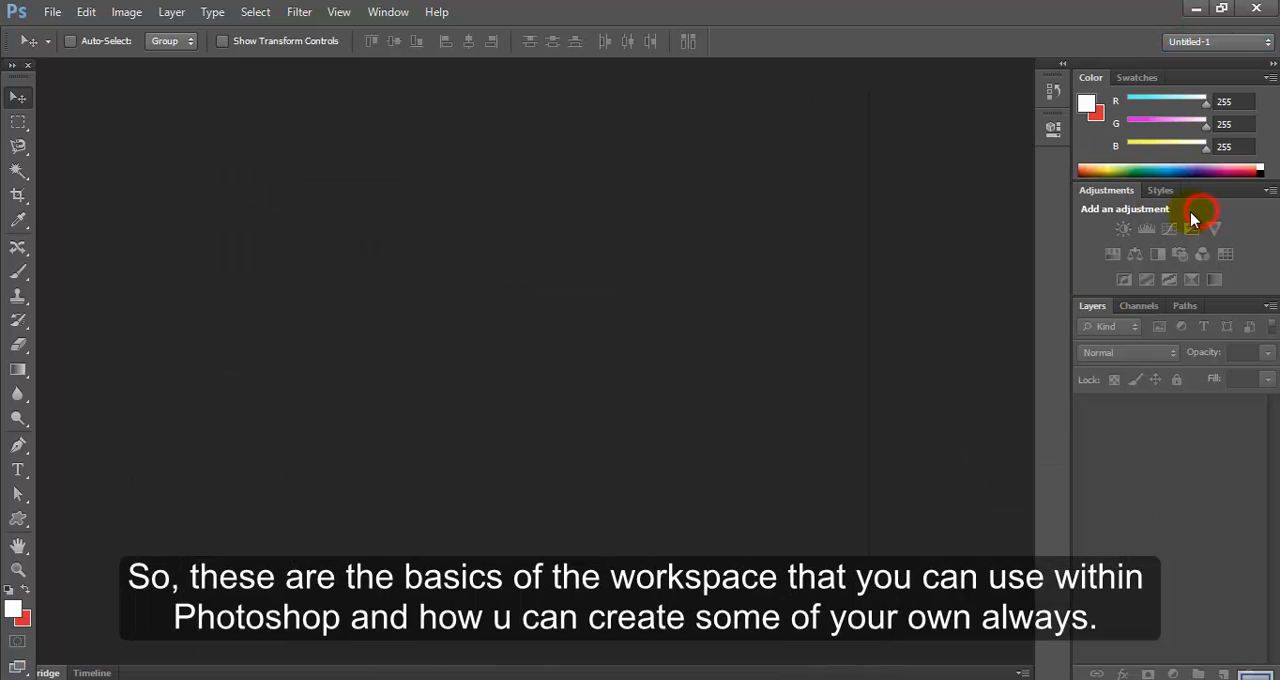
pyautogui.moveTo(668, 305)
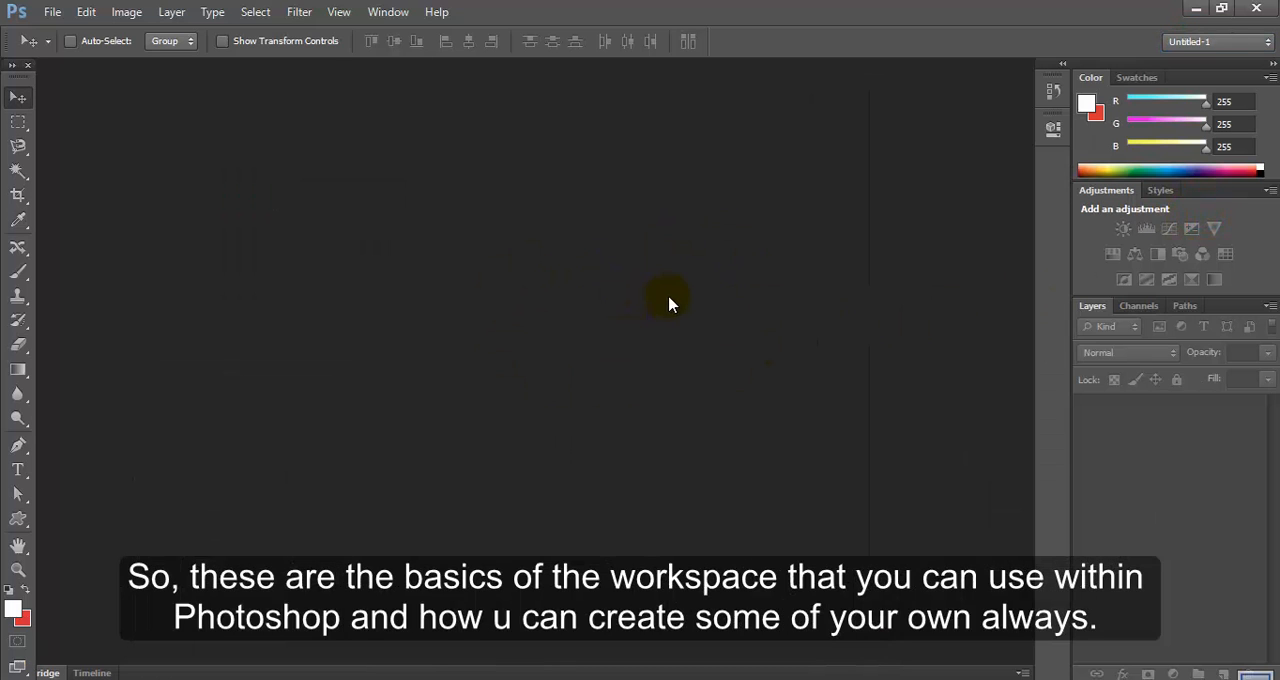
pyautogui.moveTo(465, 560)
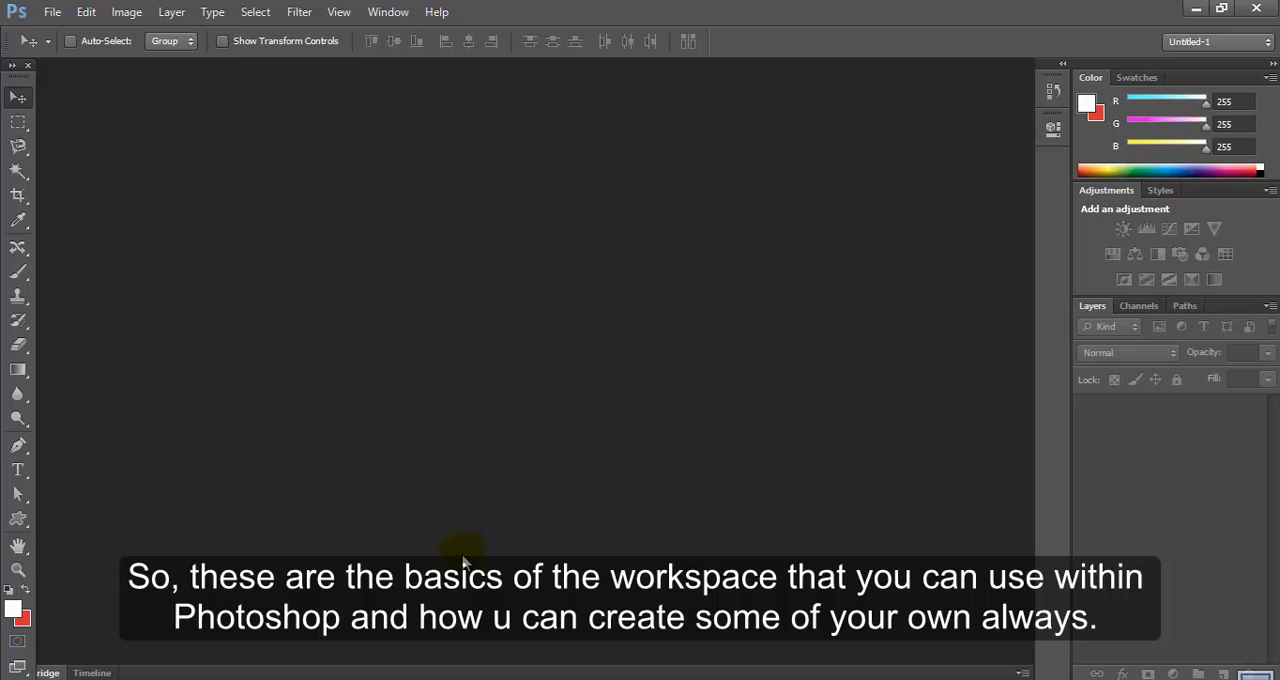
pyautogui.moveTo(259, 375)
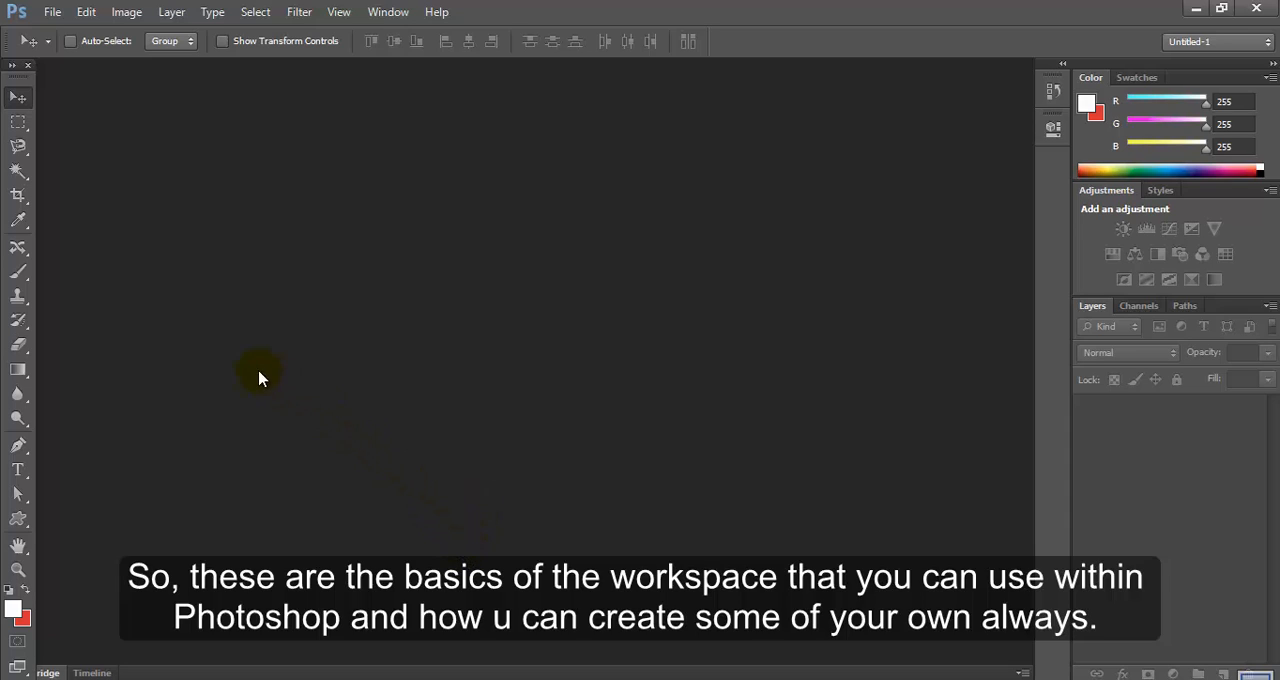
pyautogui.moveTo(378, 368)
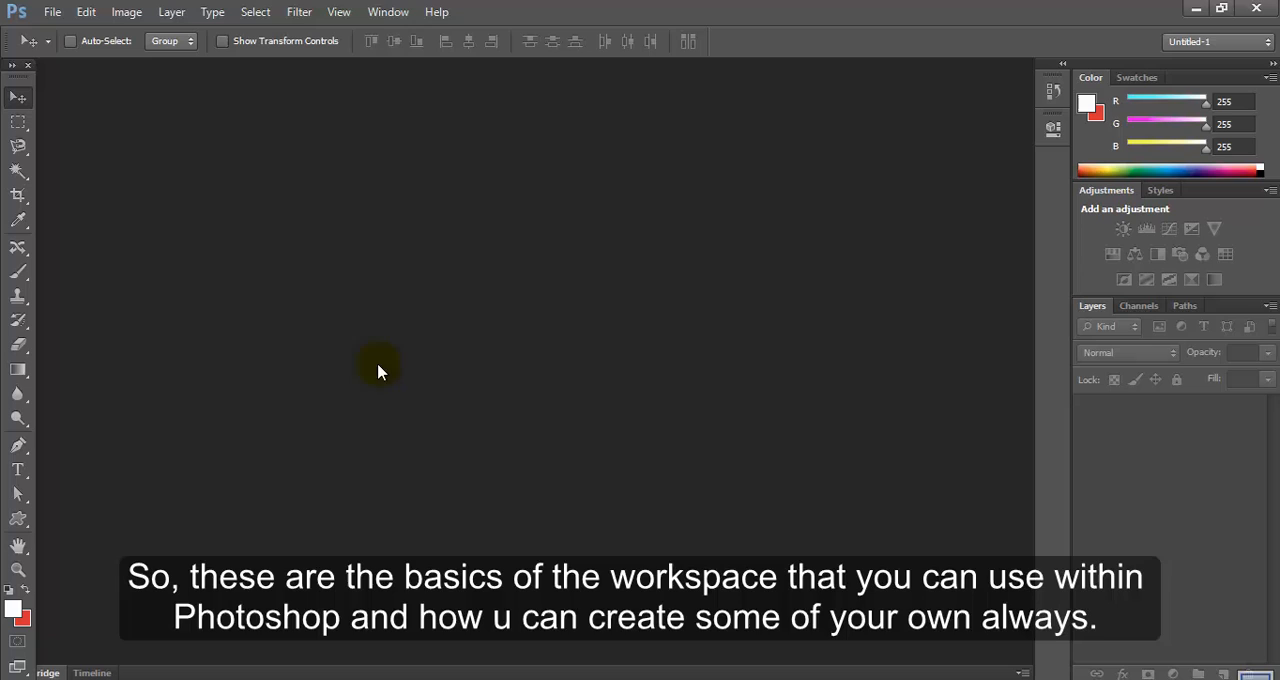
pyautogui.moveTo(1027, 67)
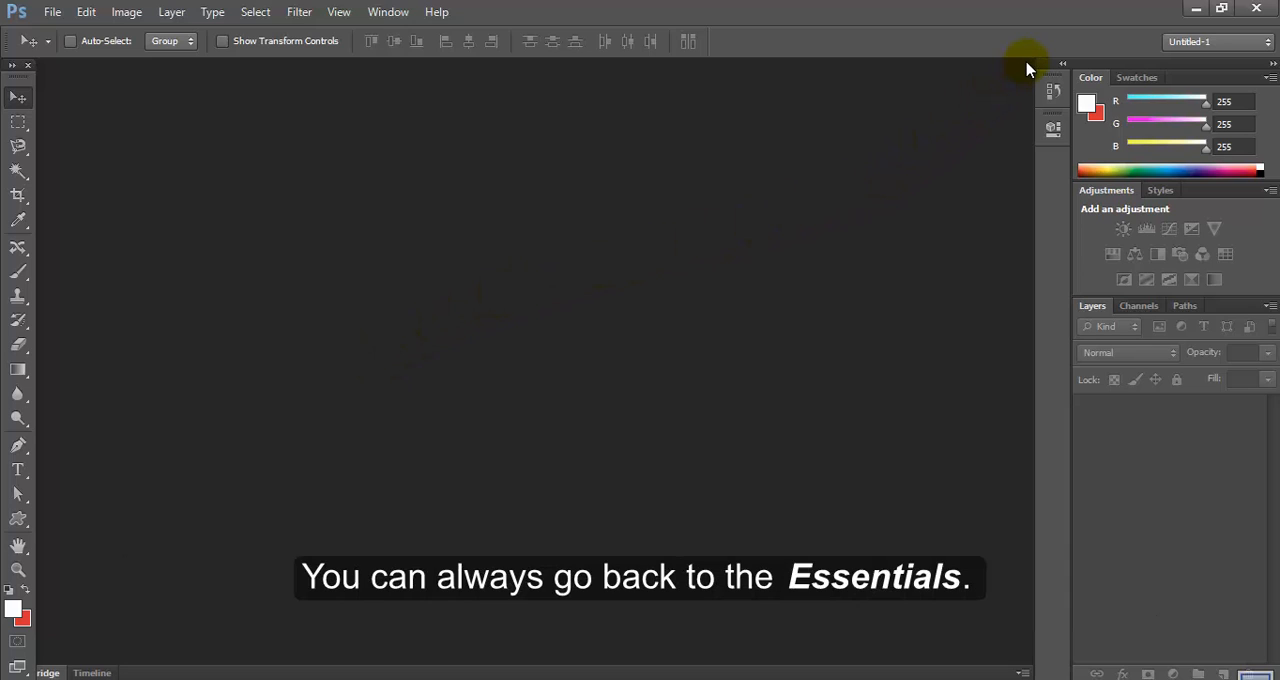
pyautogui.moveTo(985, 71)
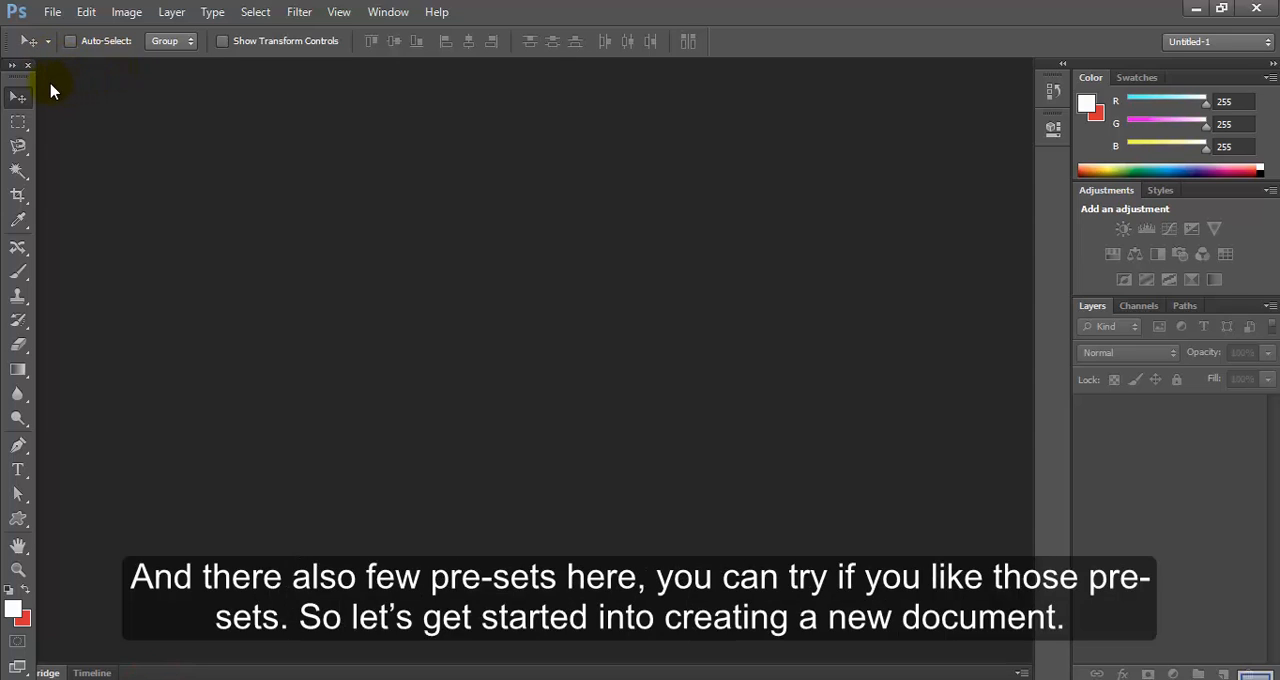
pyautogui.moveTo(60, 88)
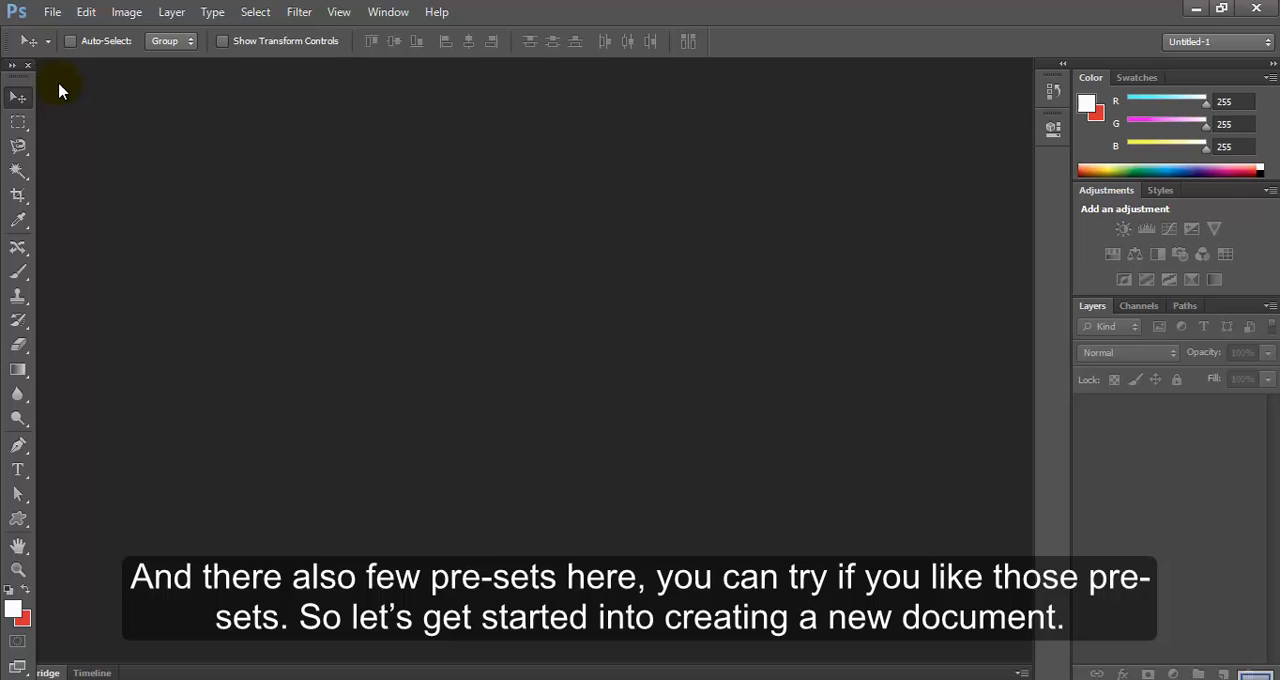
pyautogui.moveTo(95, 88)
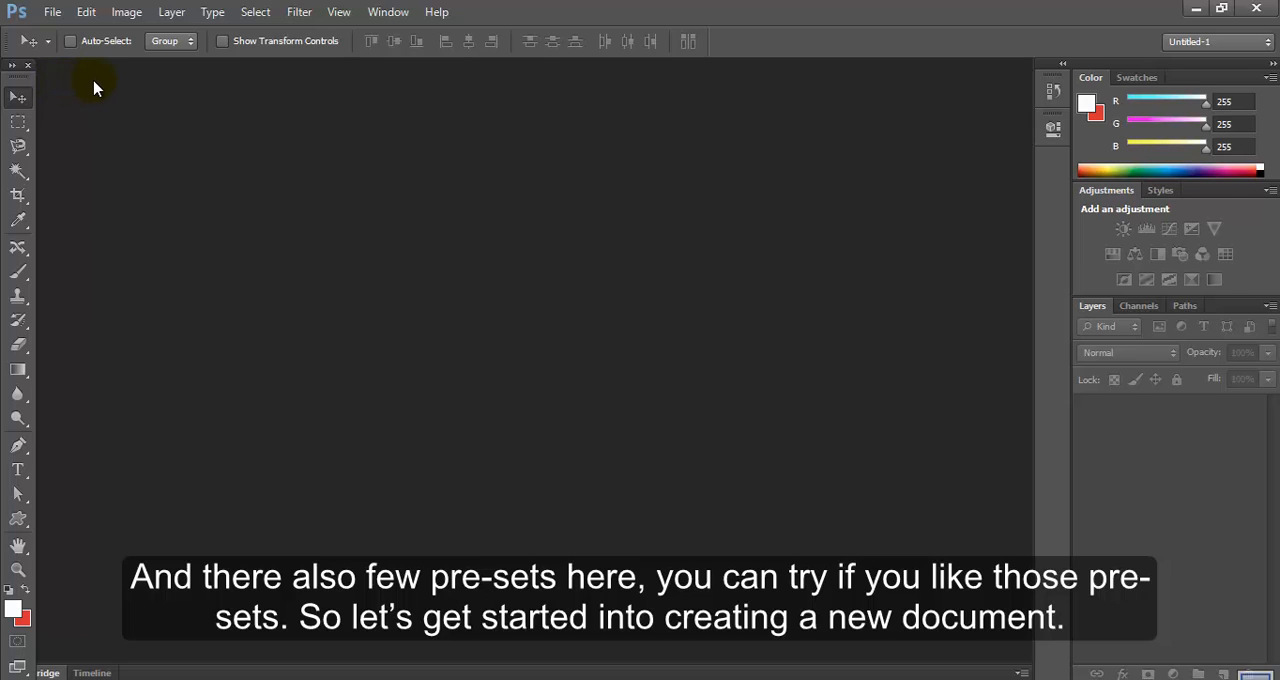
pyautogui.moveTo(73, 93)
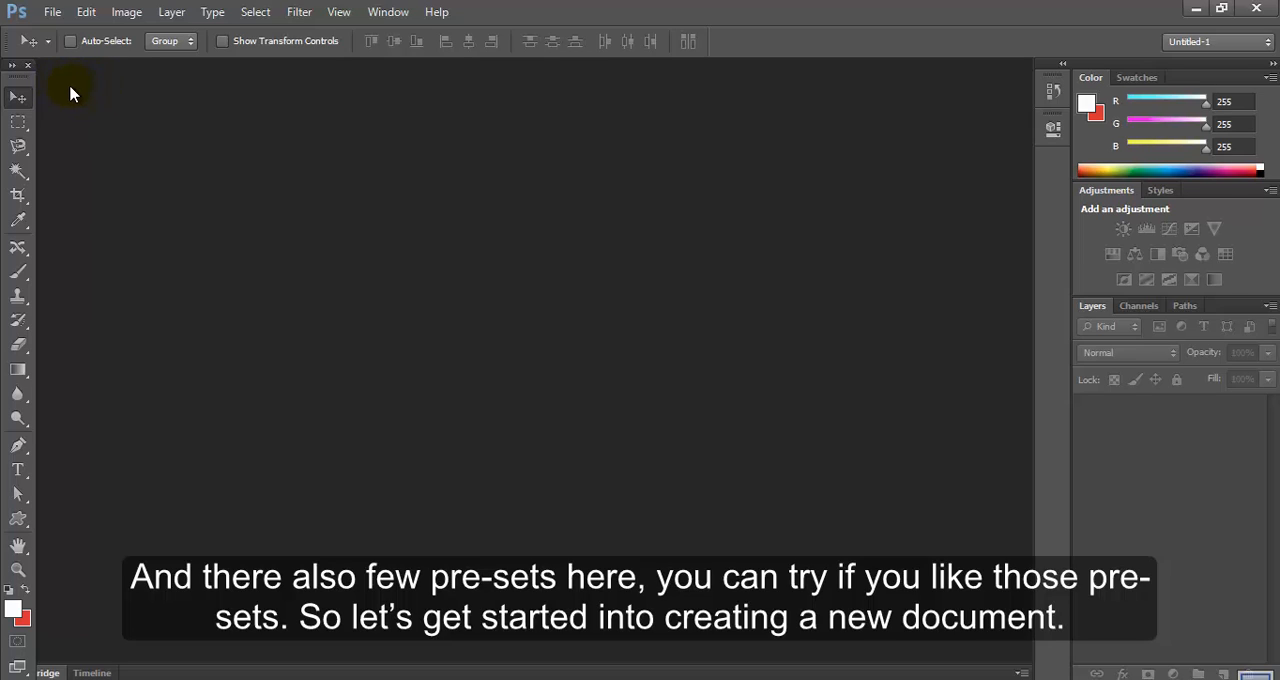
pyautogui.moveTo(57, 120)
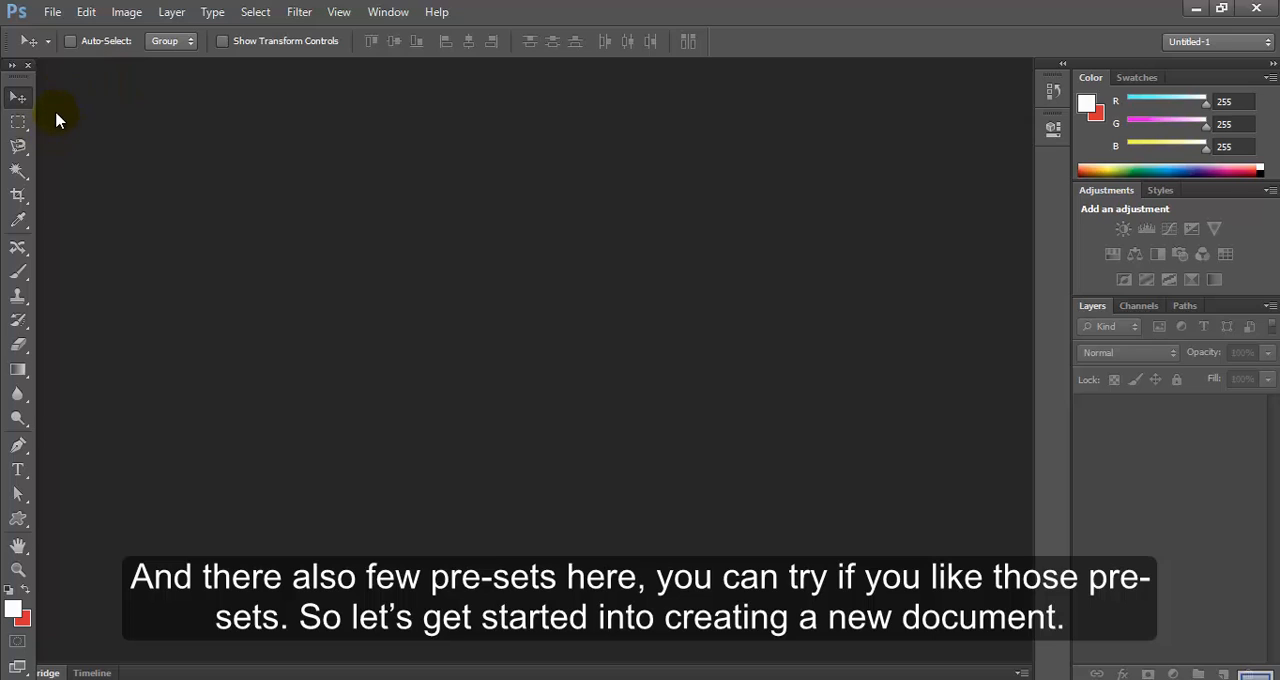
pyautogui.click(52, 11)
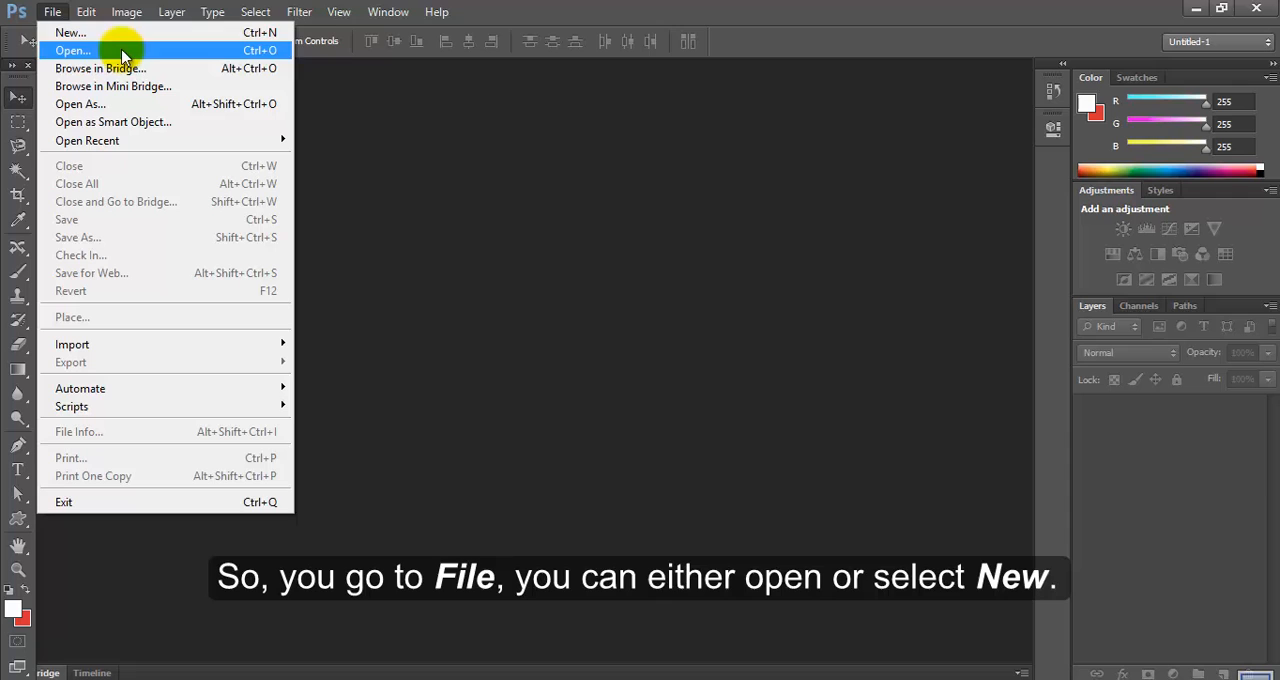
pyautogui.moveTo(98, 51)
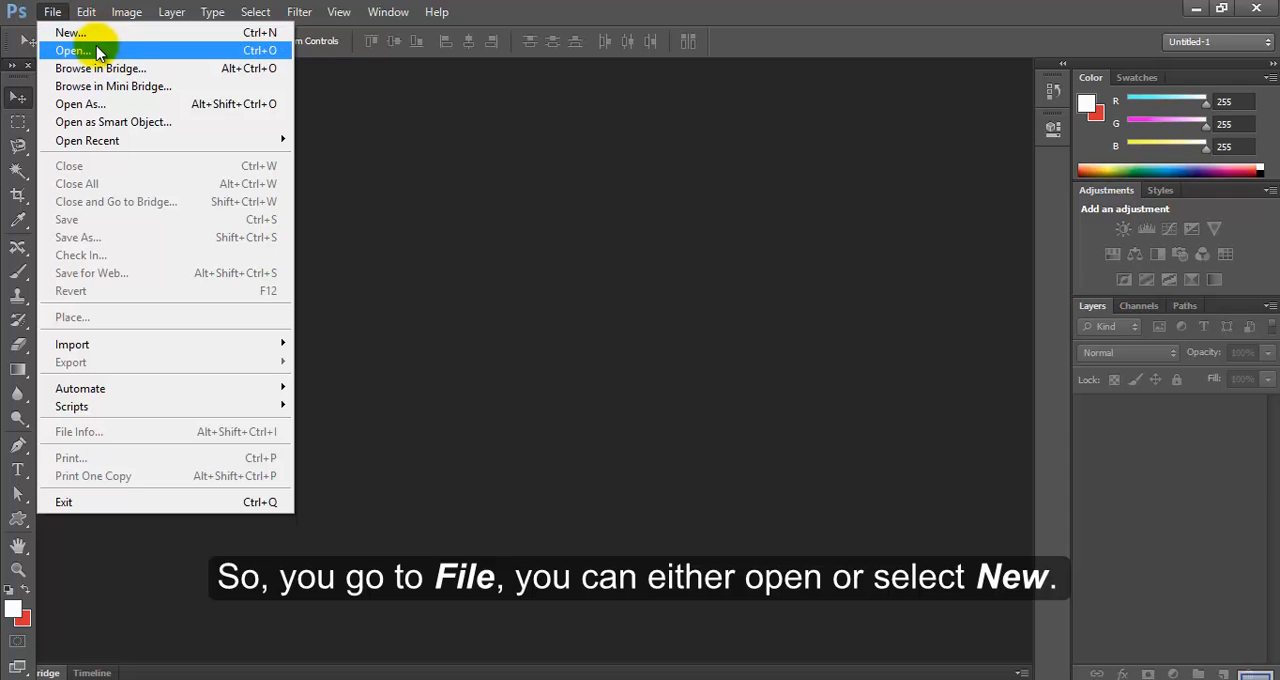
# Open the rainbow rabbit image 1398802810722.jpeg from New folder
pyautogui.click(73, 50)
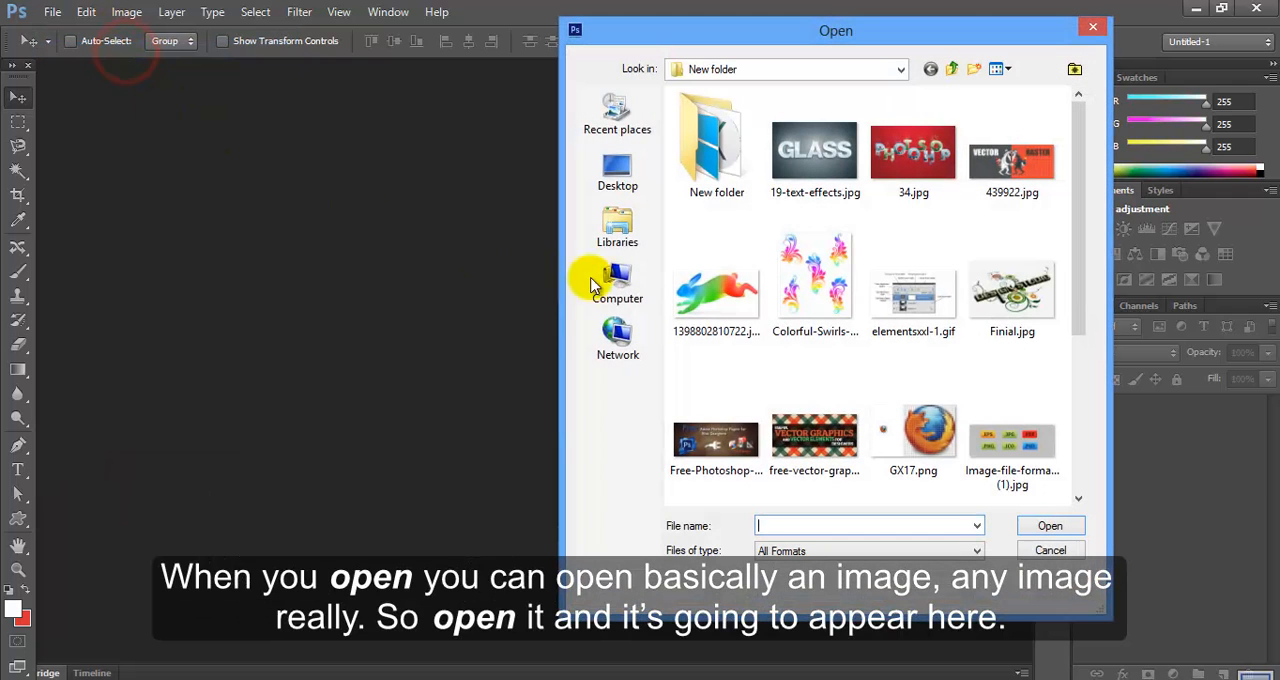
pyautogui.click(716, 285)
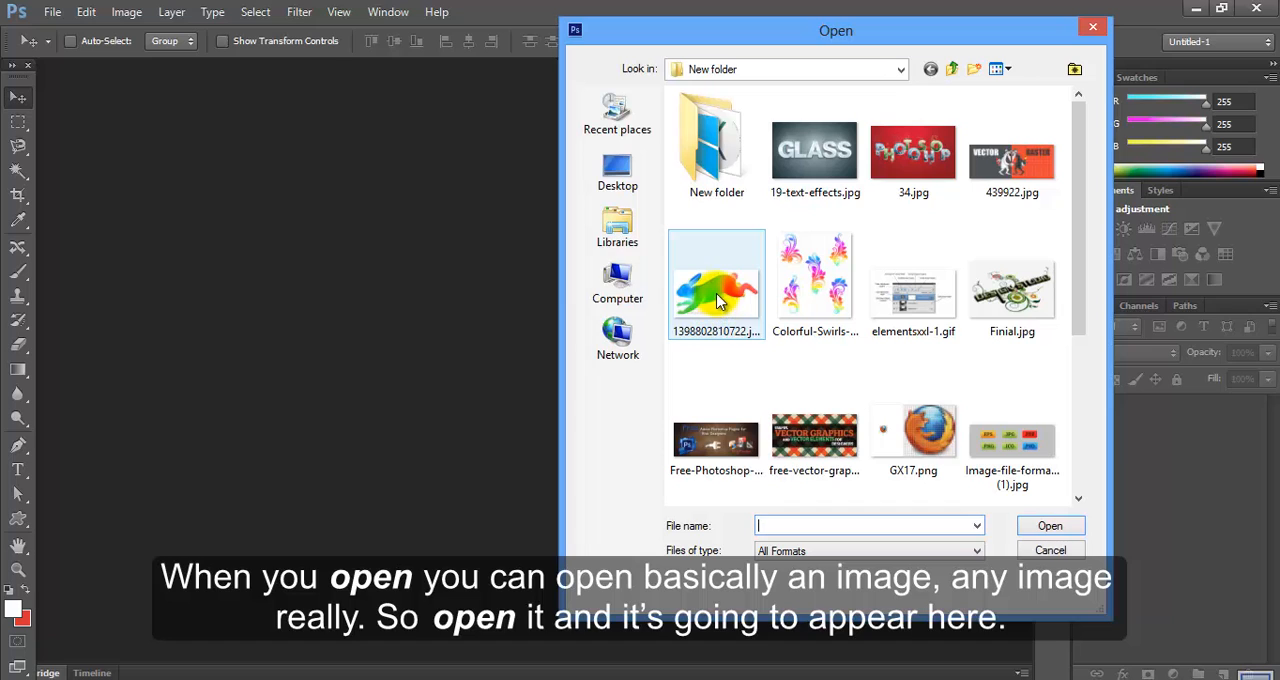
pyautogui.click(716, 285)
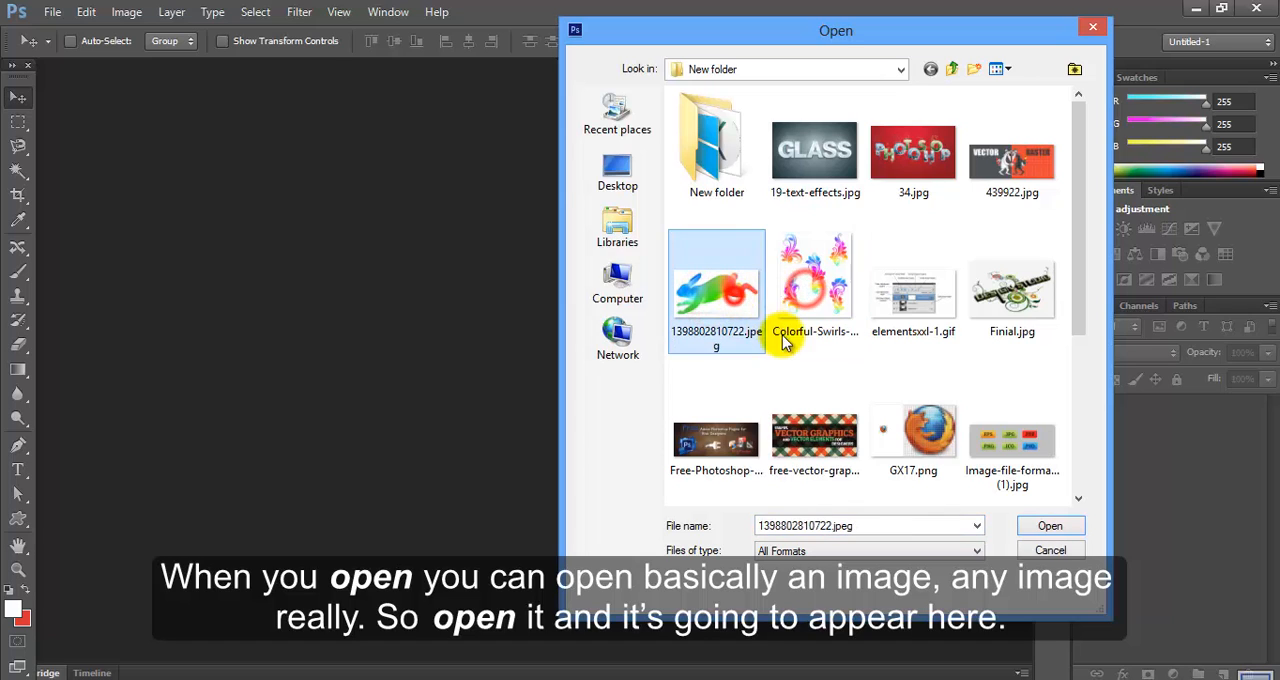
pyautogui.click(1050, 525)
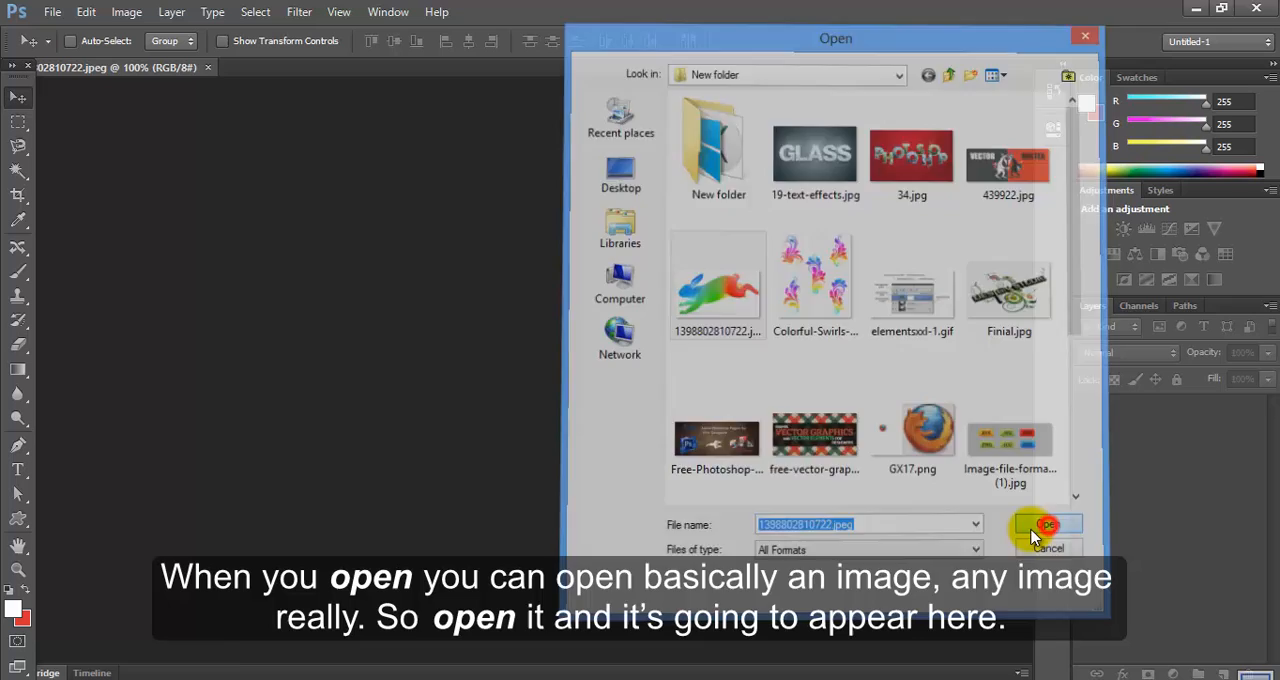
pyautogui.click(1040, 525)
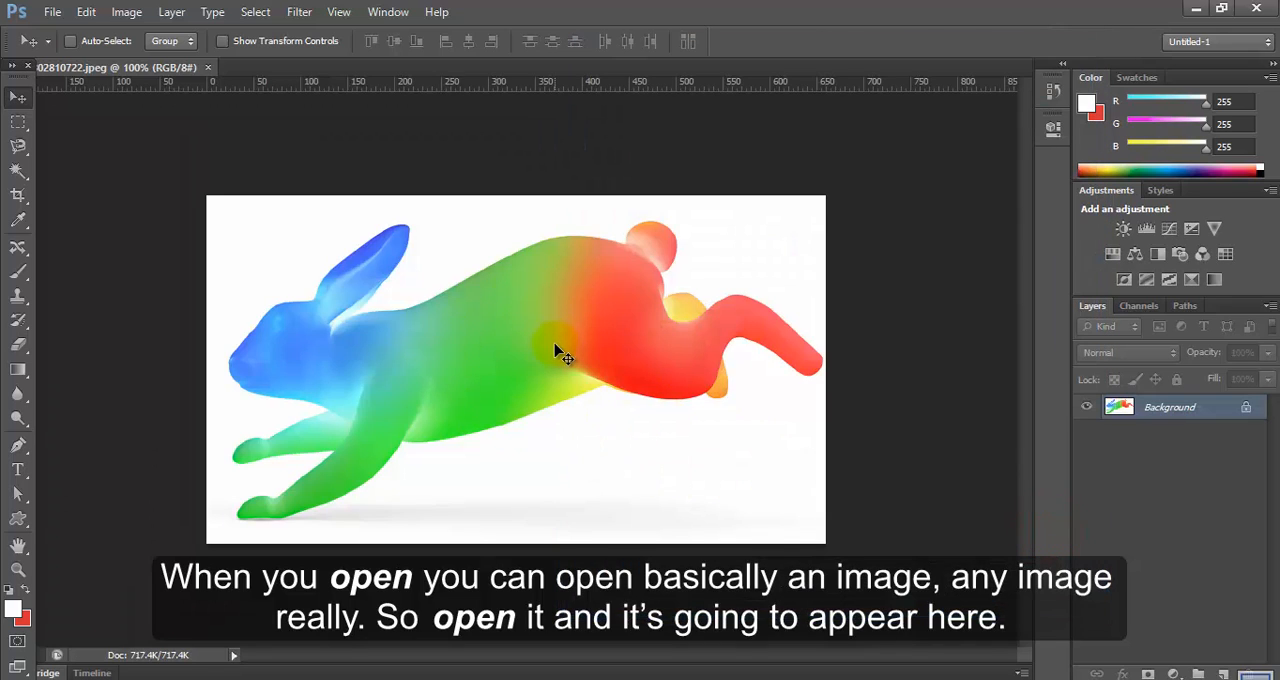
pyautogui.moveTo(325, 365)
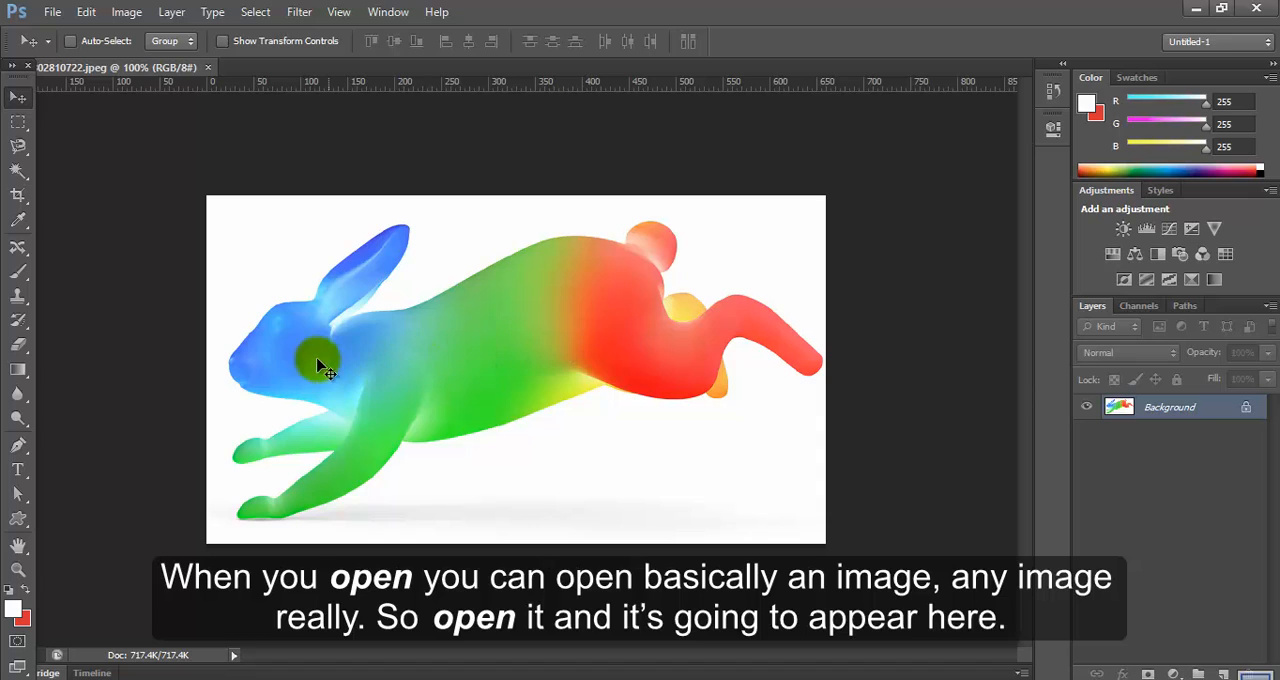
pyautogui.moveTo(205, 325)
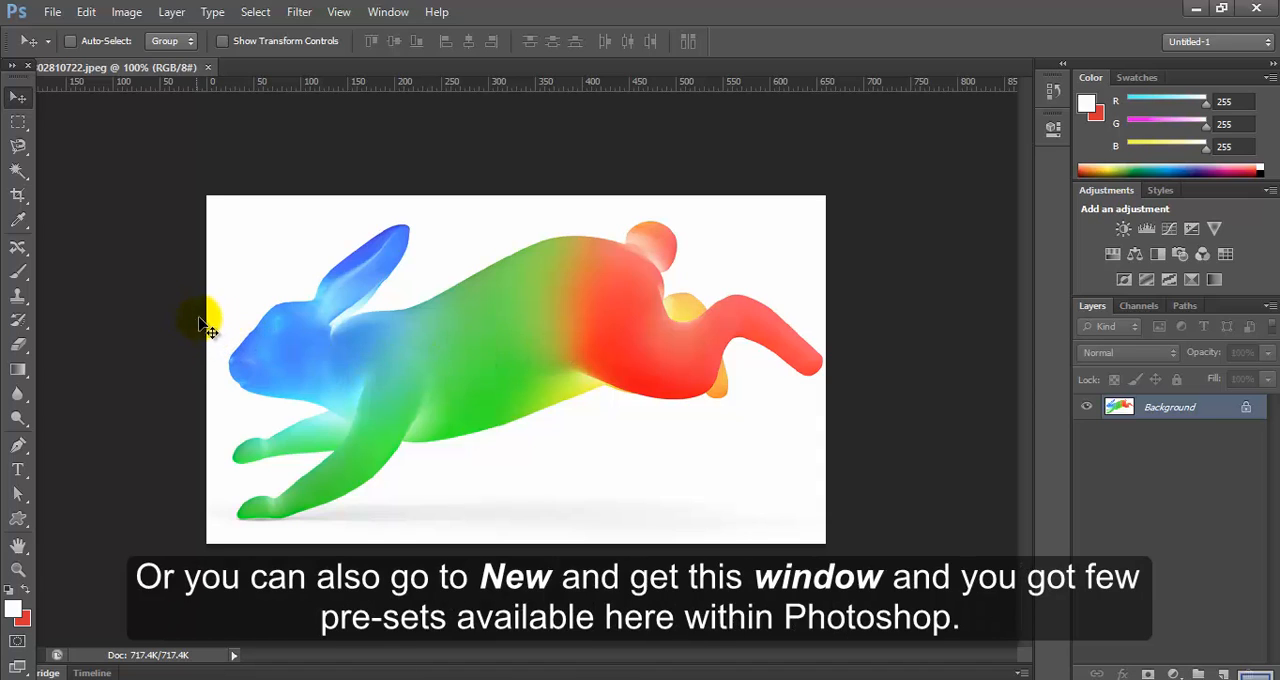
pyautogui.moveTo(77, 110)
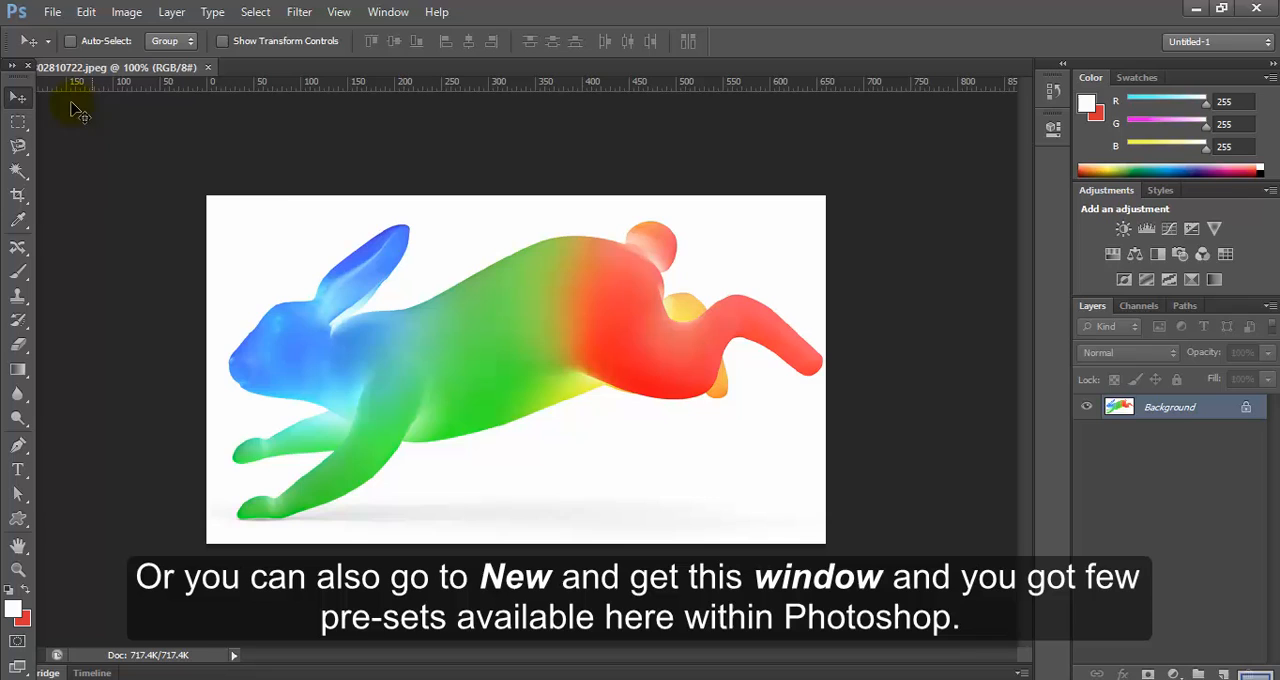
# Create Untitled-1 at 2040×2040 px and 120 ppi with White background contents
pyautogui.click(52, 12)
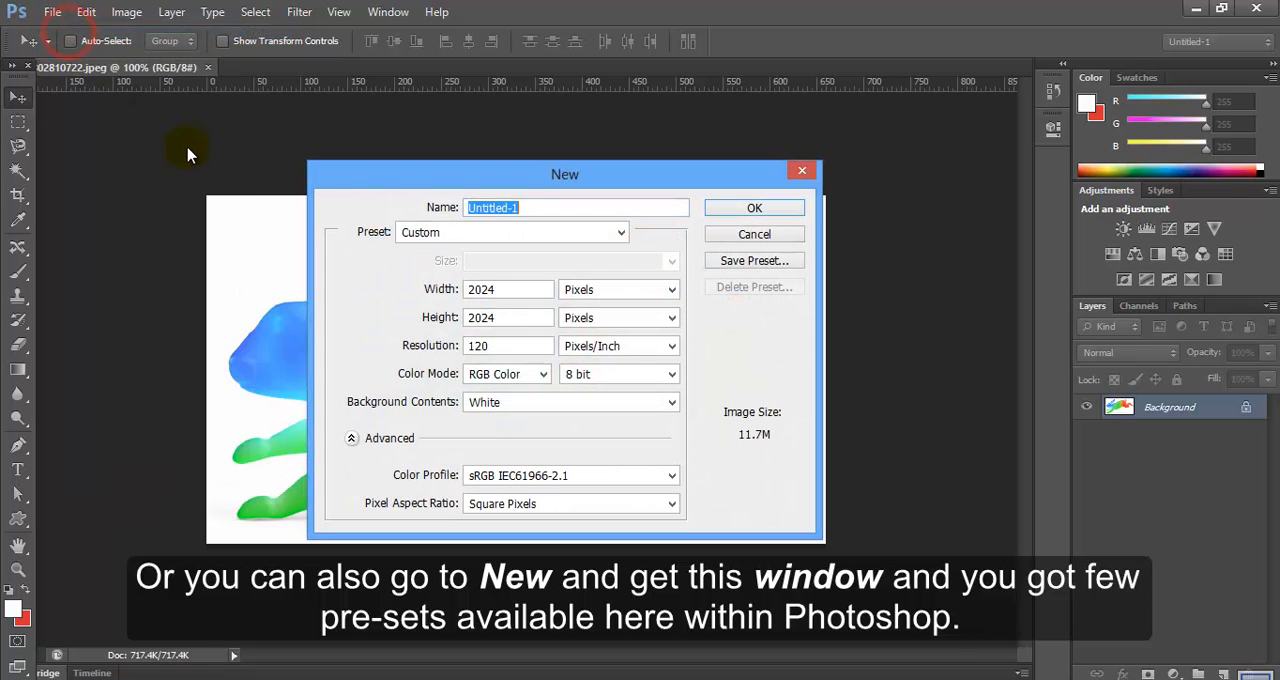
pyautogui.moveTo(323, 450)
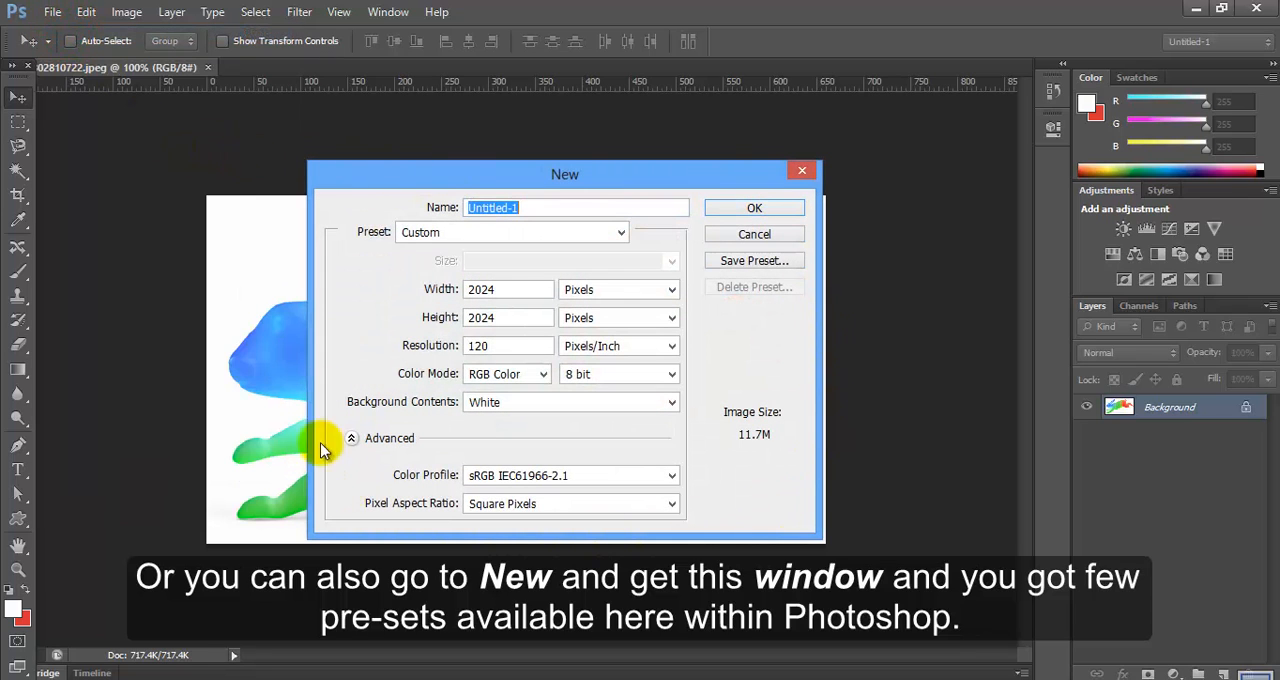
pyautogui.moveTo(385, 232)
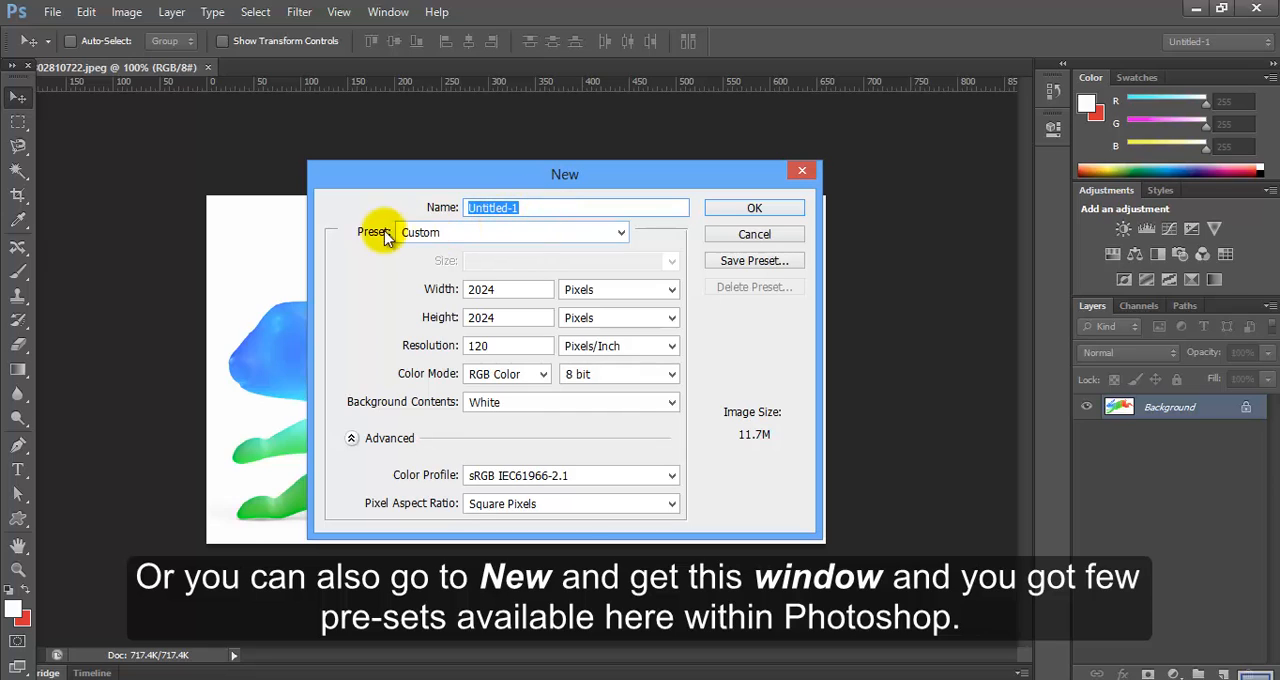
pyautogui.click(620, 232)
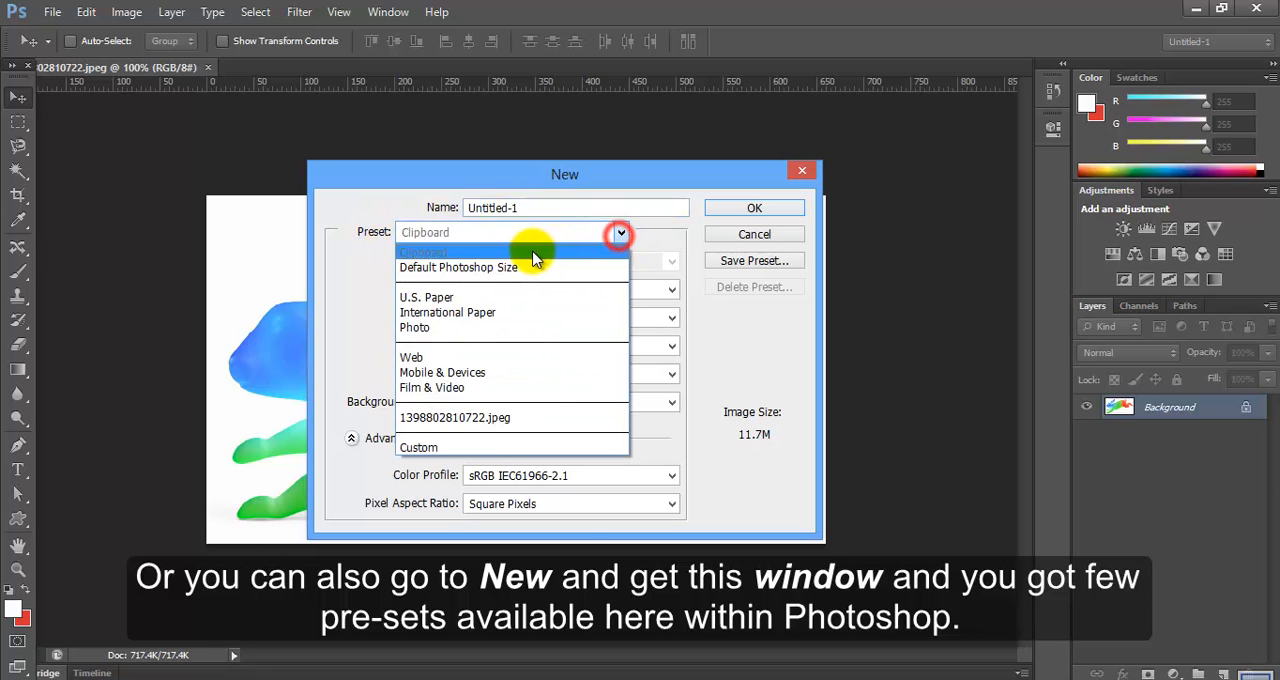
pyautogui.moveTo(513, 267)
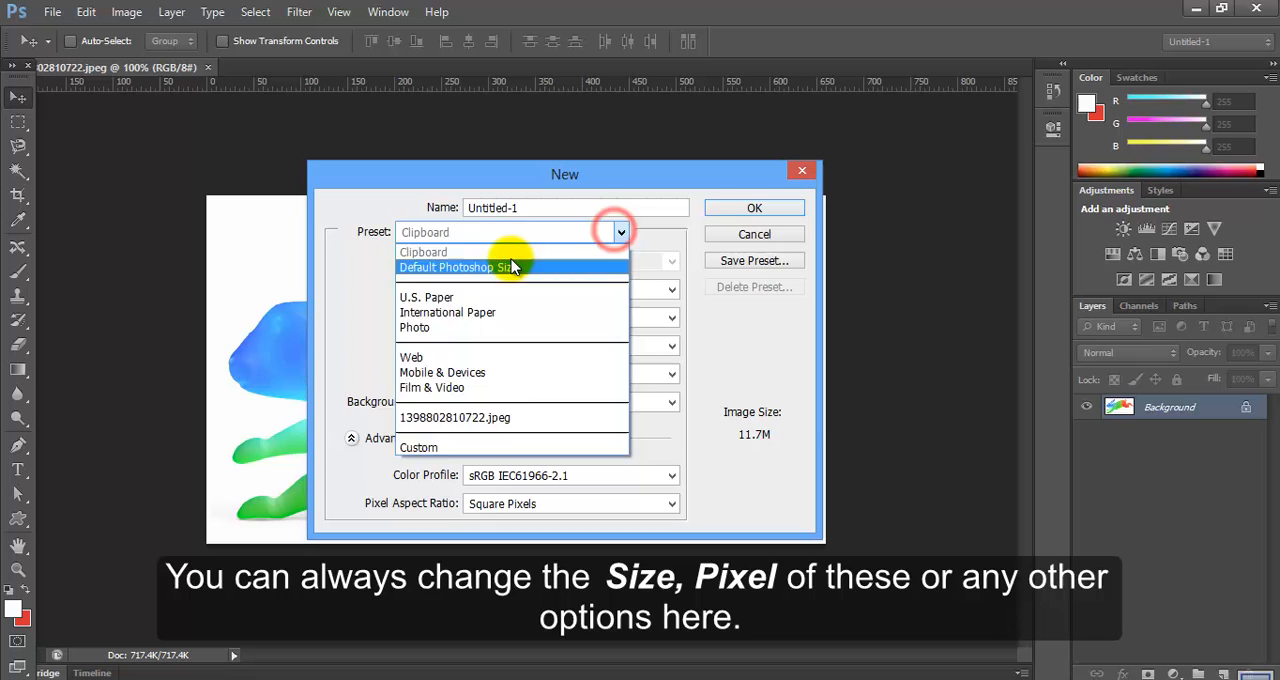
pyautogui.click(446, 267)
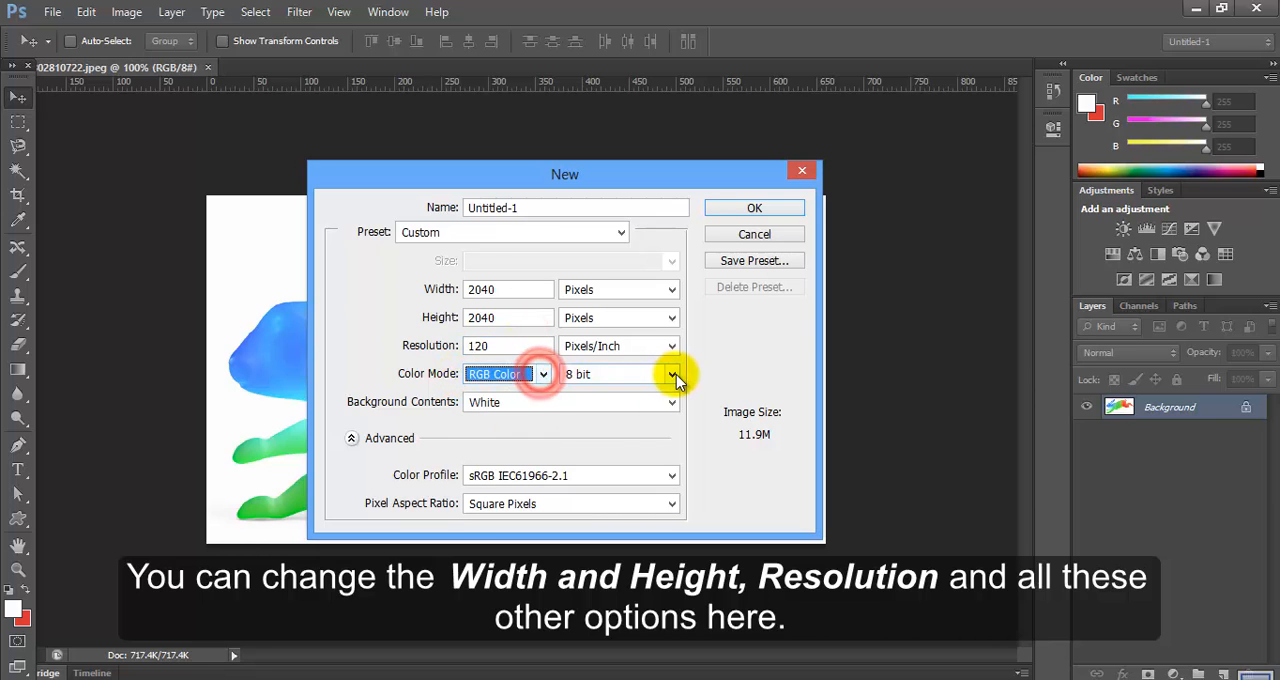
pyautogui.click(671, 401)
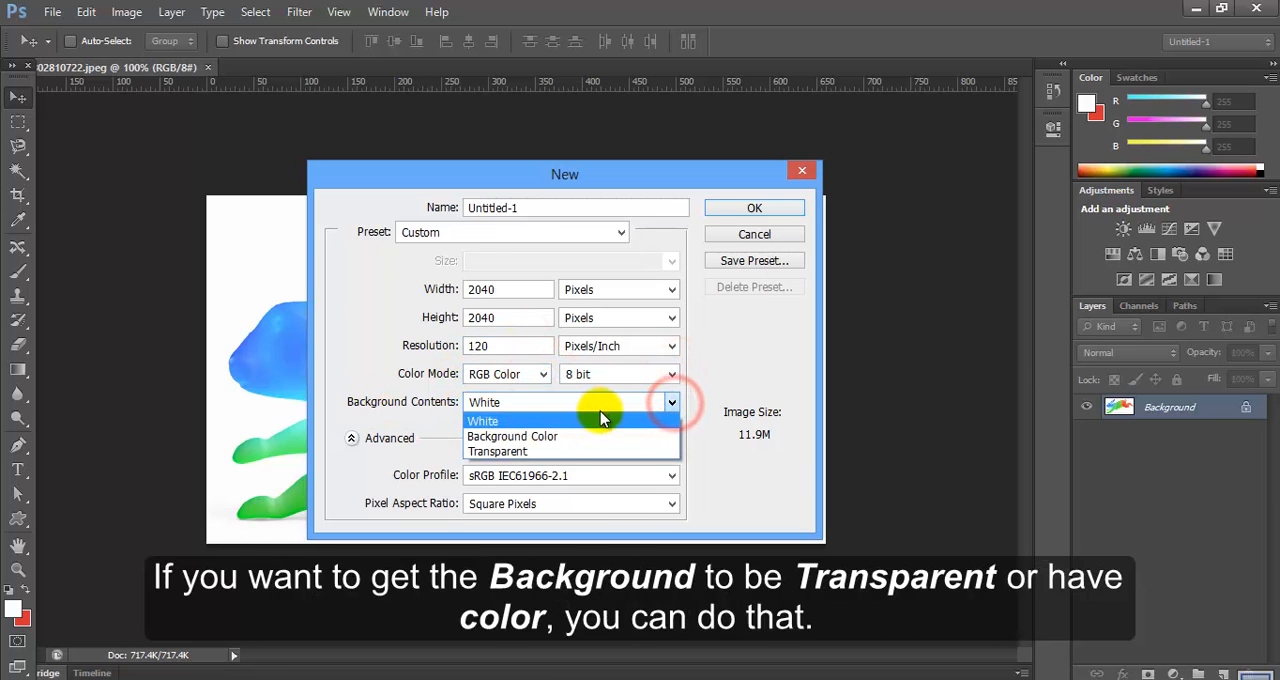
pyautogui.moveTo(548, 428)
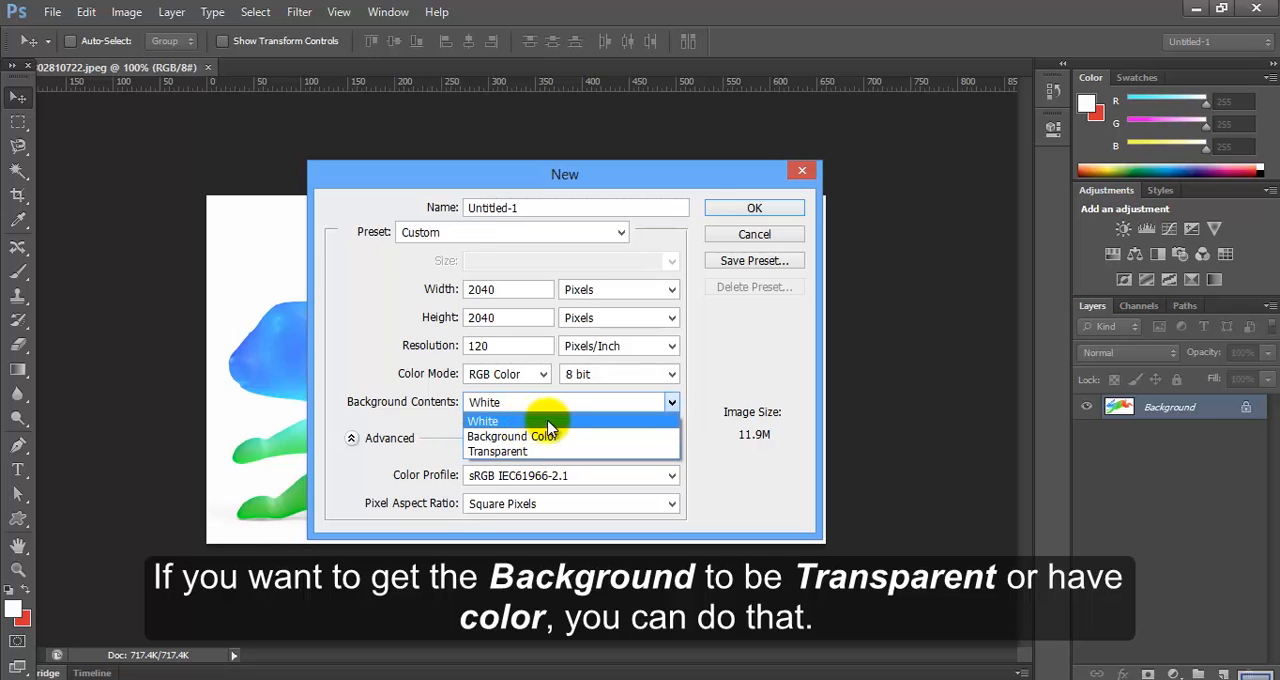
pyautogui.click(483, 421)
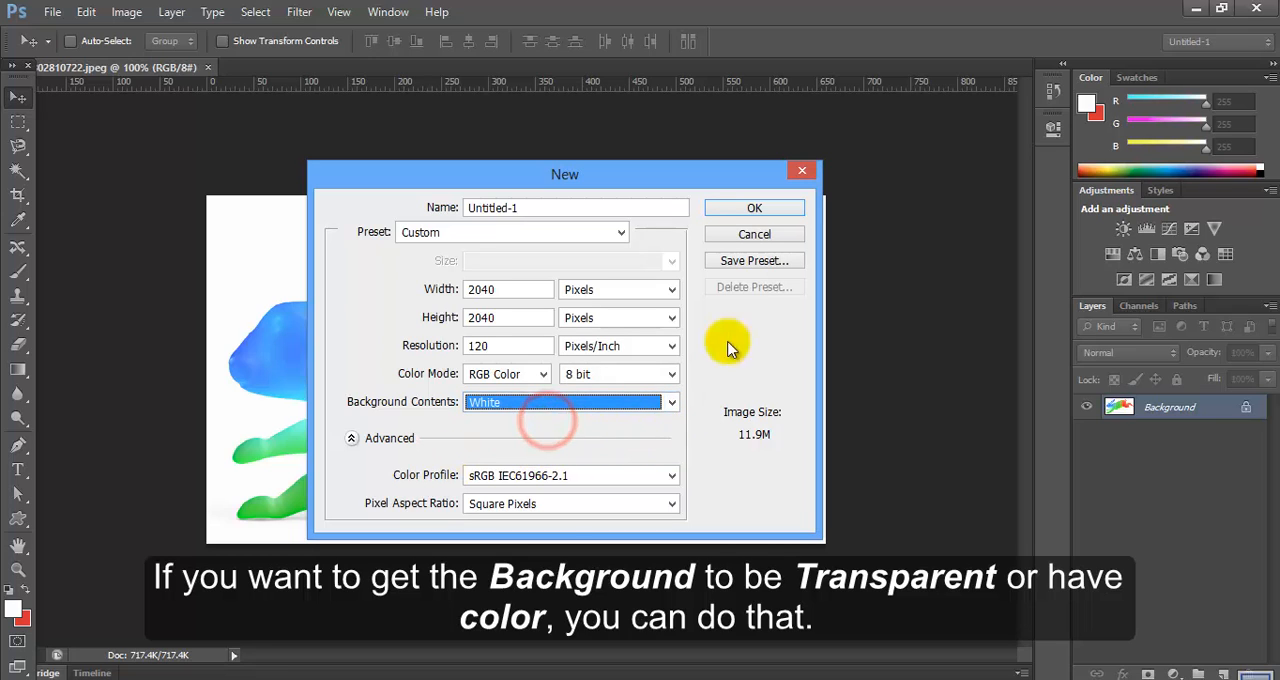
pyautogui.click(754, 207)
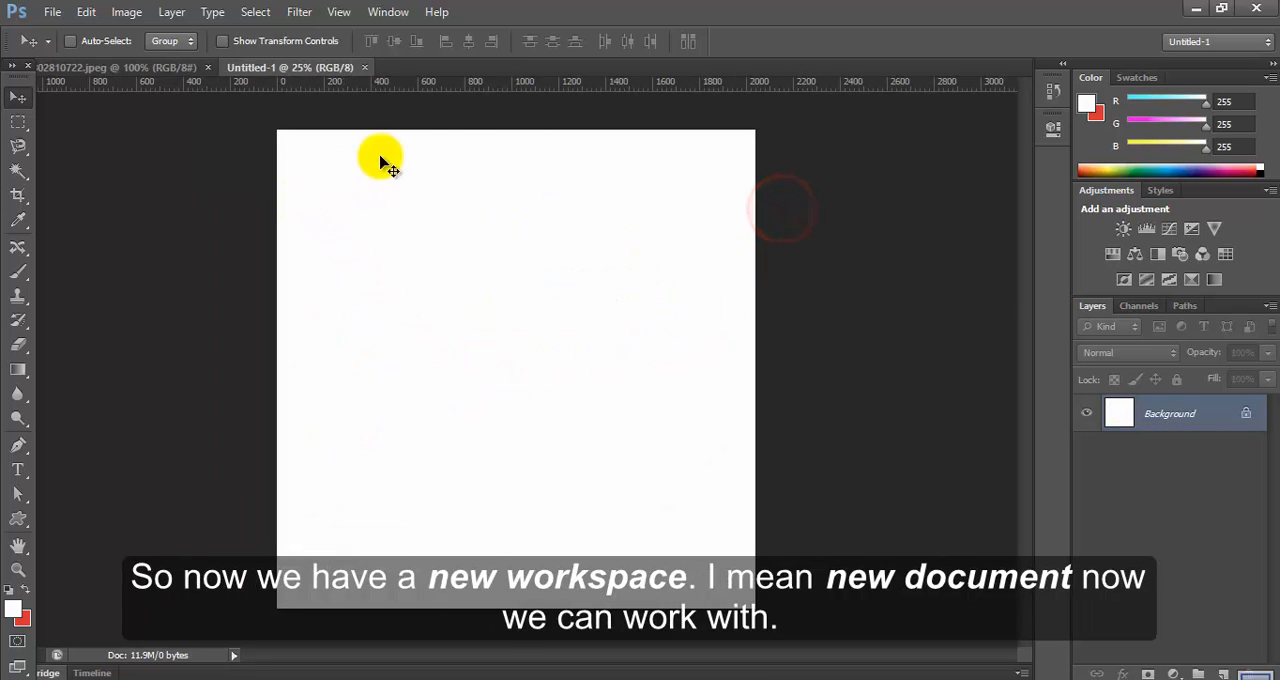
pyautogui.moveTo(404, 417)
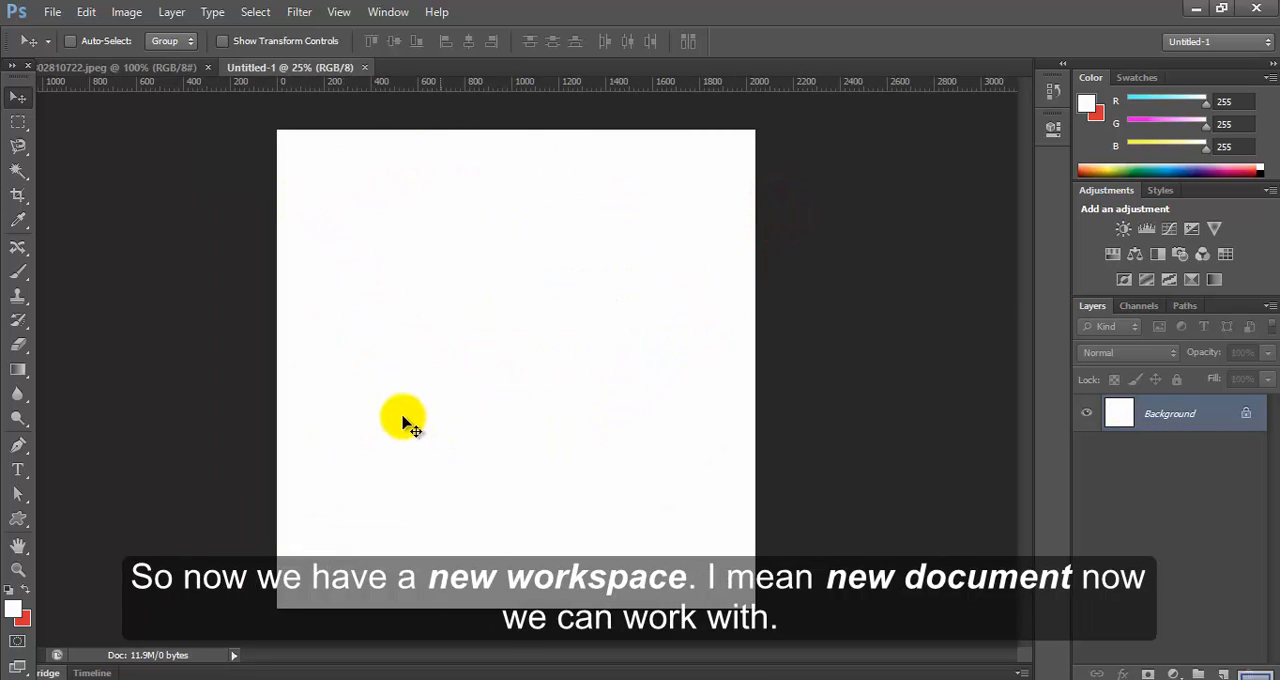
pyautogui.moveTo(575, 203)
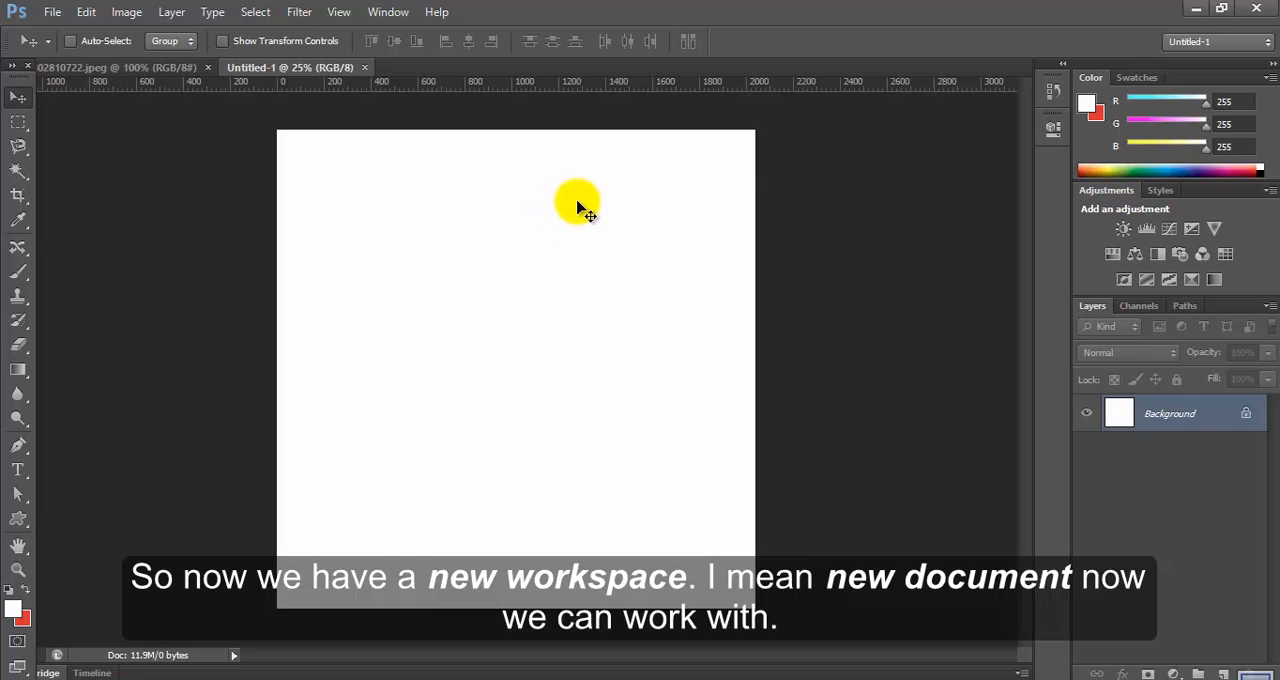
pyautogui.moveTo(530, 133)
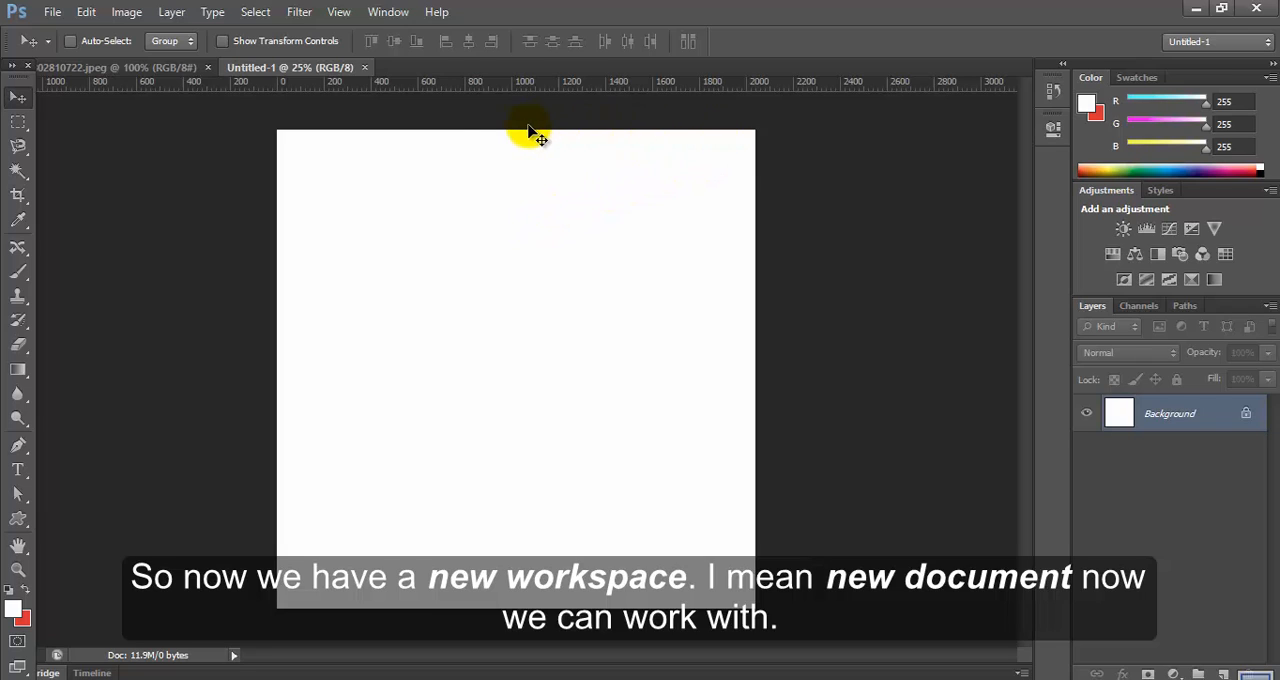
pyautogui.moveTo(358, 145)
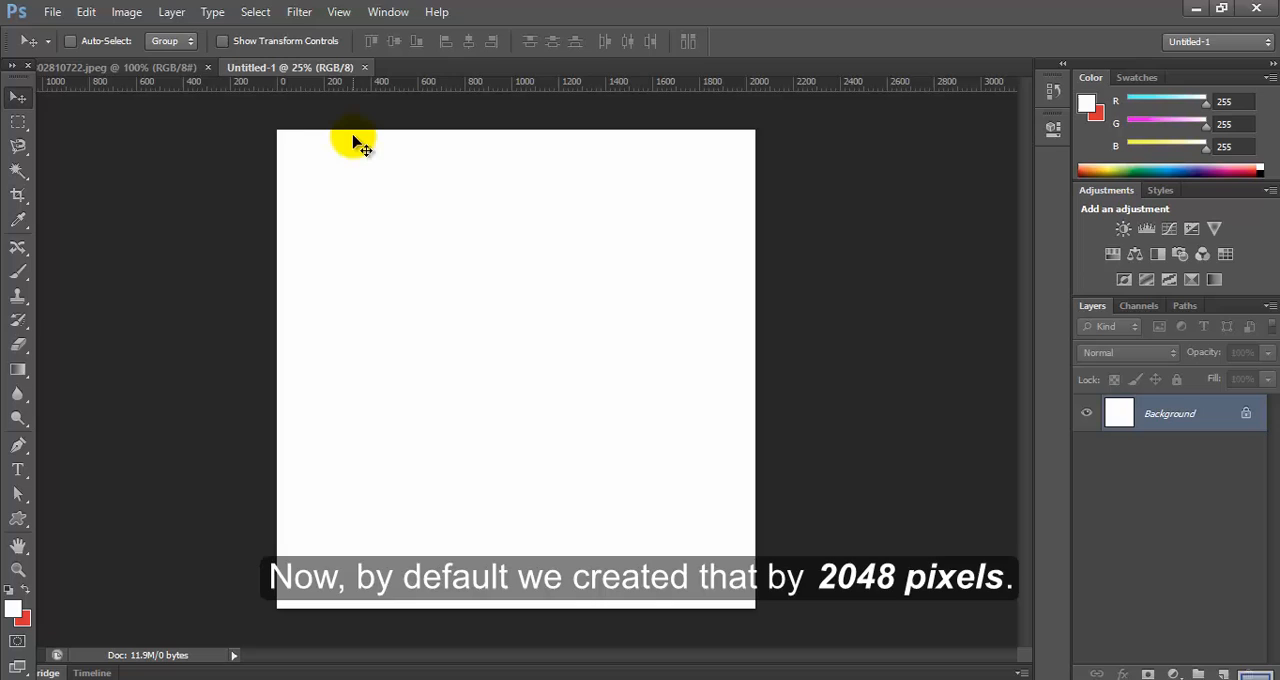
pyautogui.moveTo(650, 150)
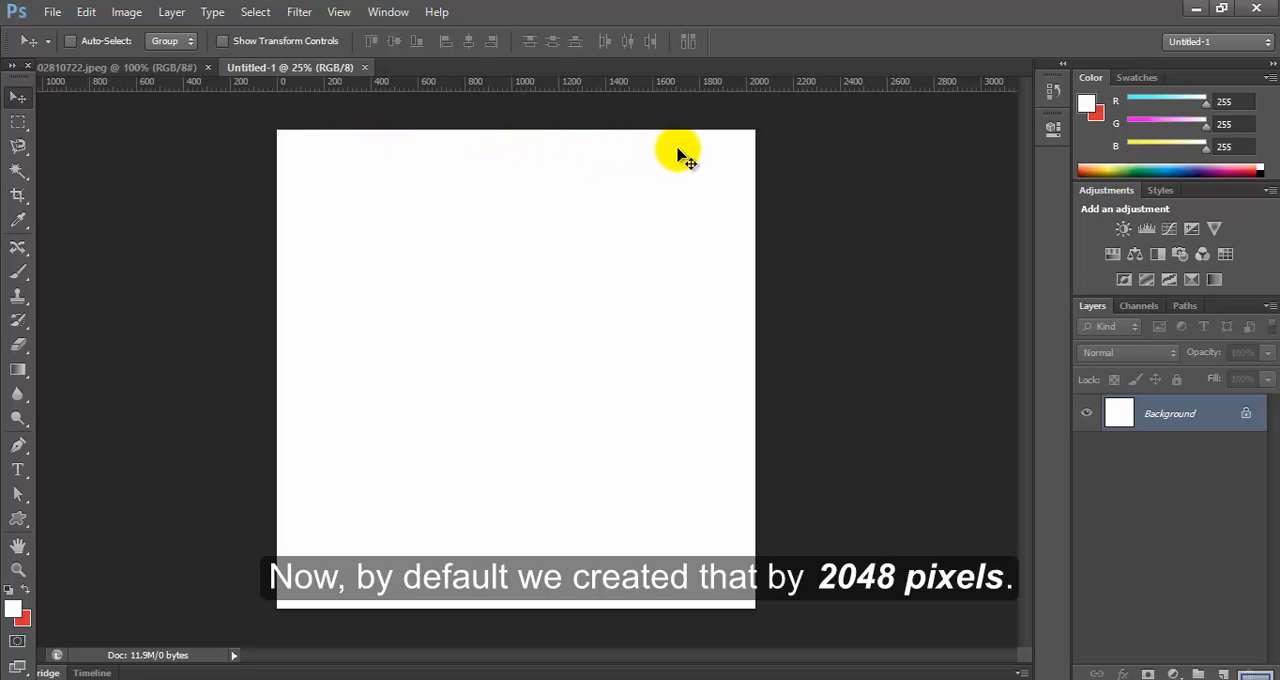
pyautogui.moveTo(988, 515)
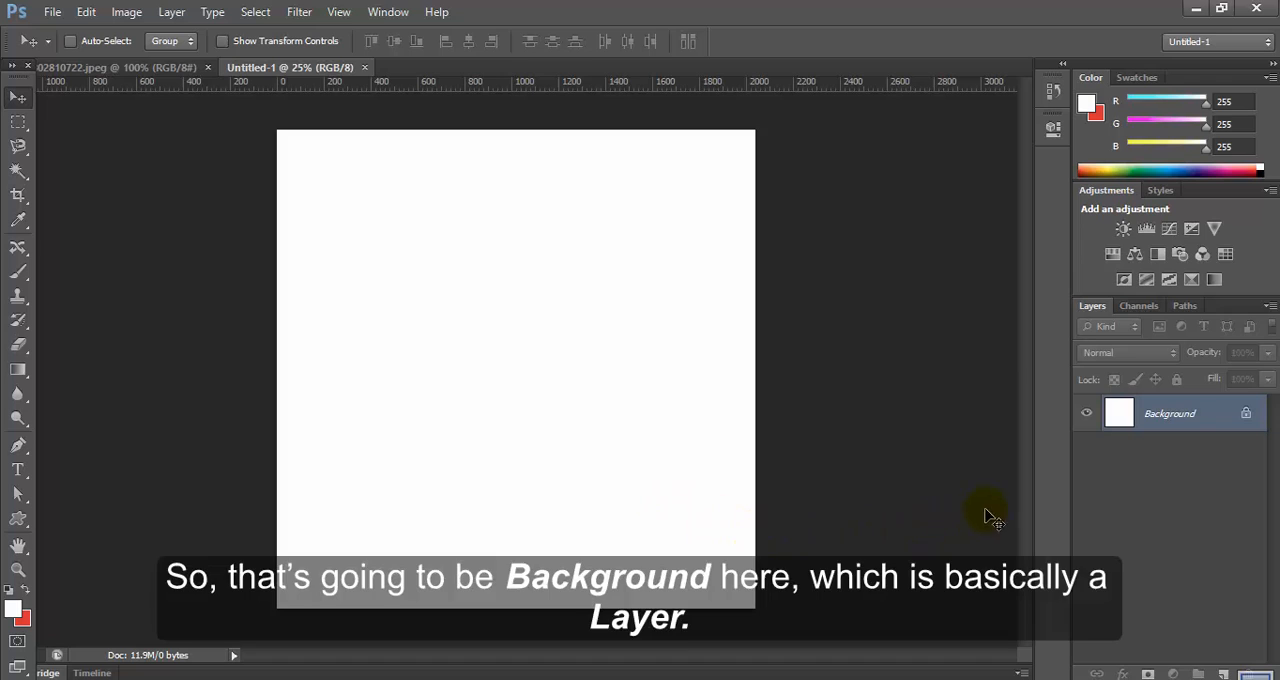
pyautogui.moveTo(1211, 430)
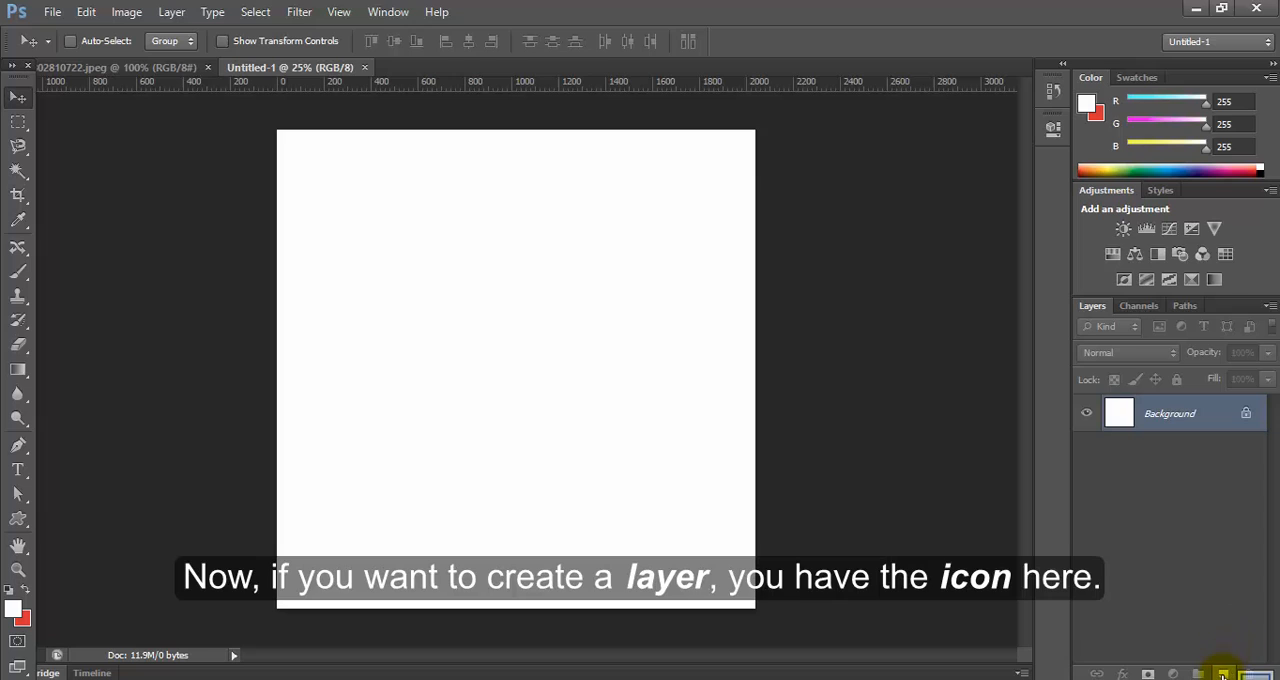
pyautogui.moveTo(1223, 672)
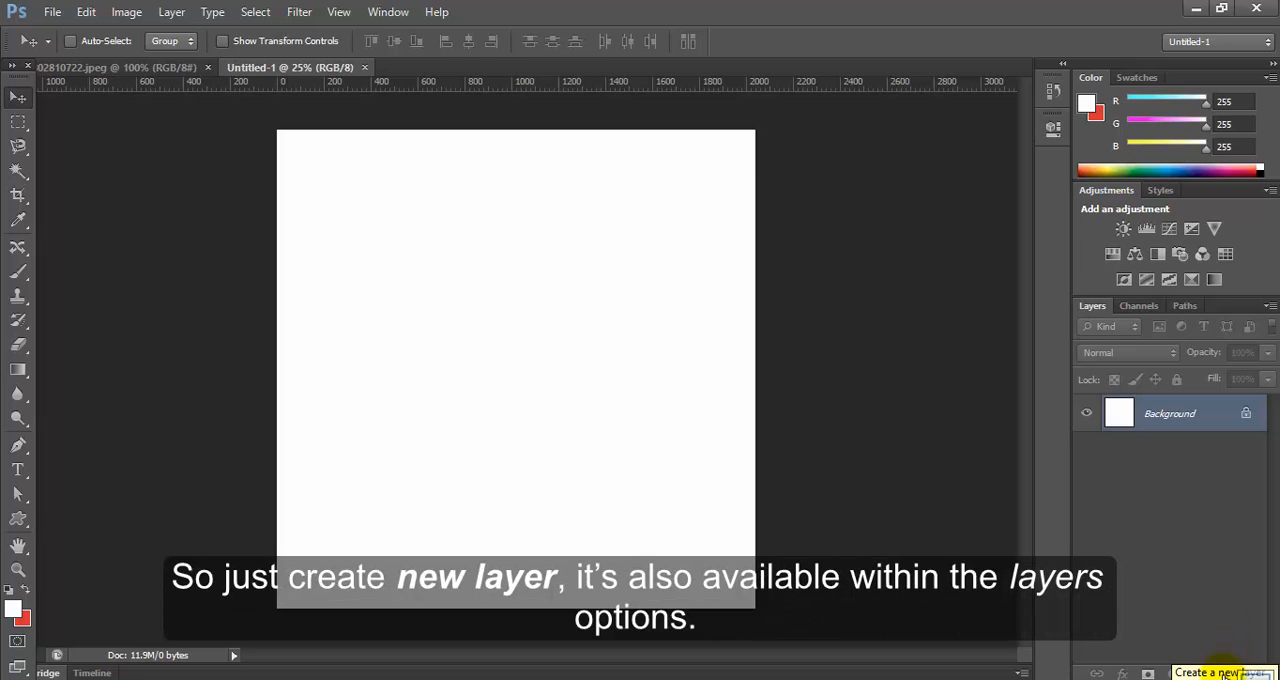
pyautogui.moveTo(1052, 358)
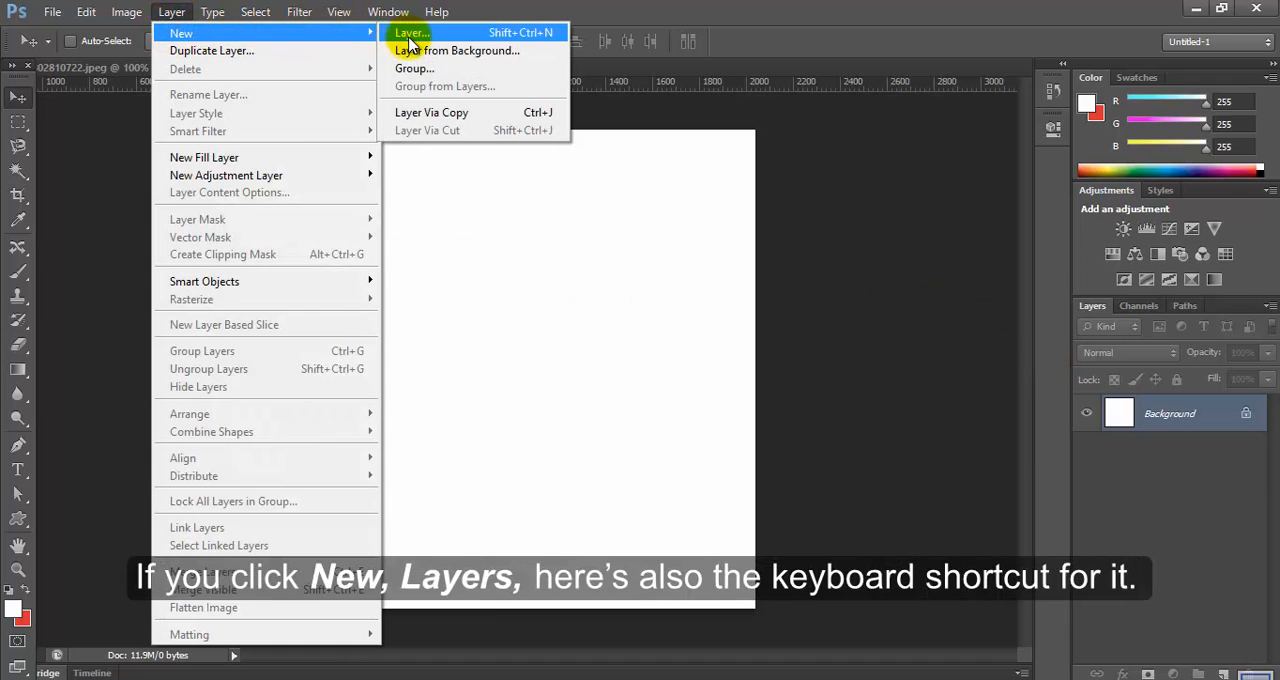
pyautogui.moveTo(530, 48)
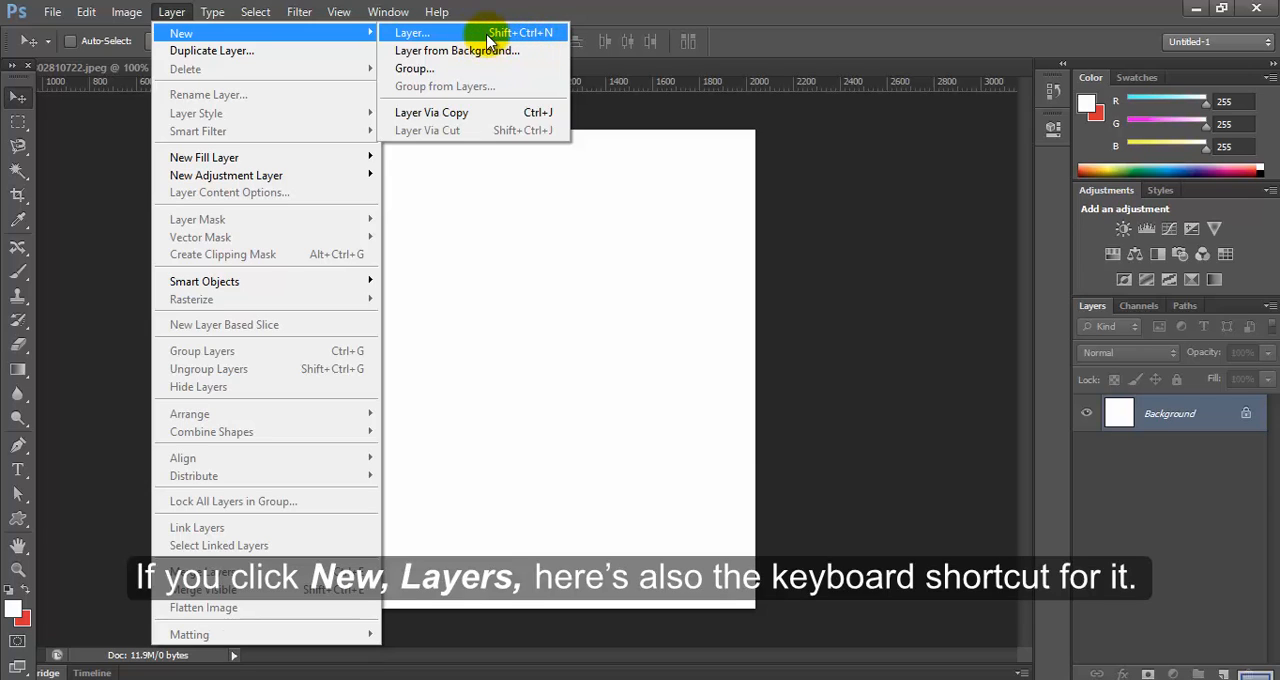
pyautogui.click(411, 32)
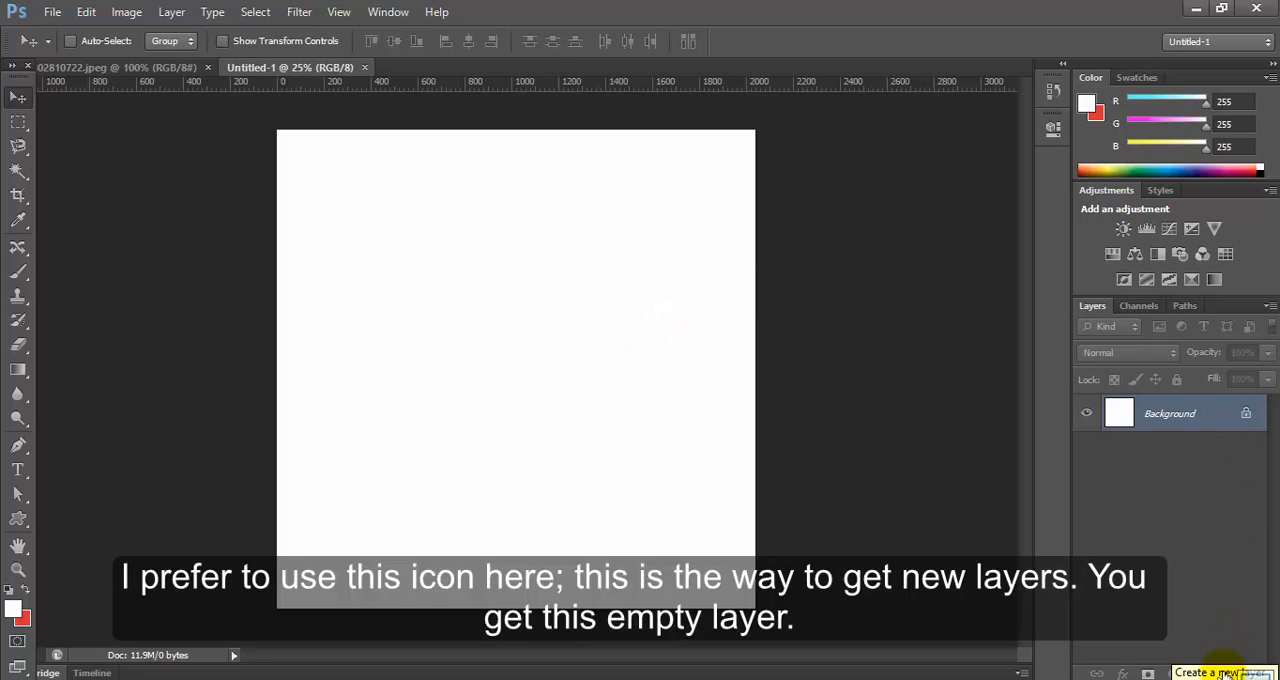
# Add empty transparent Layer 1 above Background, then hide and reshow it
pyautogui.click(1228, 672)
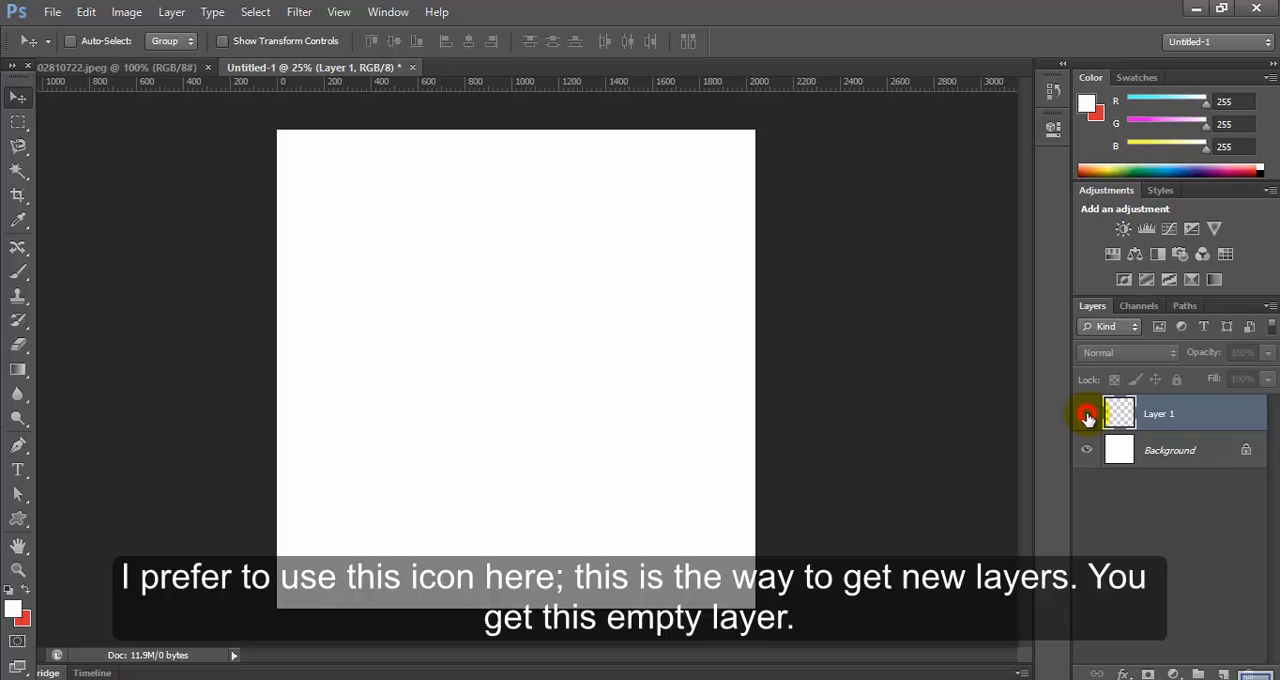
pyautogui.click(1086, 413)
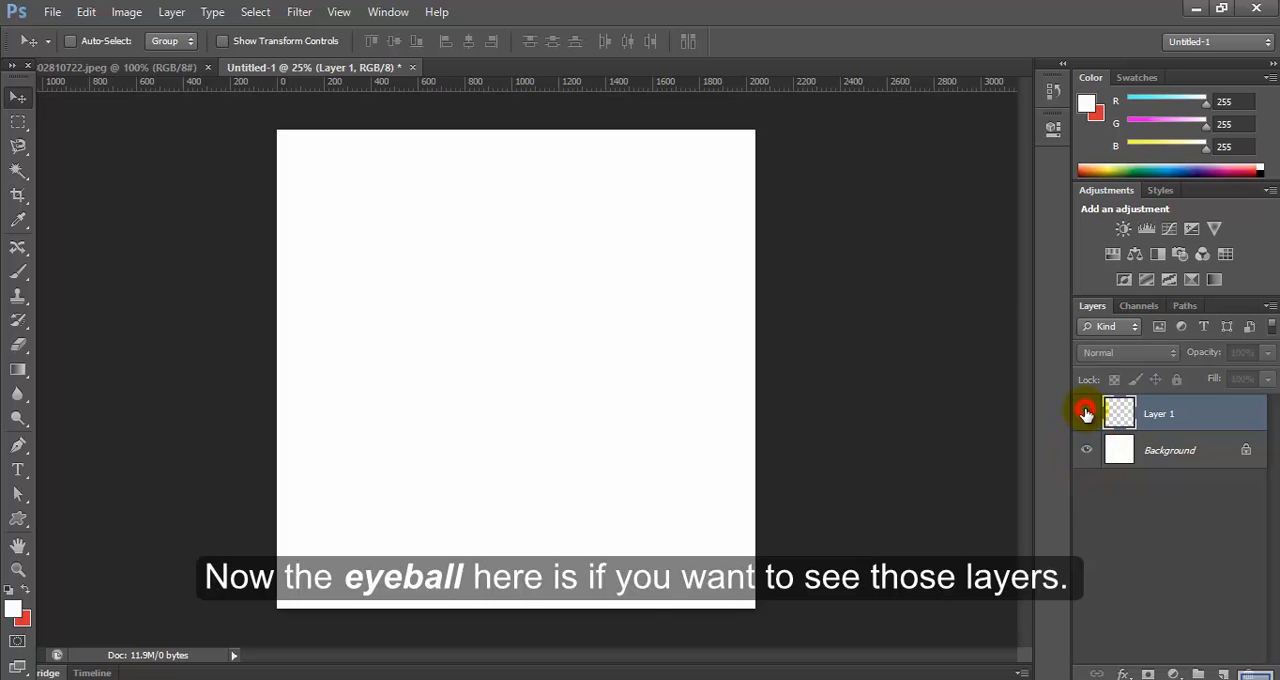
pyautogui.click(1086, 413)
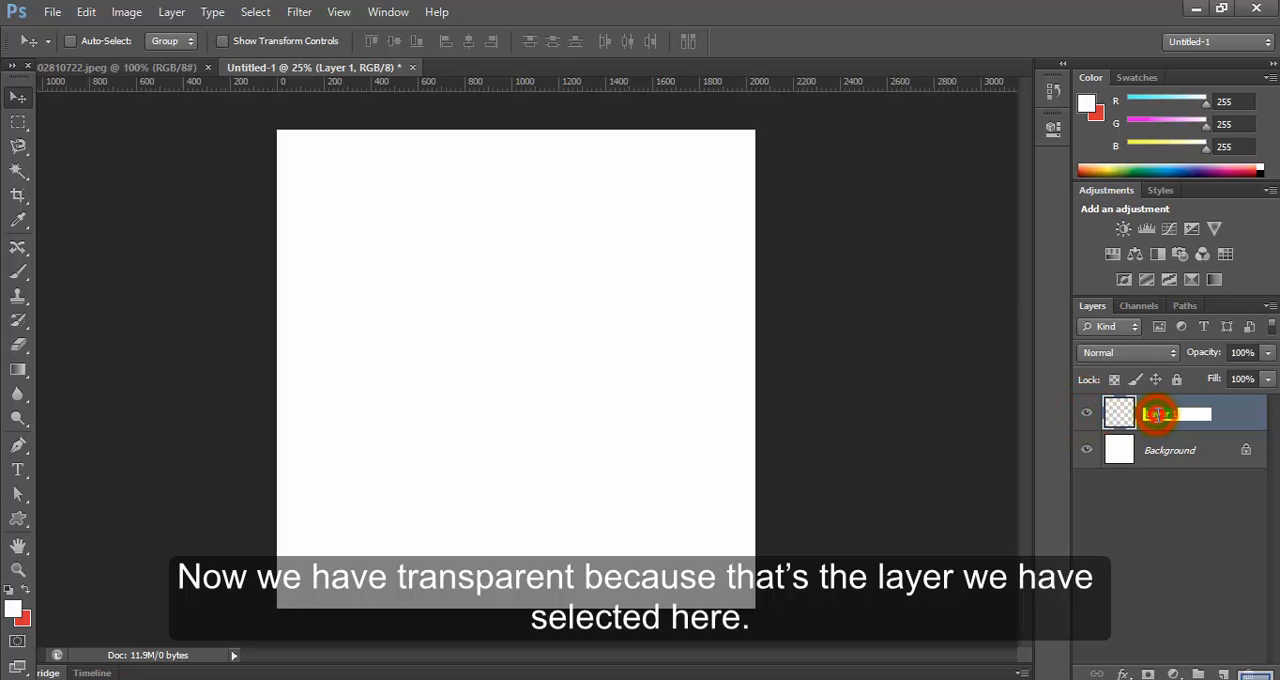
# Rename Layer 1 to 'Systech'
pyautogui.doubleClick(1160, 414)
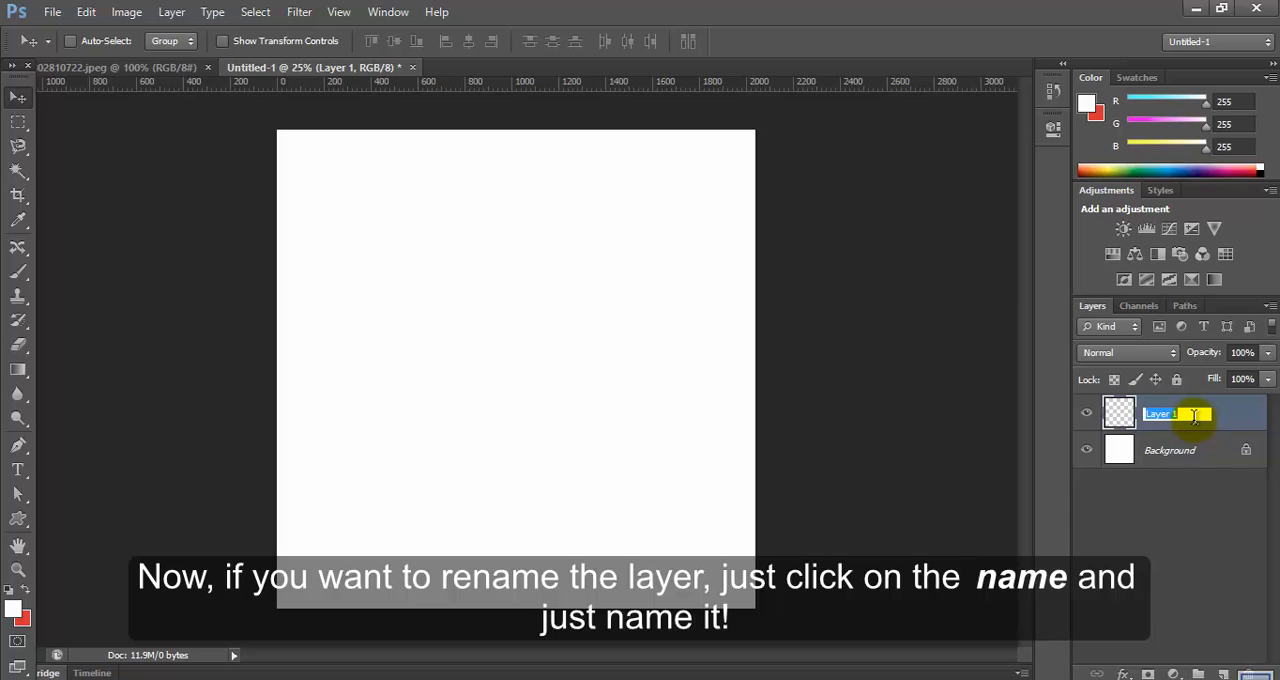
pyautogui.write('Systech')
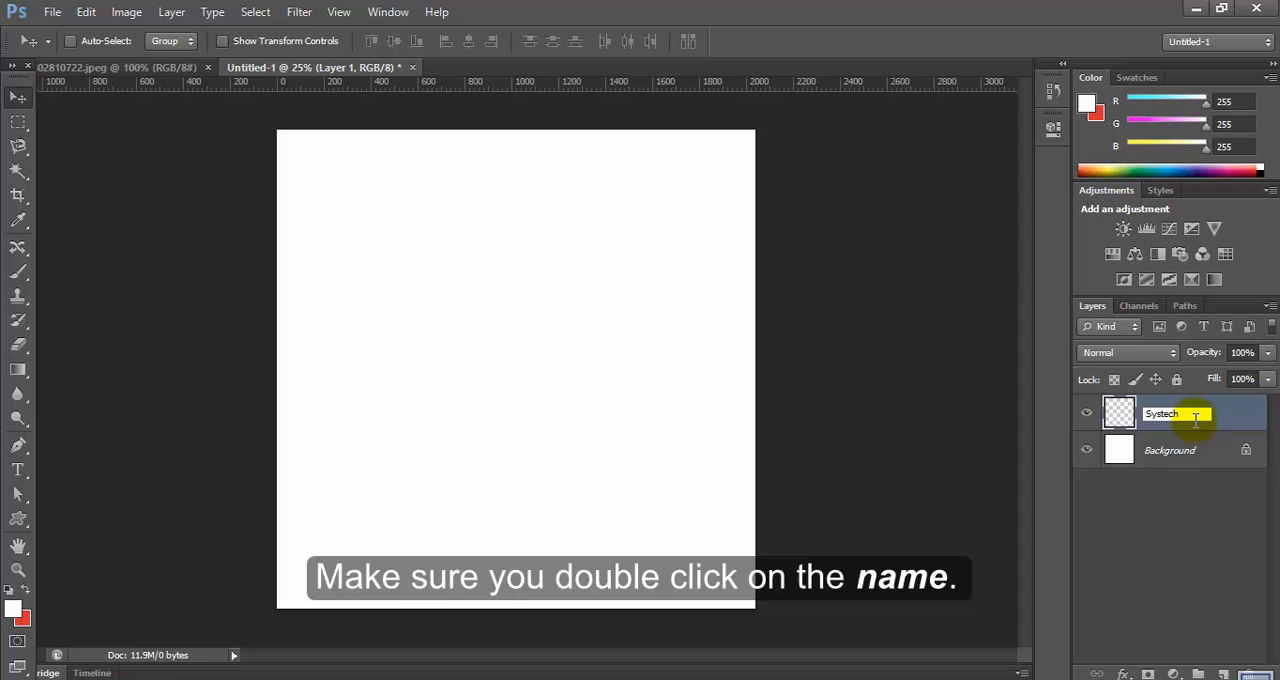
pyautogui.doubleClick(1195, 414)
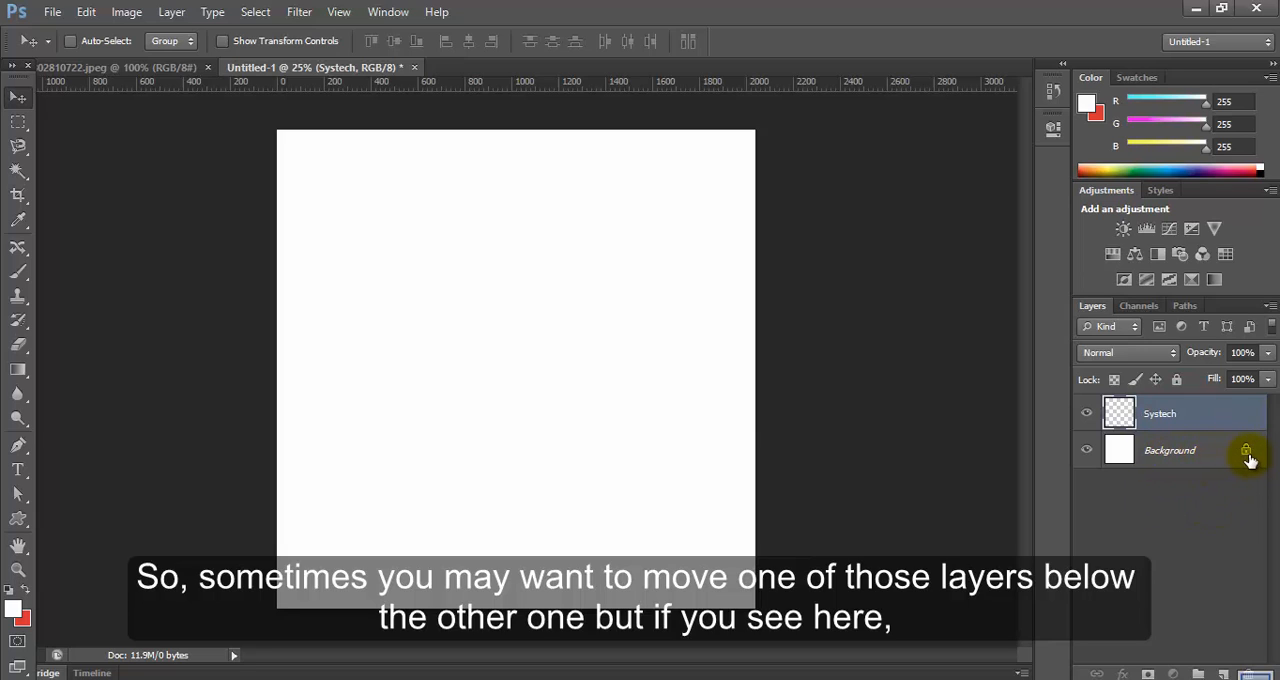
# Select the locked Background layer, then click the layer above it
pyautogui.click(1170, 450)
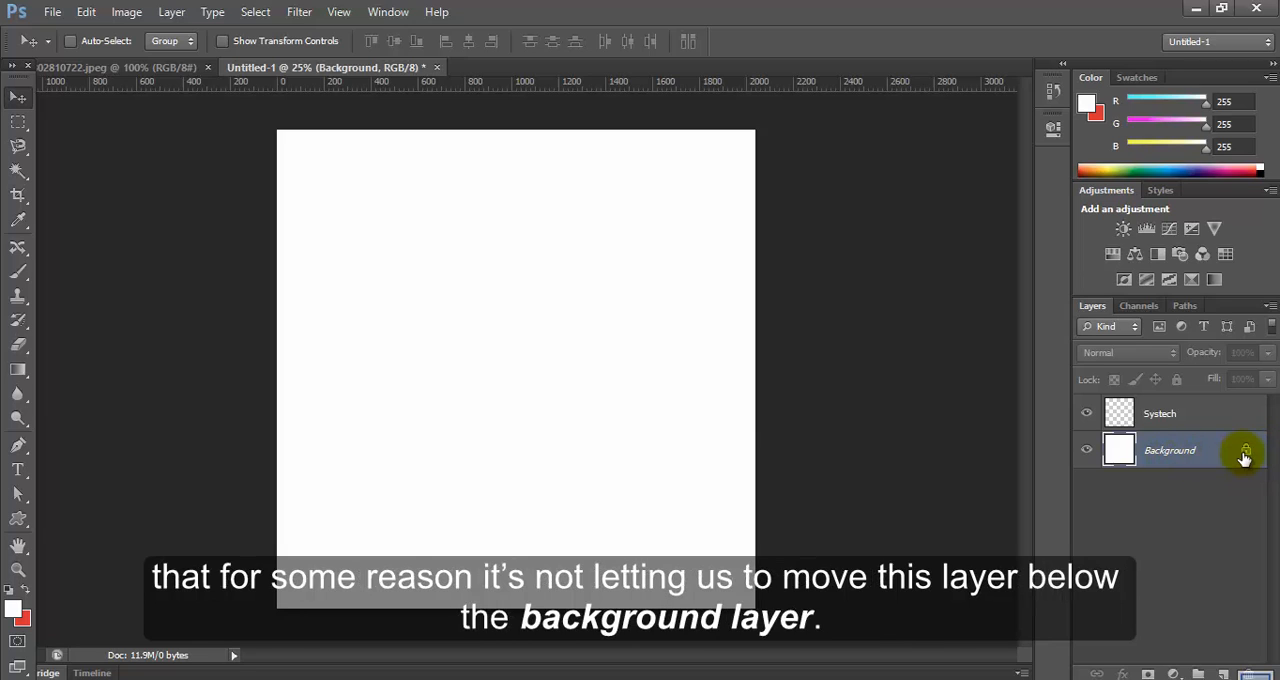
pyautogui.moveTo(1245, 452)
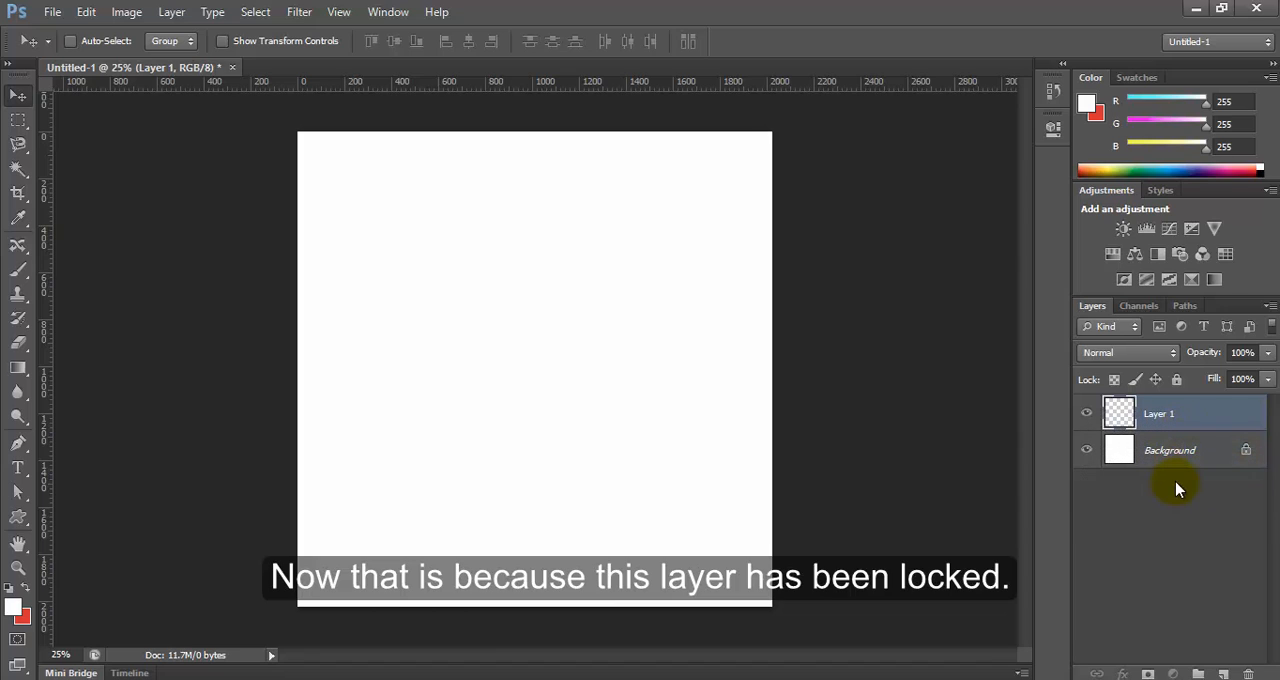
pyautogui.click(1169, 450)
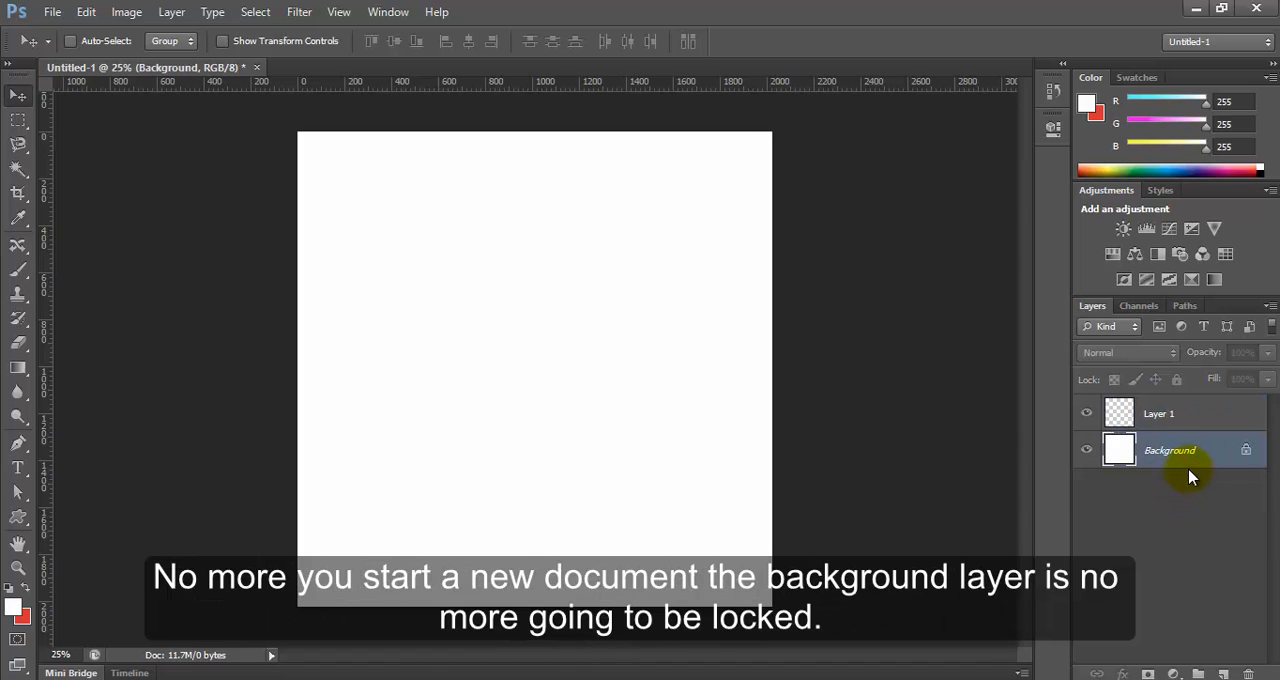
pyautogui.click(1158, 413)
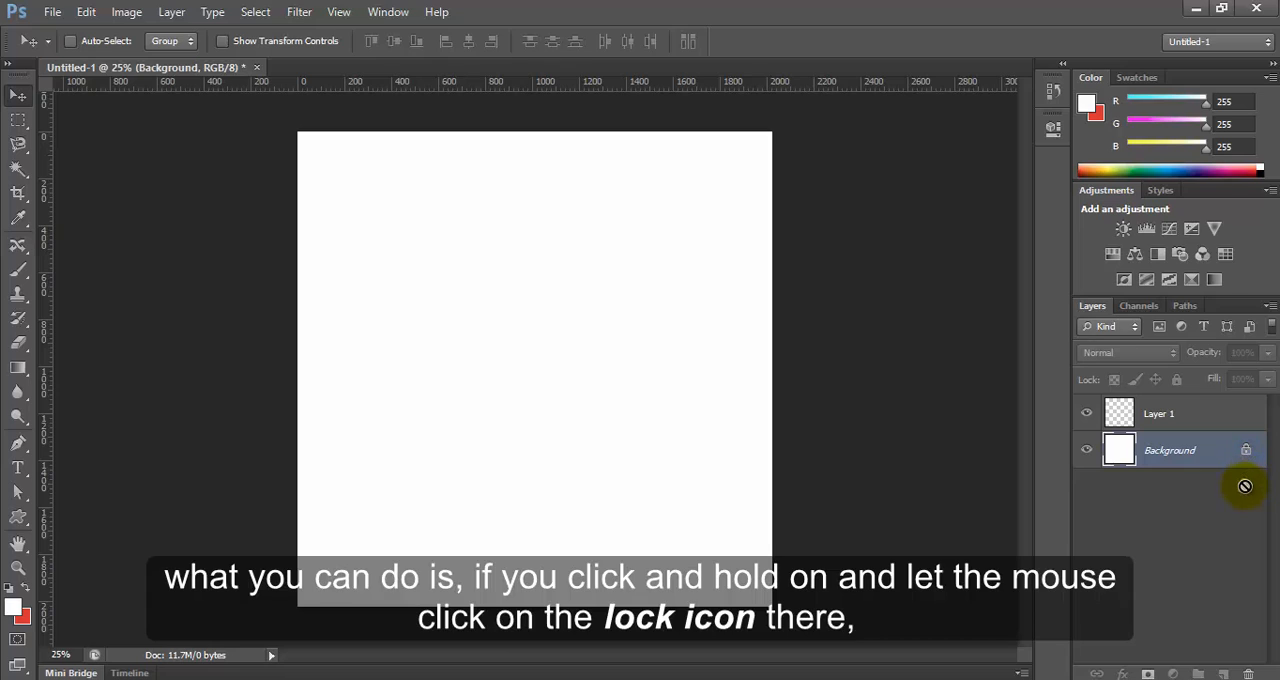
pyautogui.moveTo(1237, 510)
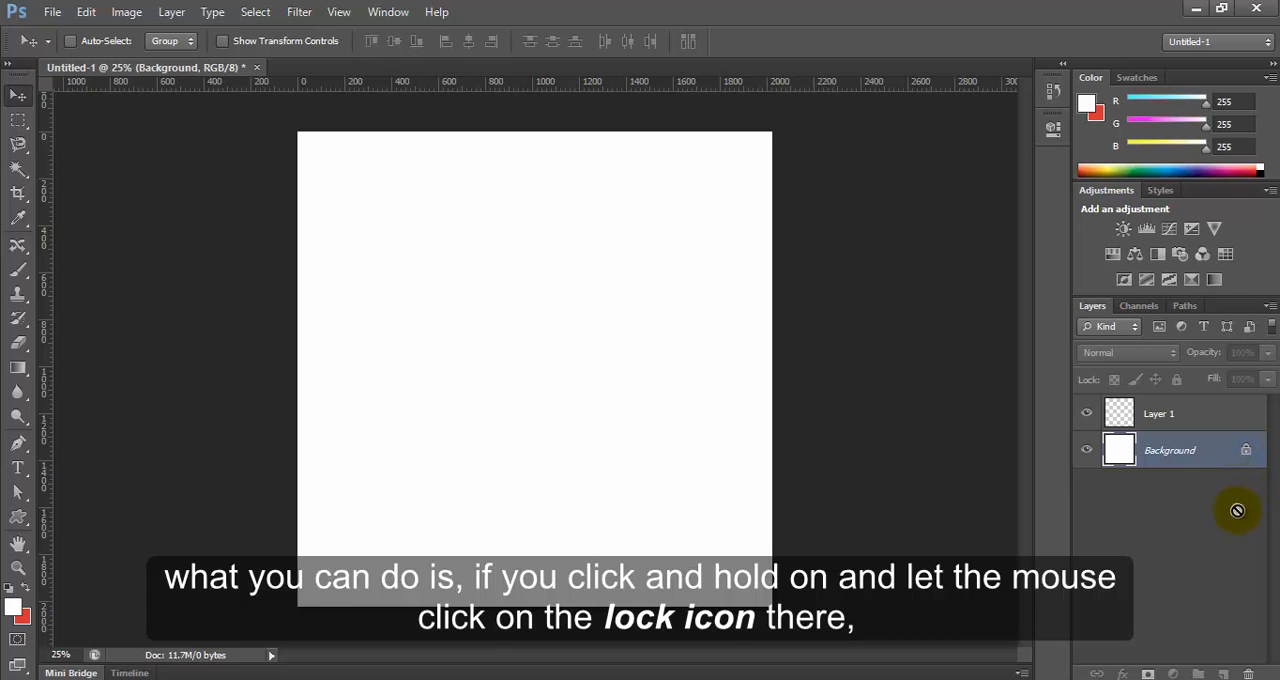
pyautogui.moveTo(1246, 451)
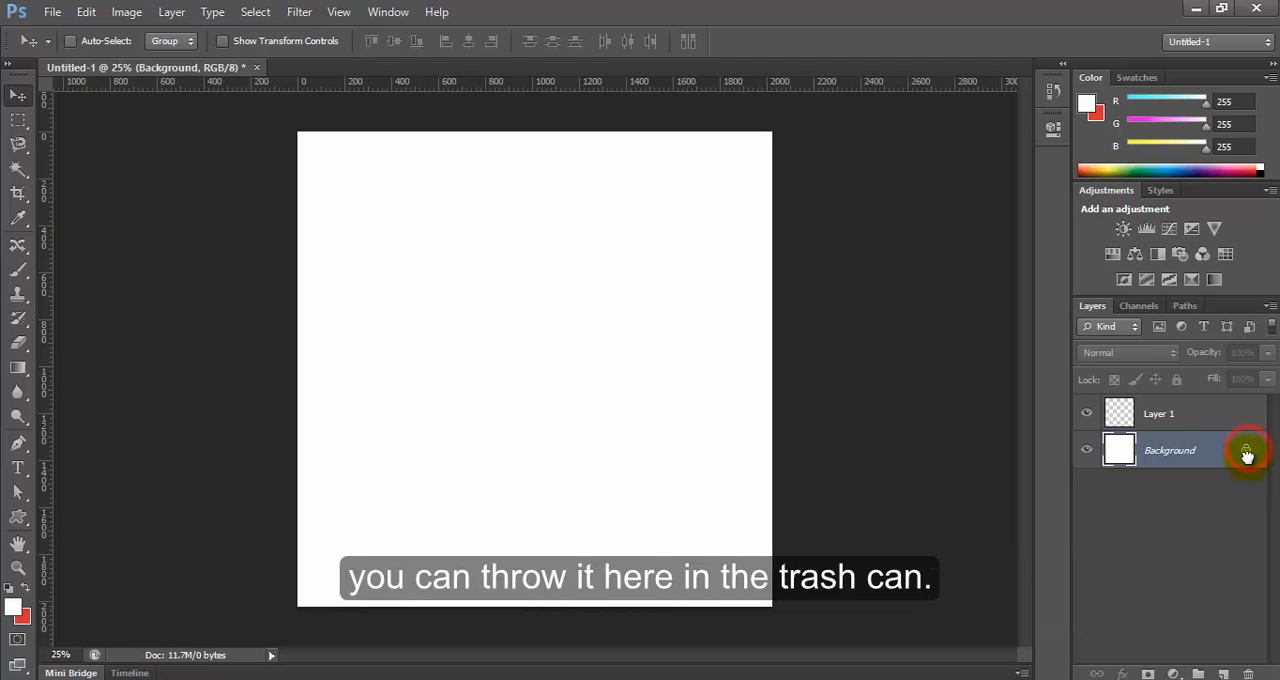
pyautogui.moveTo(1248, 567)
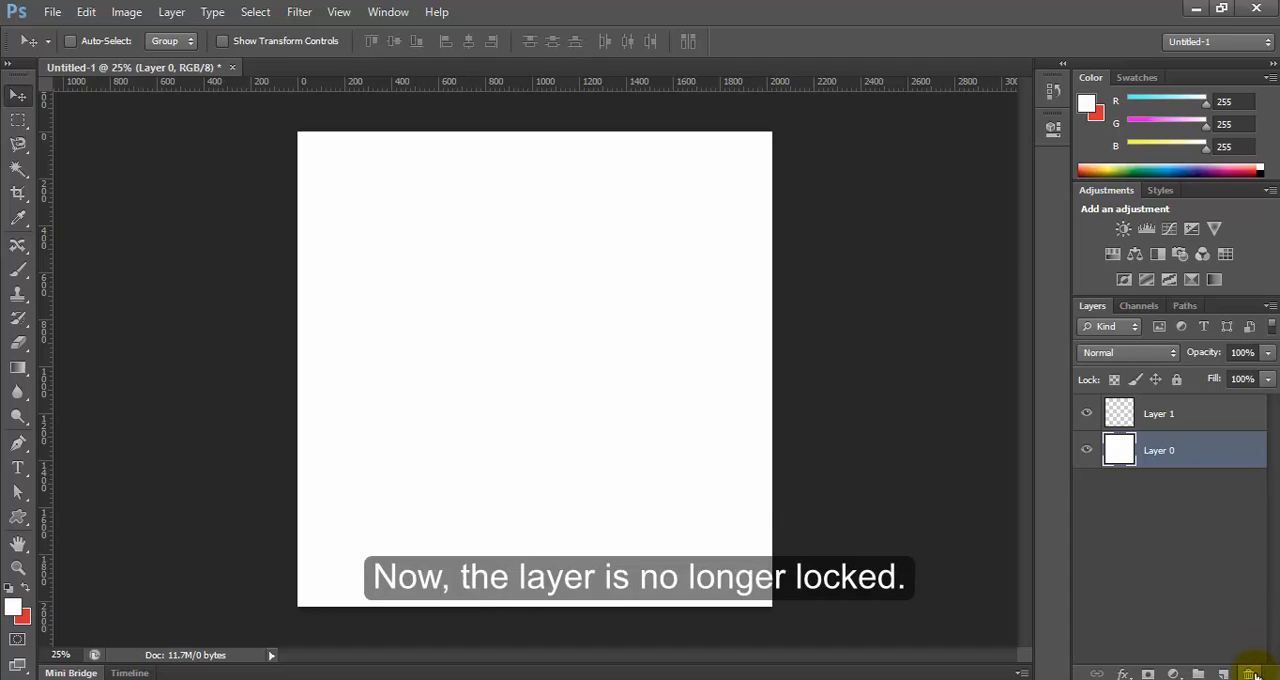
pyautogui.moveTo(1232, 540)
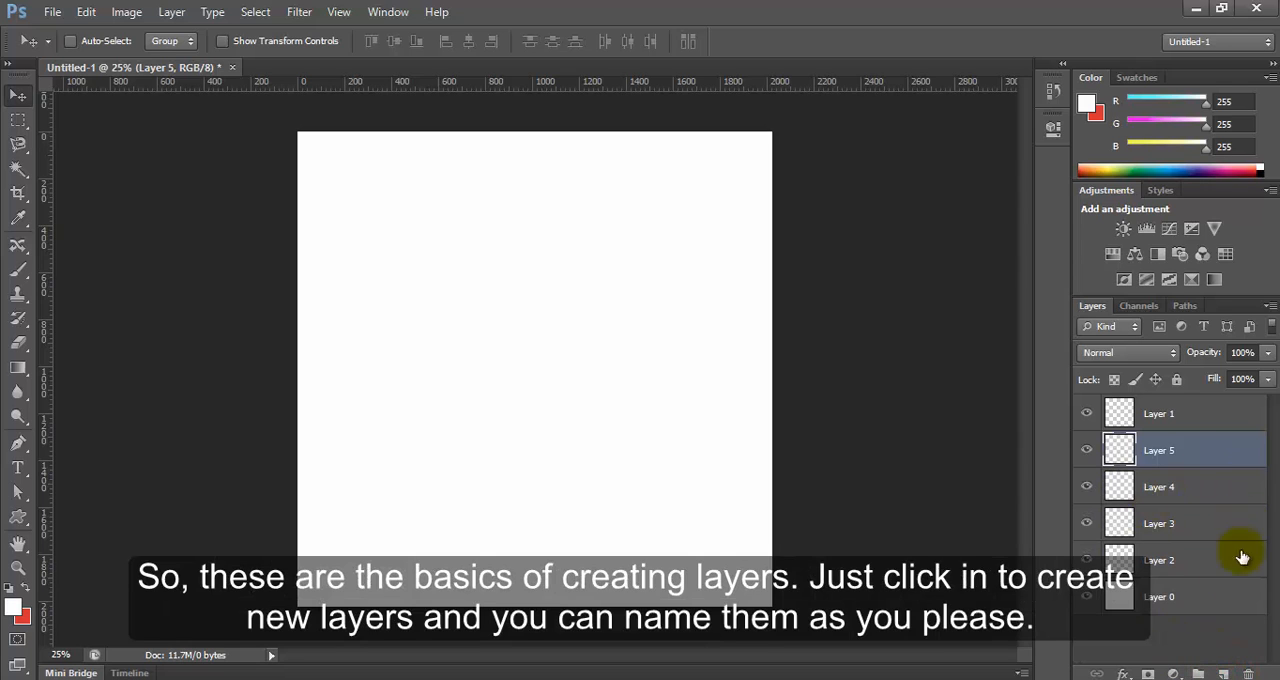
pyautogui.moveTo(1012, 547)
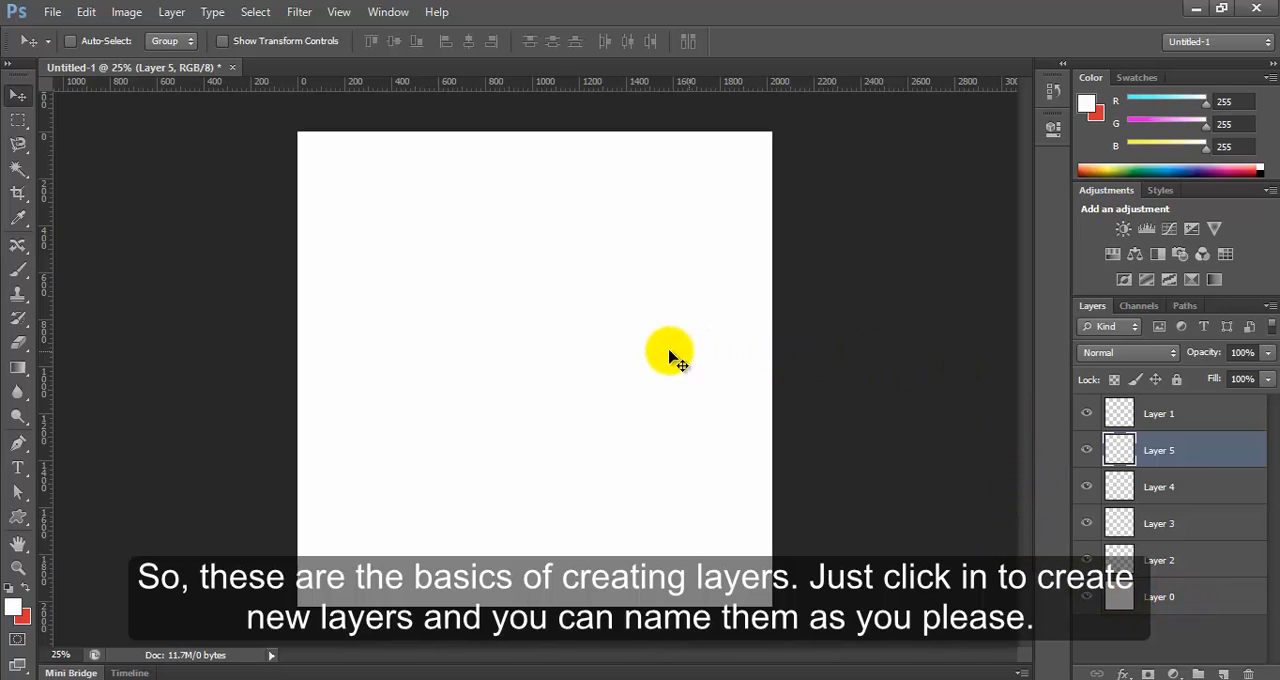
pyautogui.moveTo(552, 308)
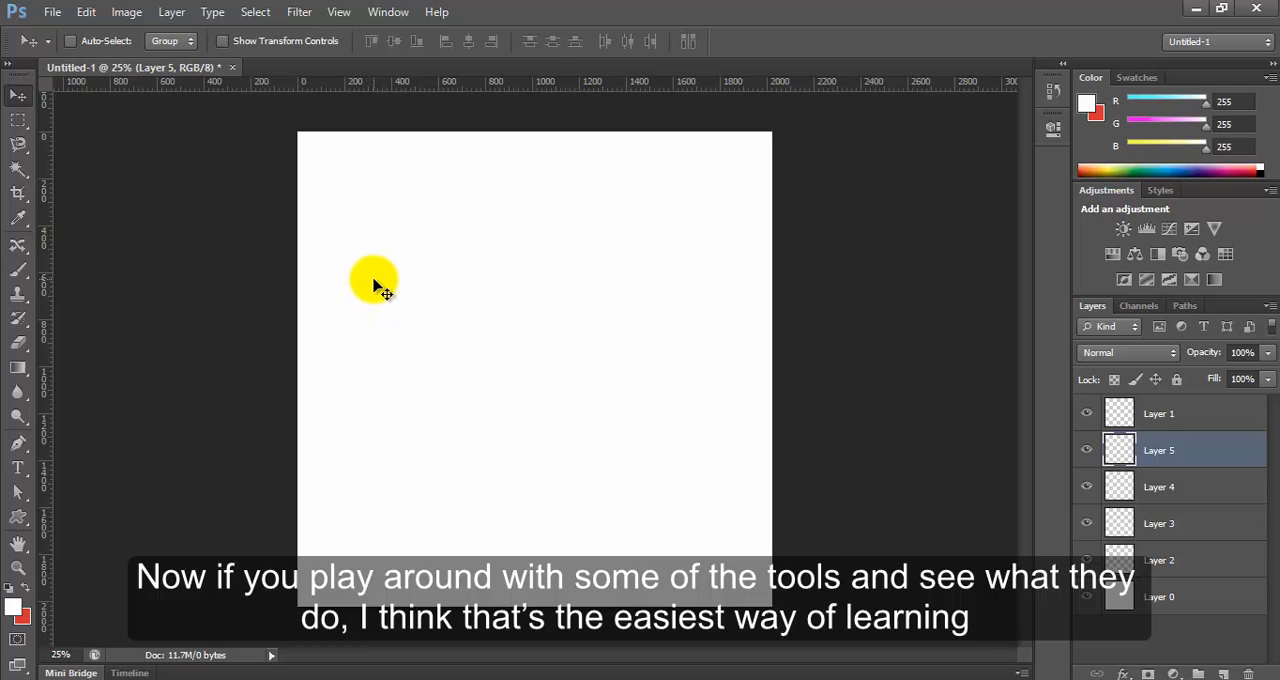
pyautogui.moveTo(388, 300)
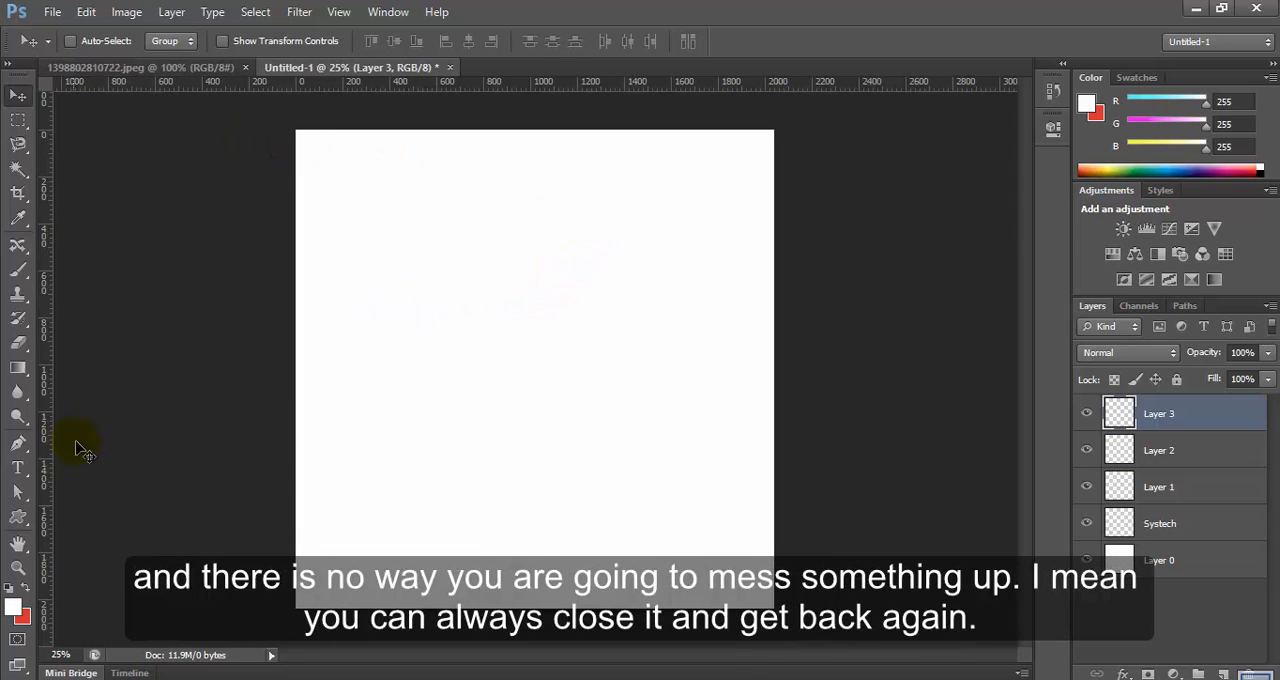
pyautogui.moveTo(530, 635)
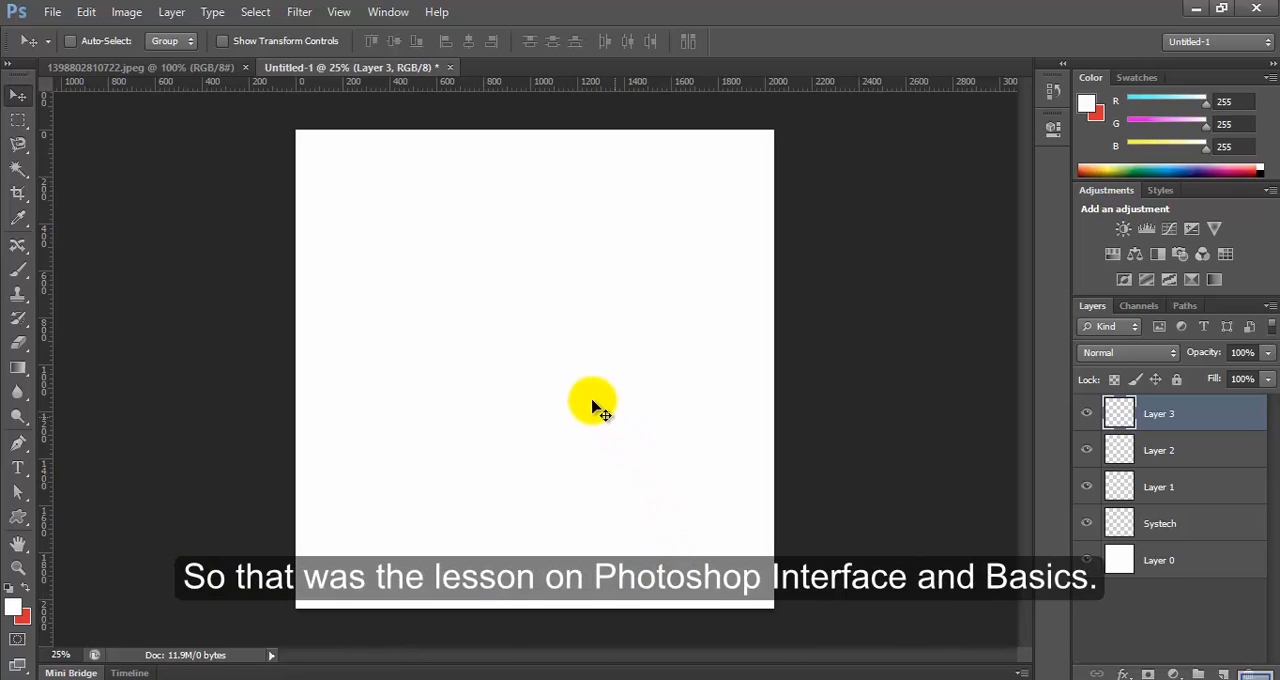
pyautogui.moveTo(540, 430)
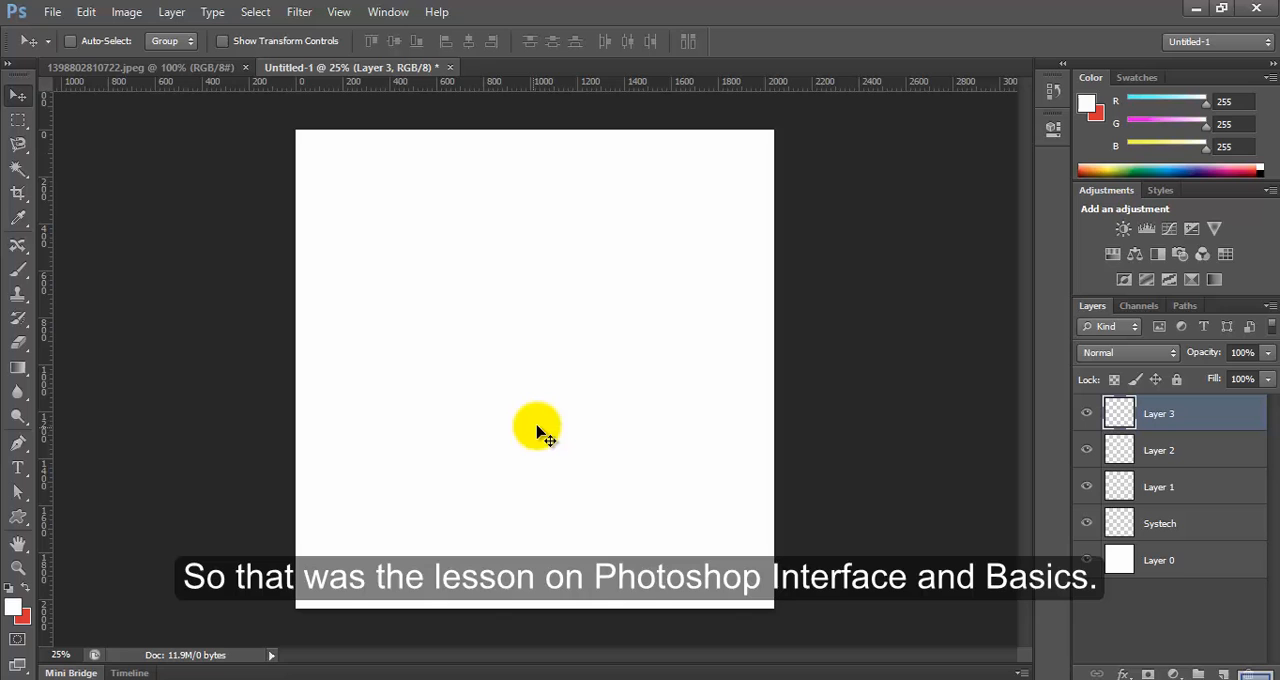